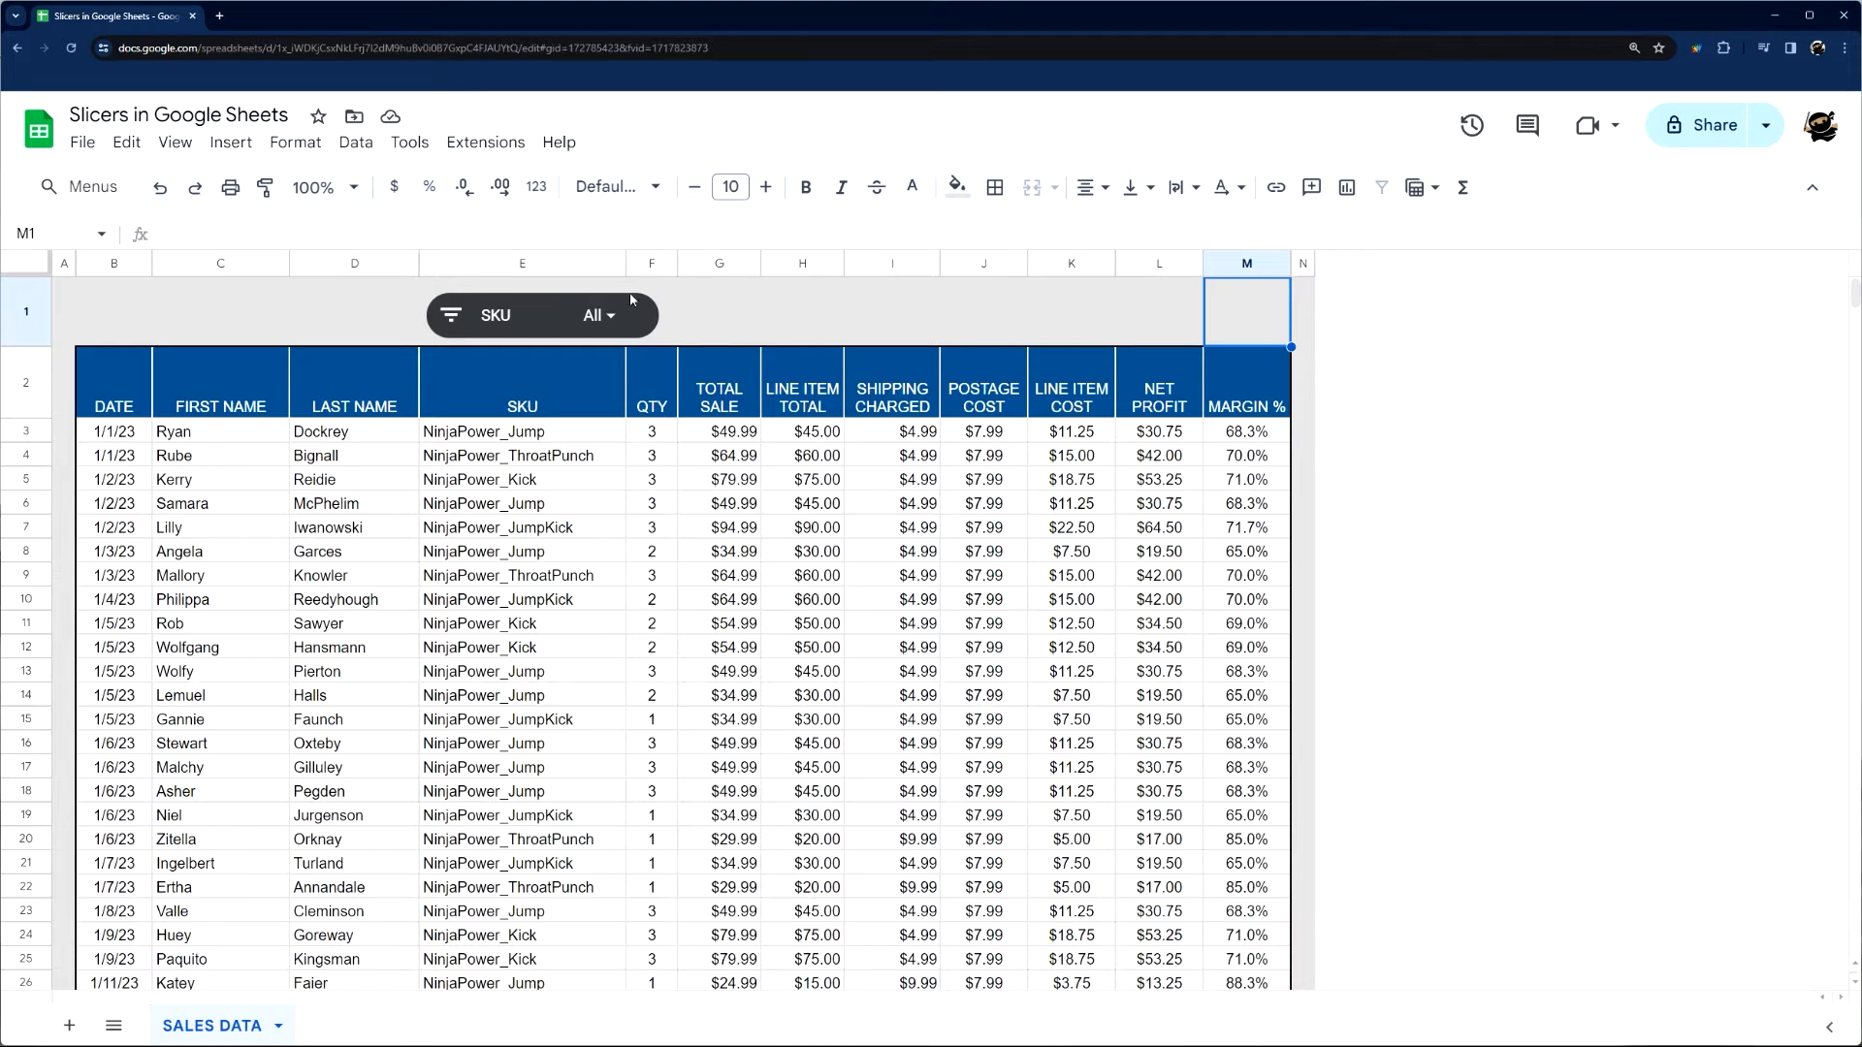
Step: Open the SKU slicer's filter options, then dismiss them
click(598, 314)
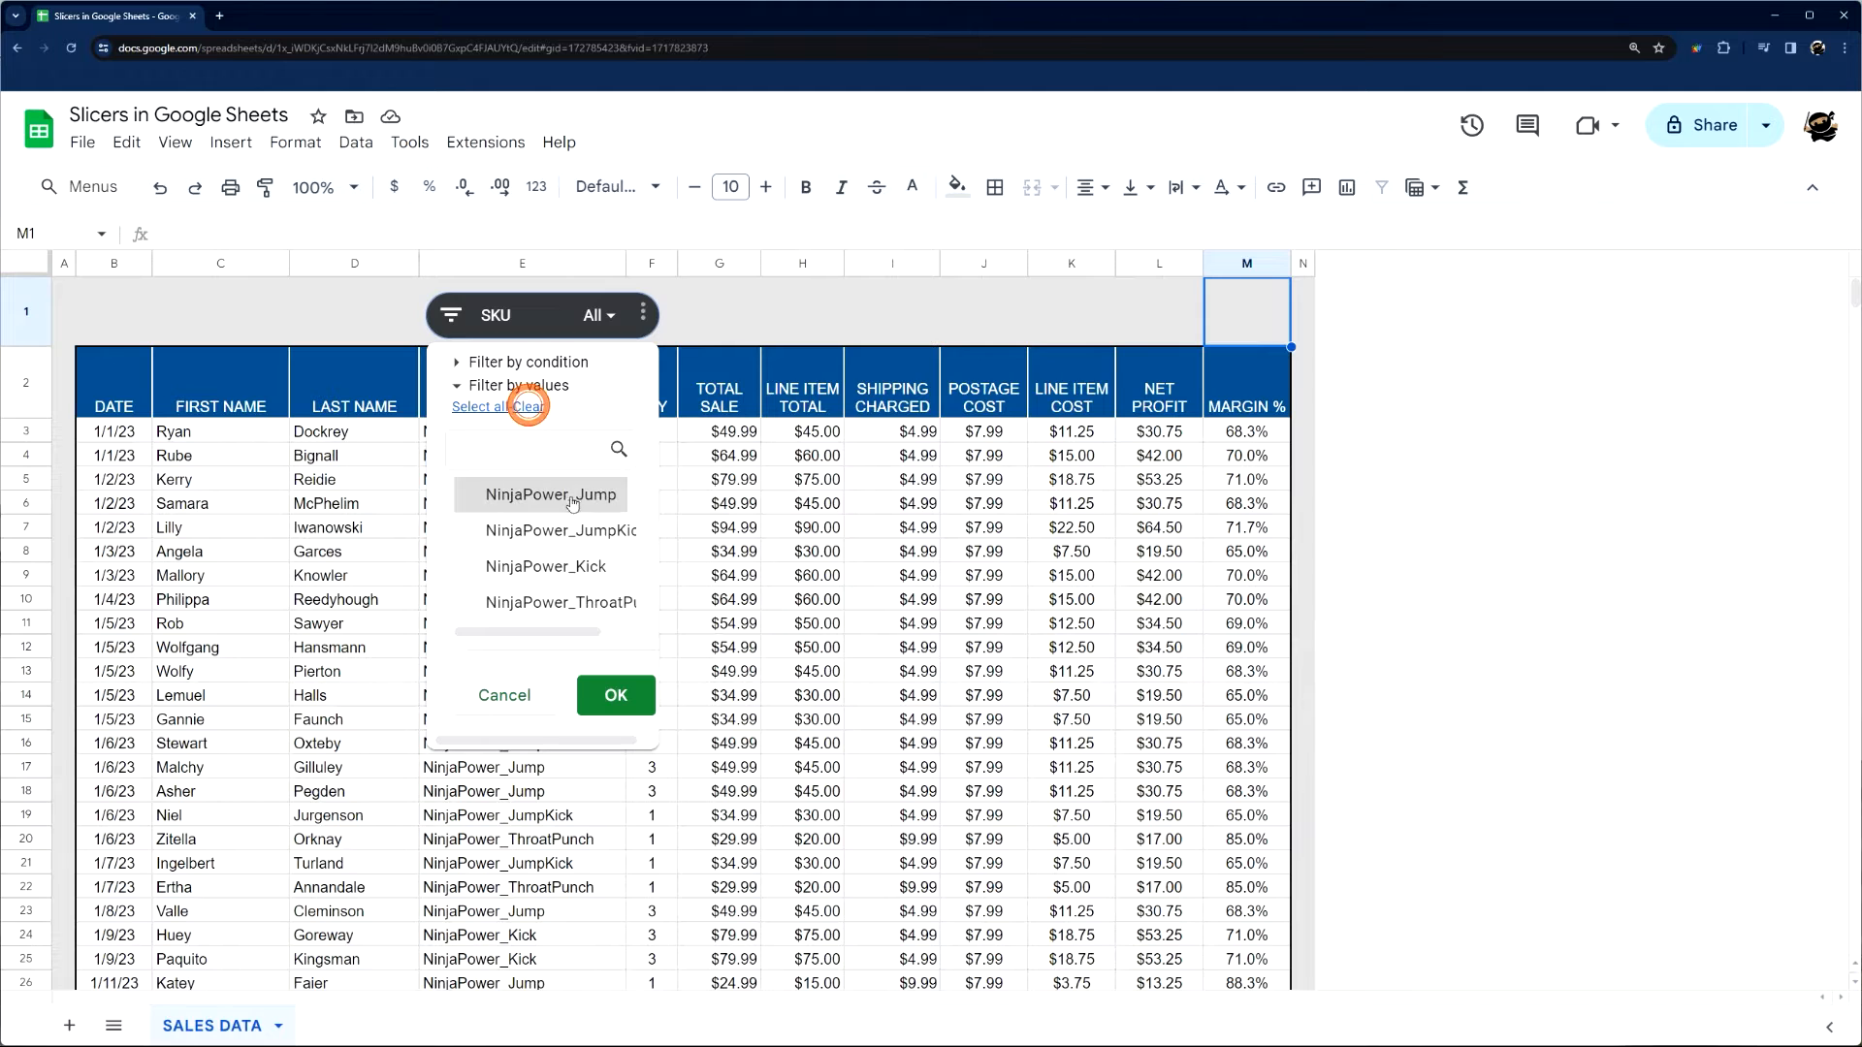
click(615, 695)
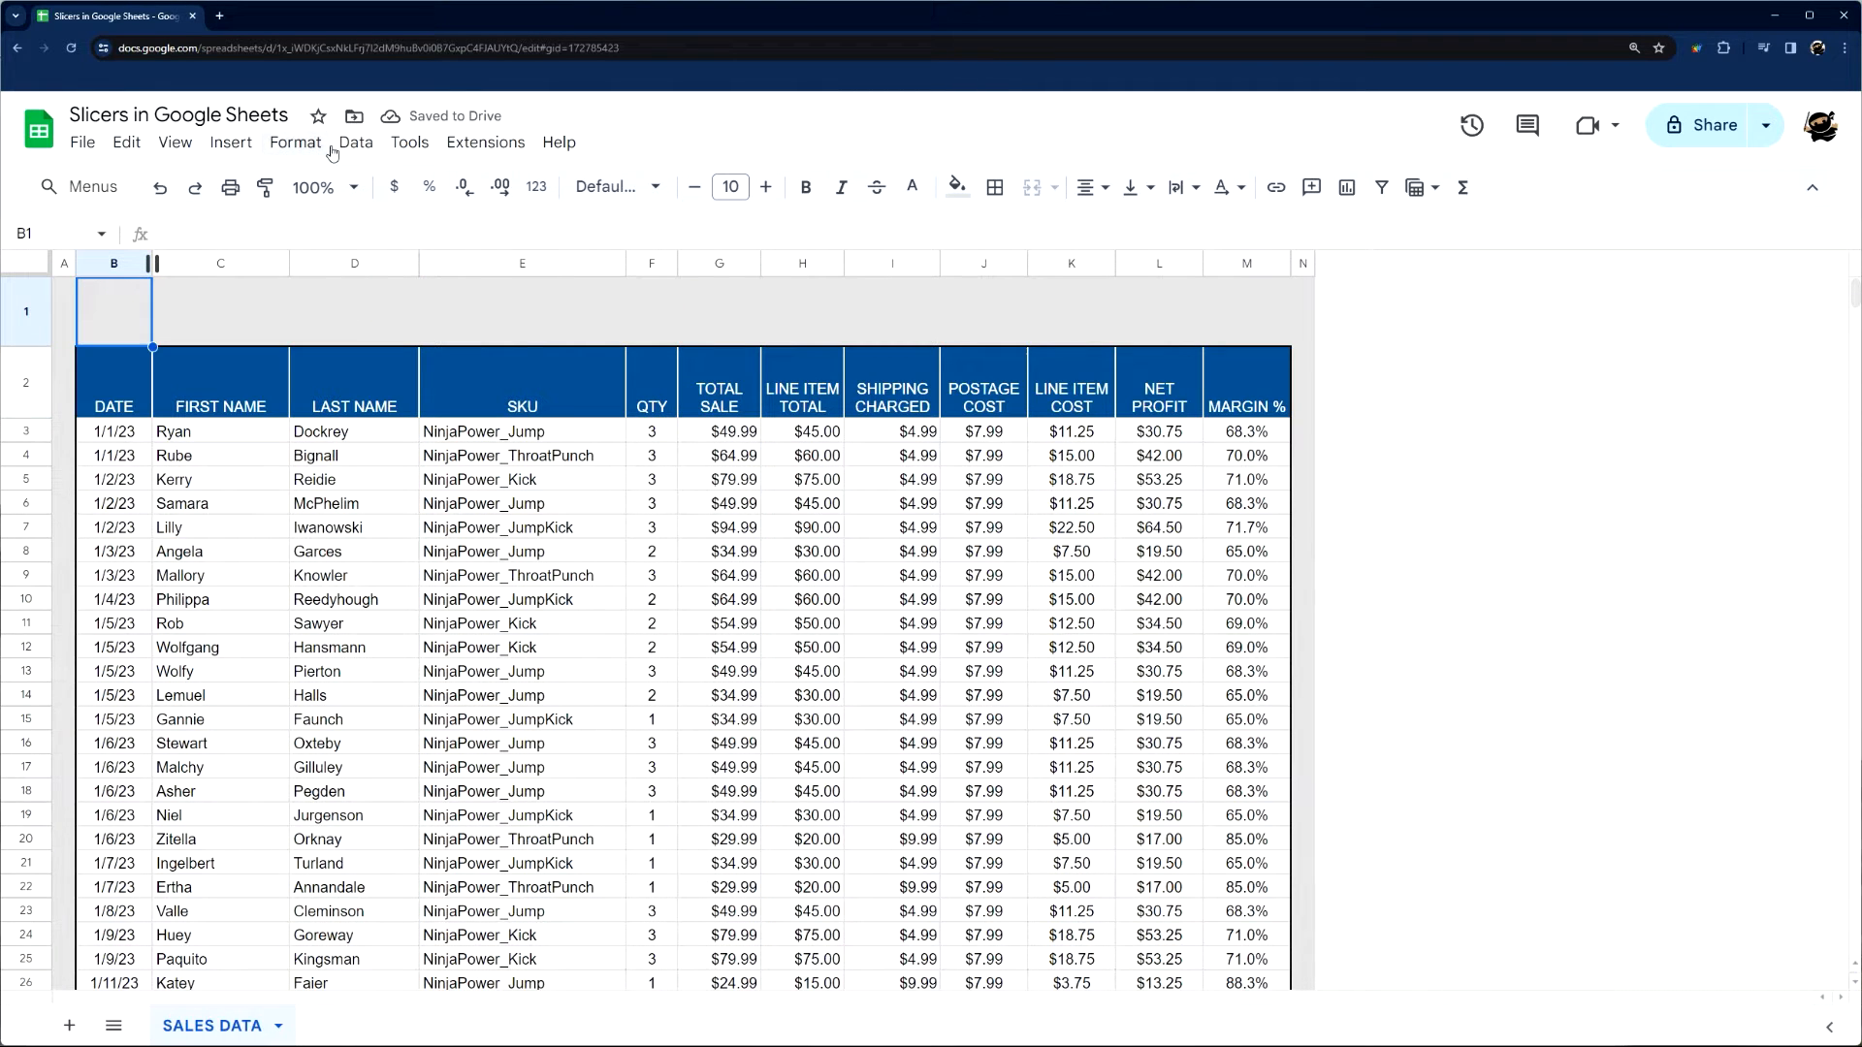
Step: Add a slicer on range 'SALES DATA'!B2:M984 with SKU as its filter column
click(355, 143)
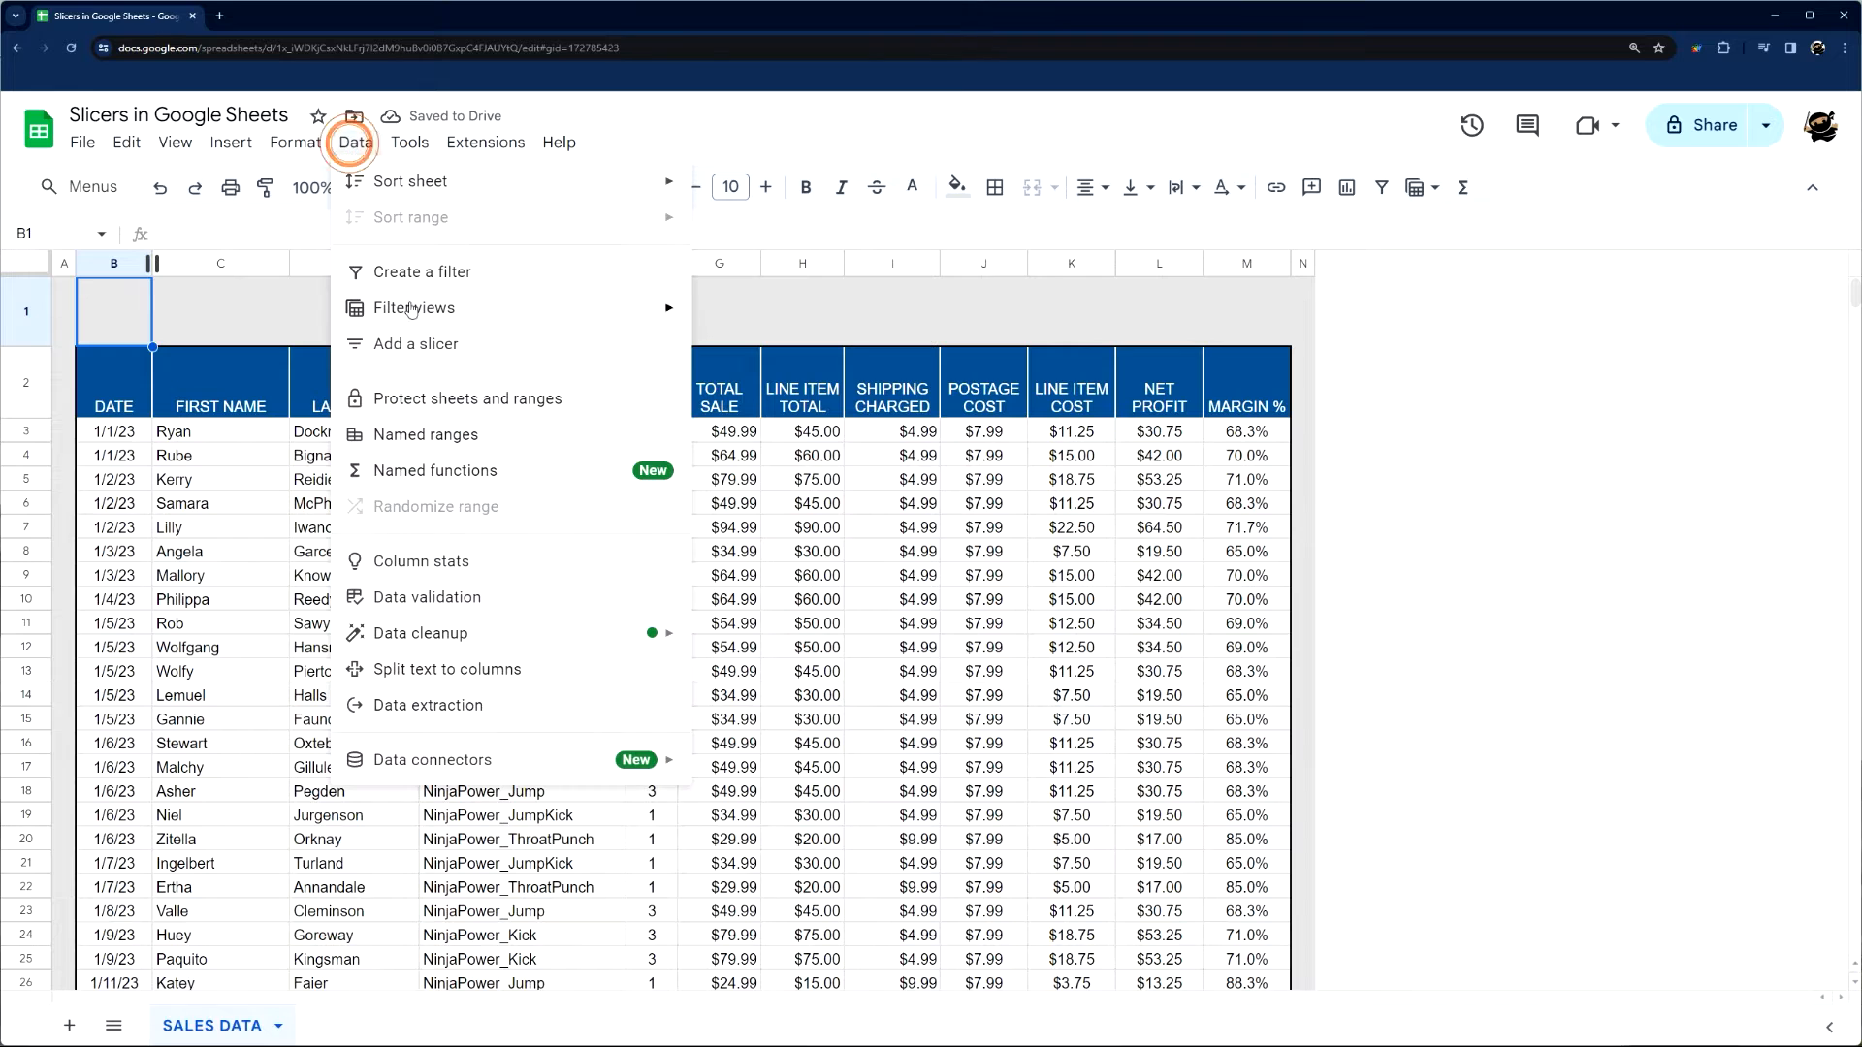
click(416, 343)
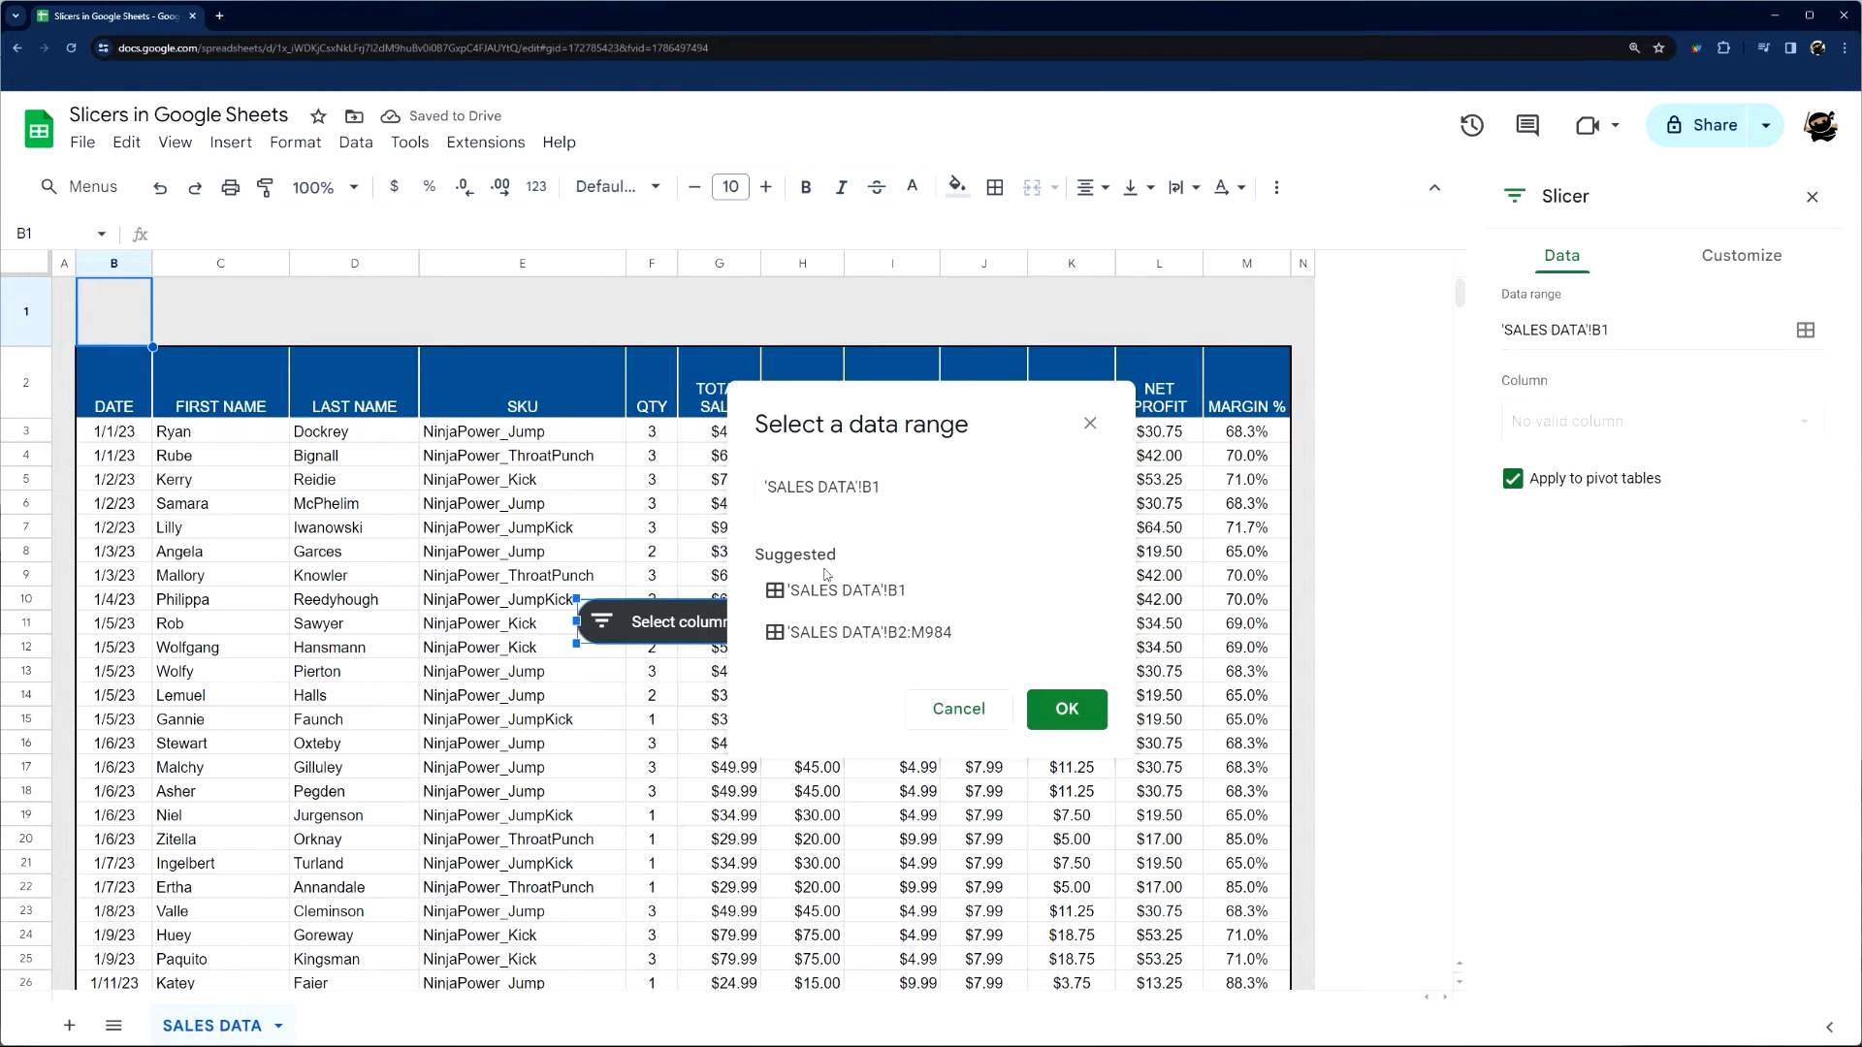
mouse_move(978, 652)
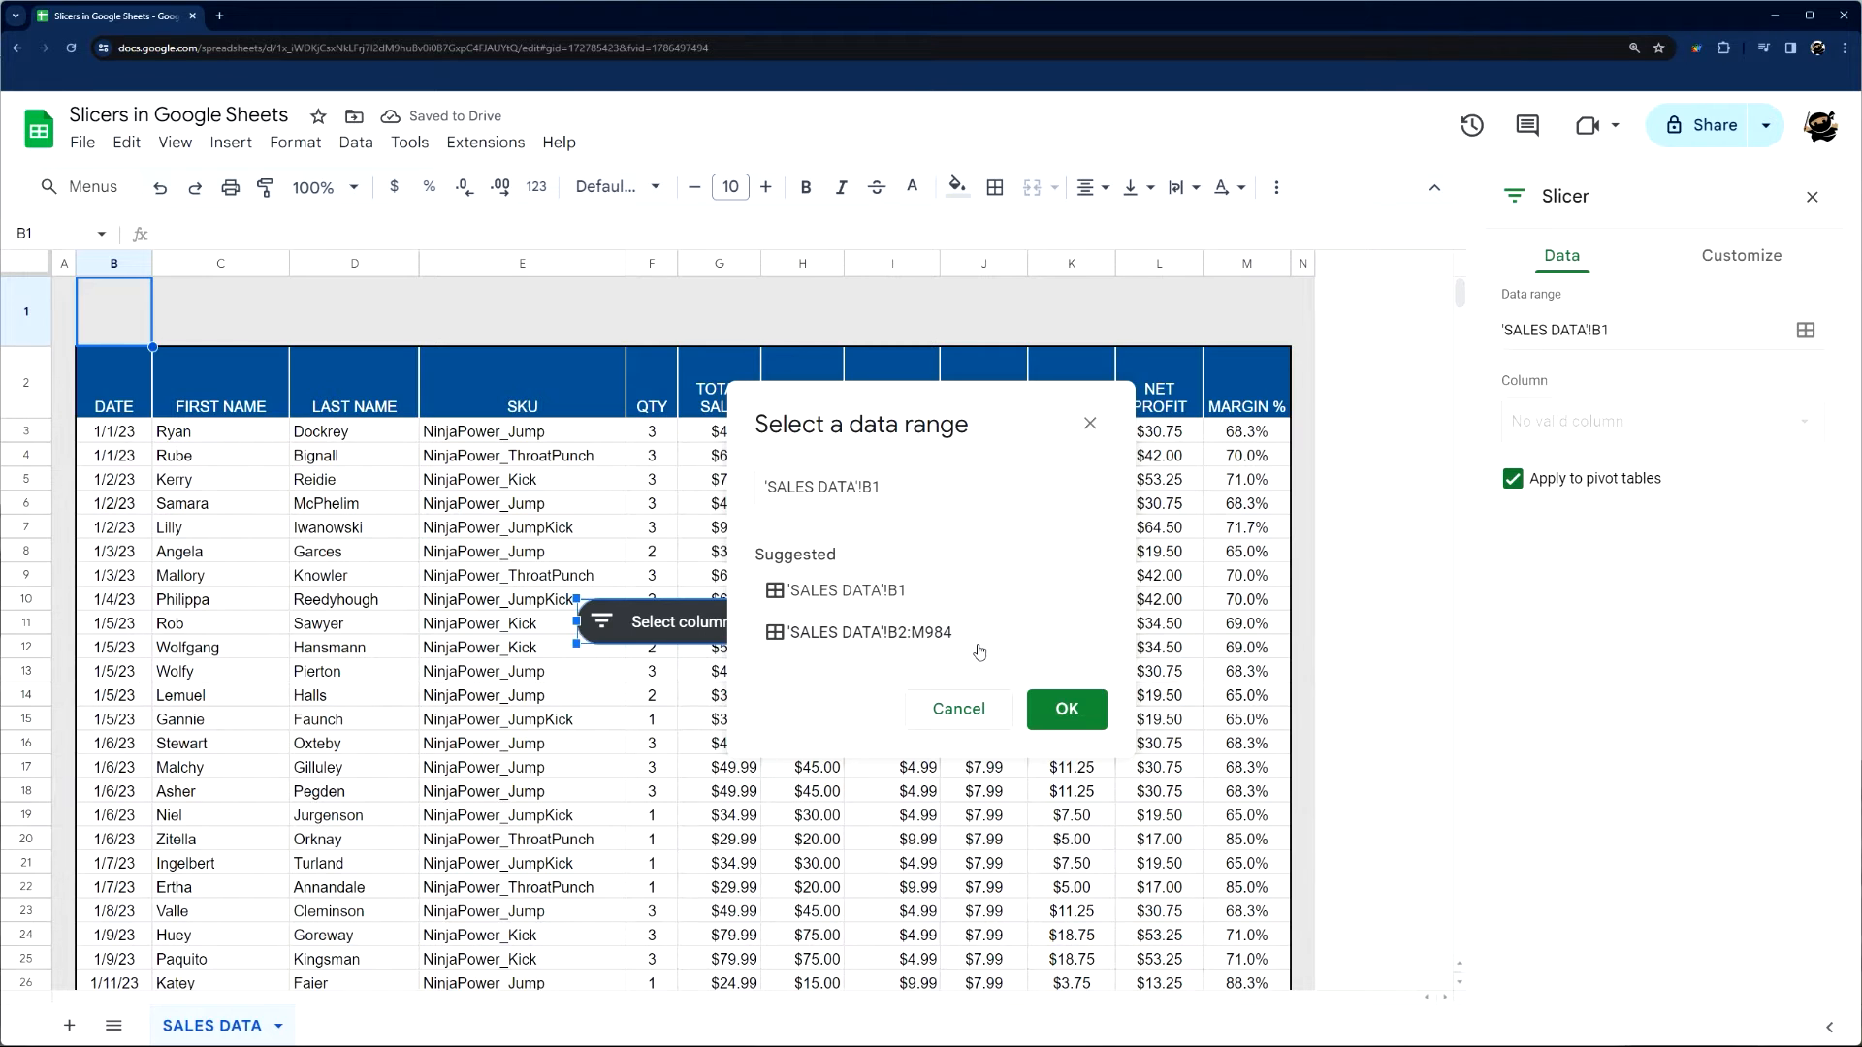
mouse_move(863, 641)
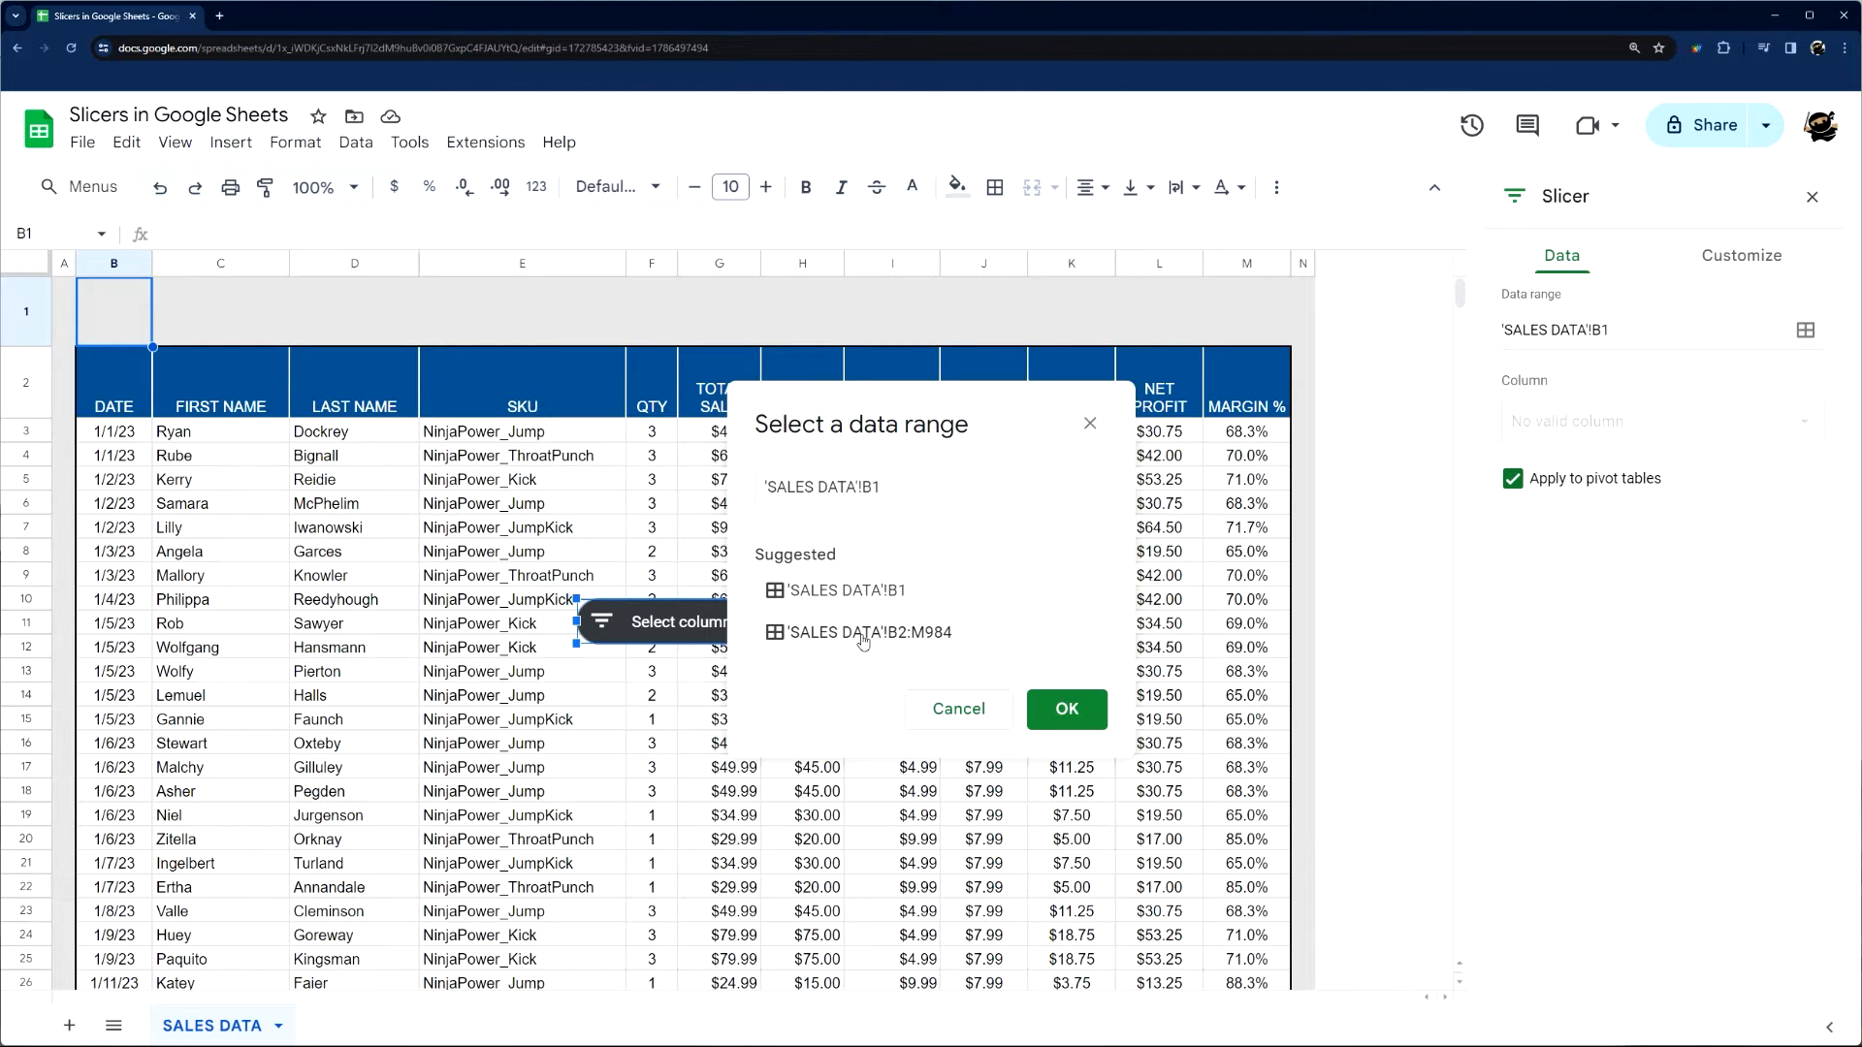
click(819, 487)
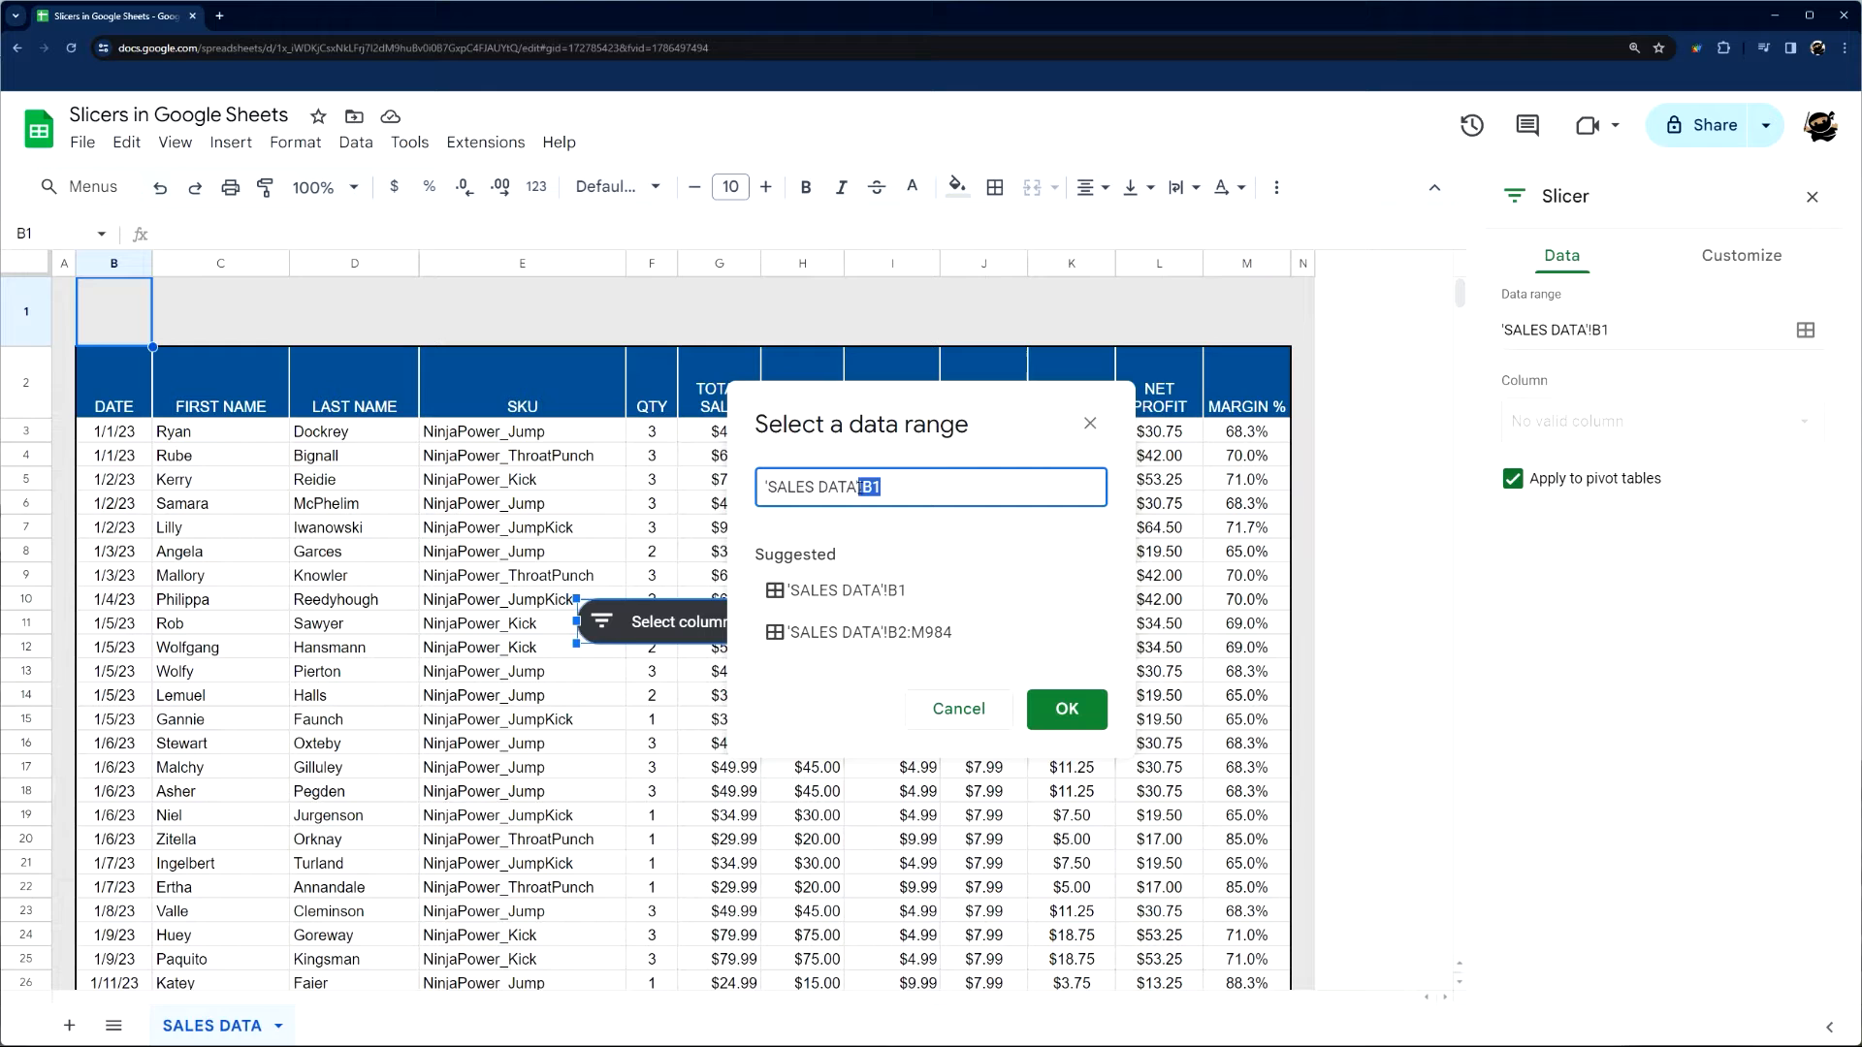
key(Backspace)
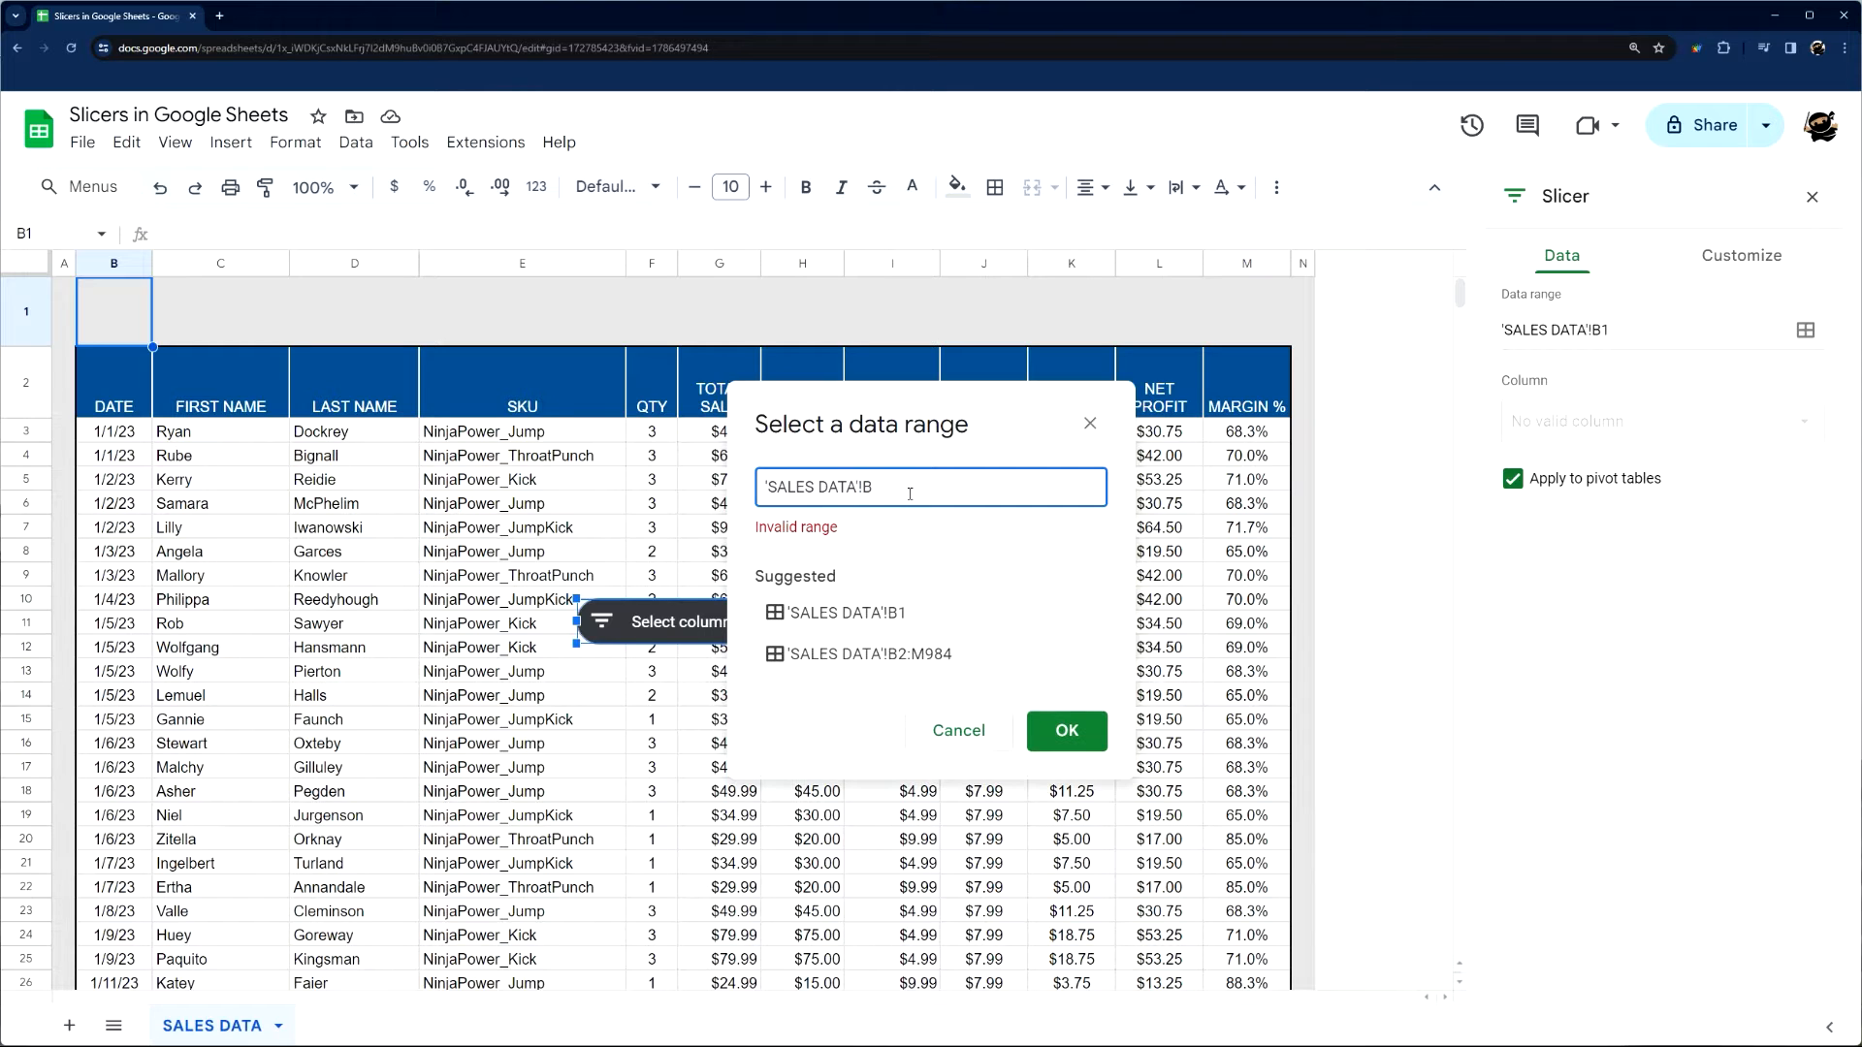
text(2)
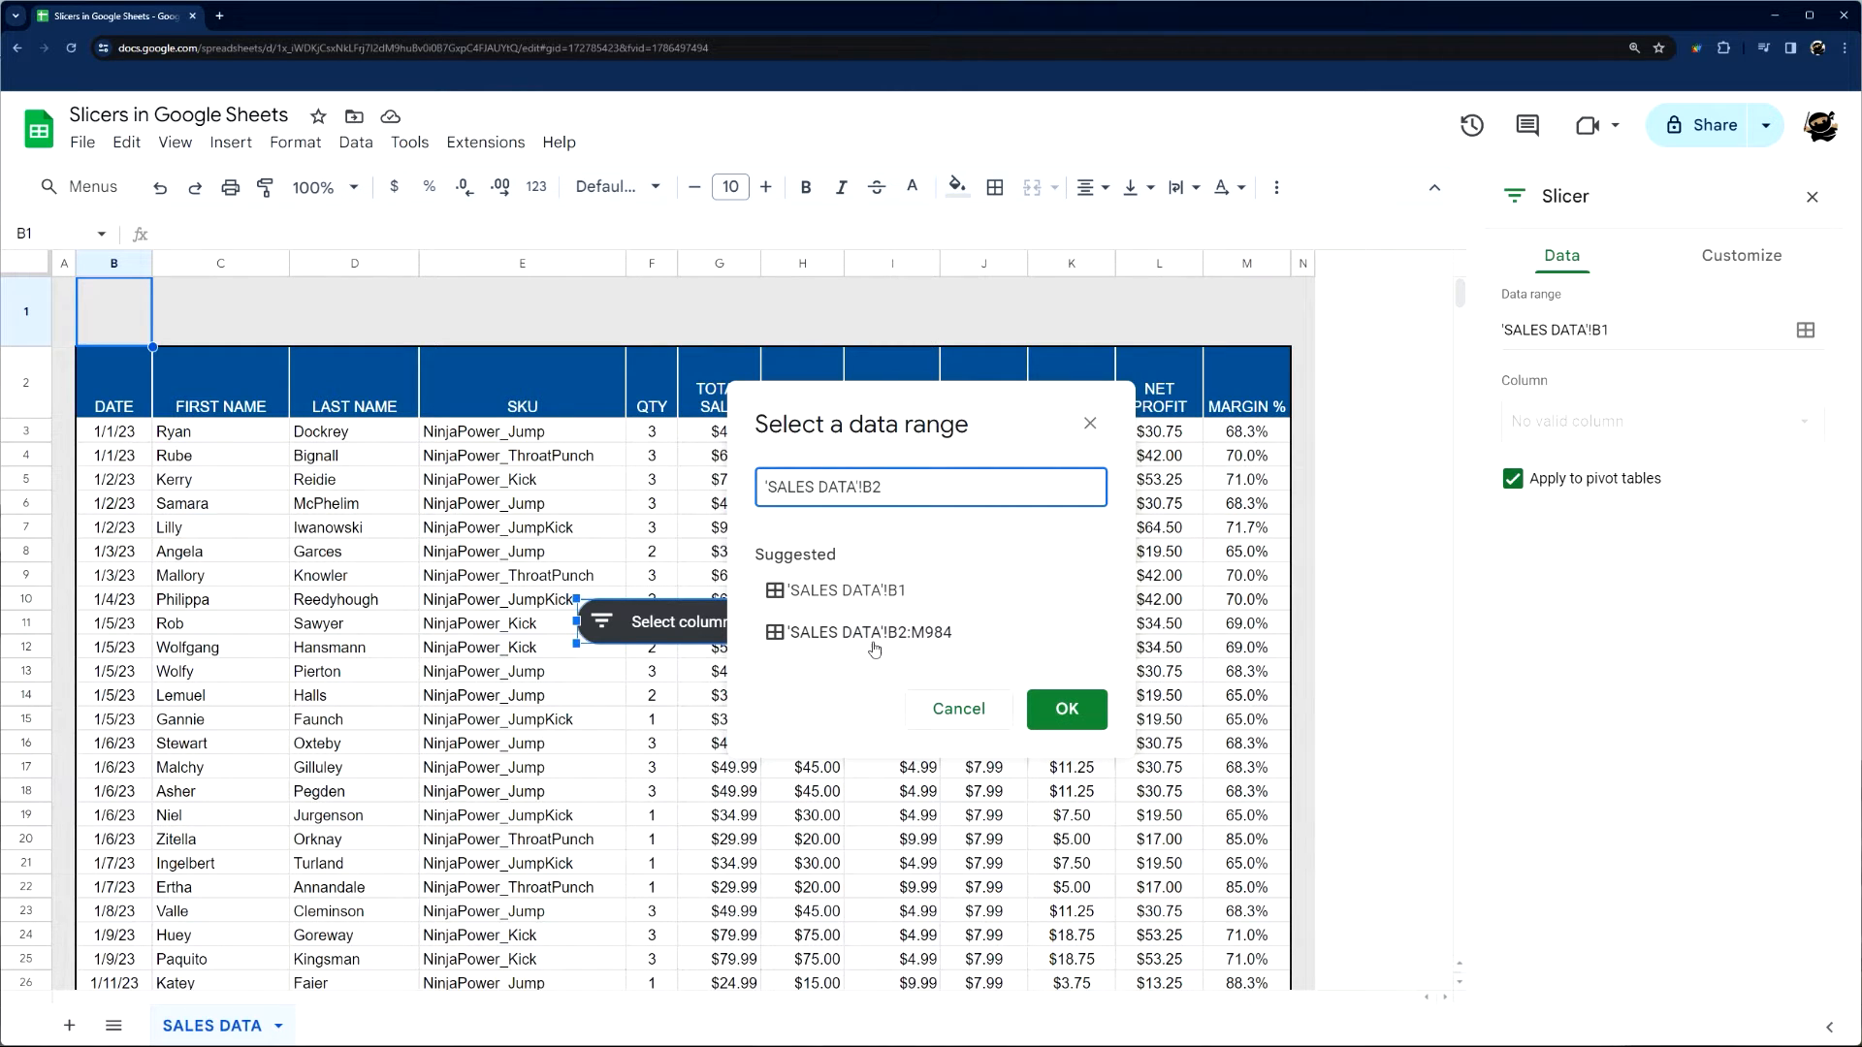
click(1064, 708)
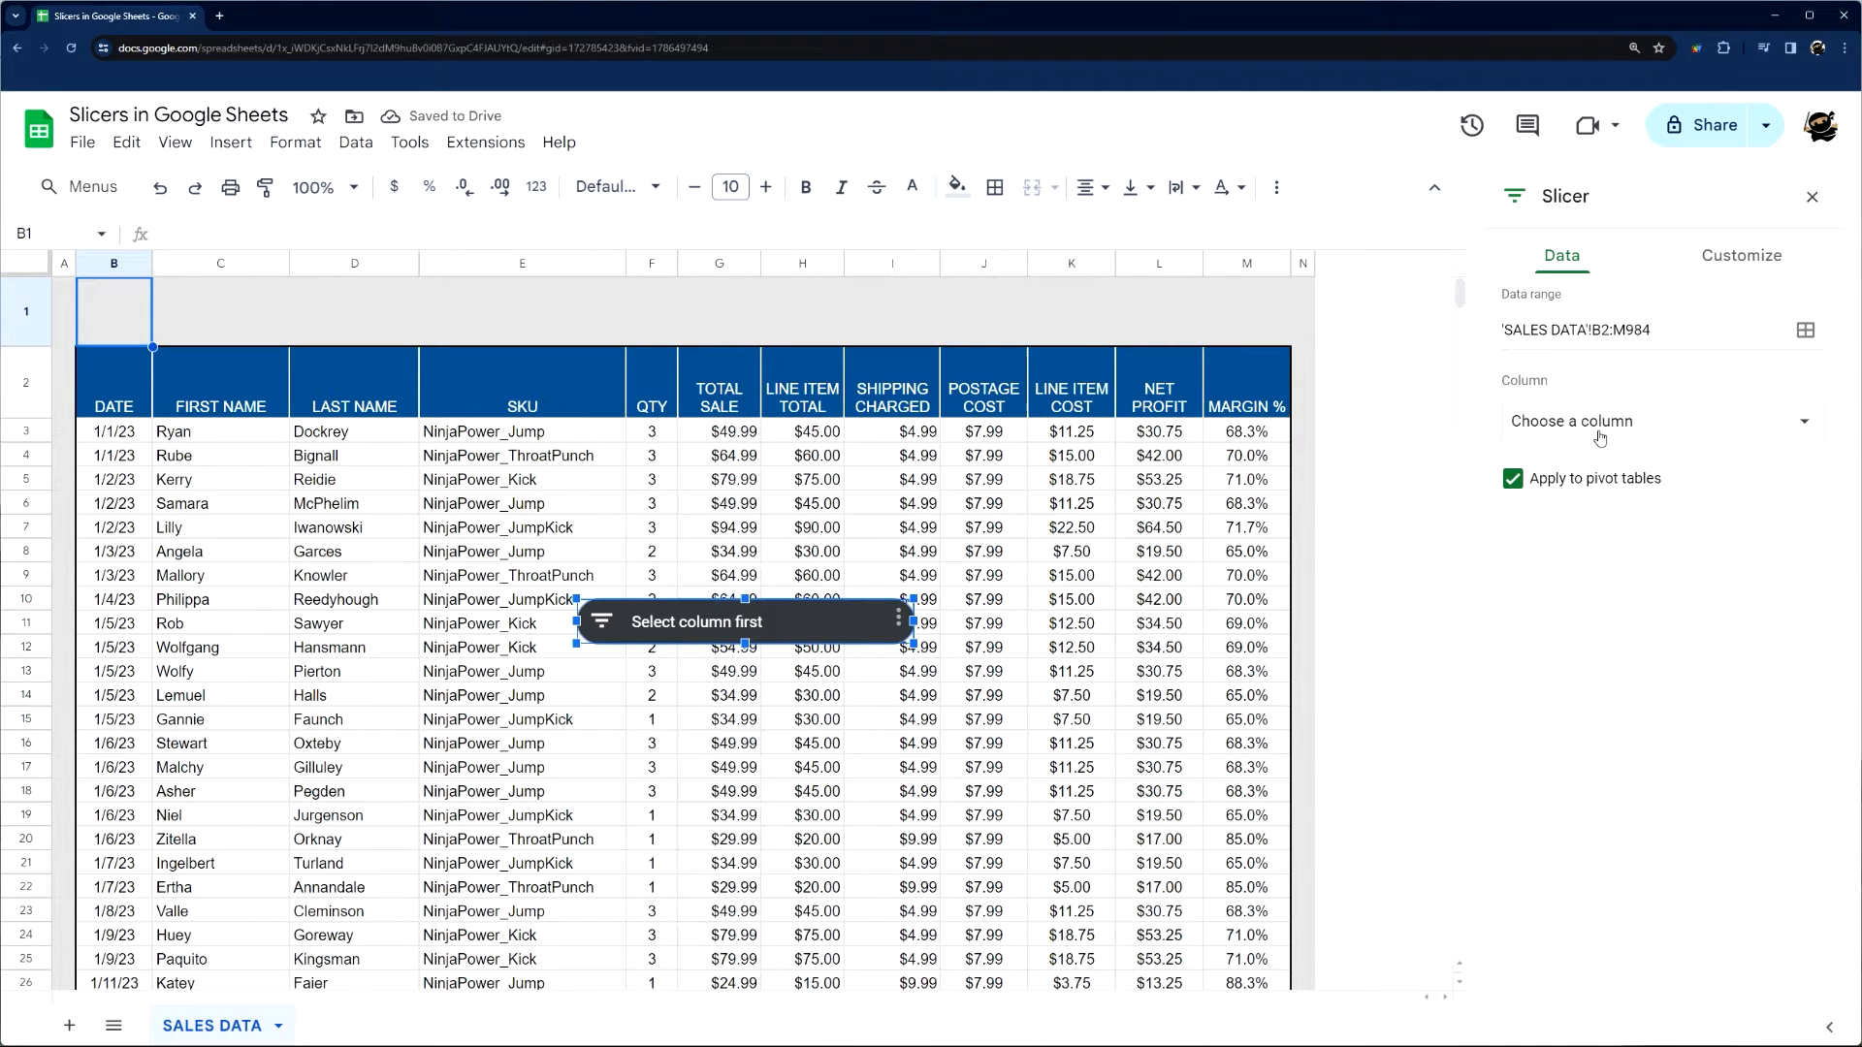
click(1661, 420)
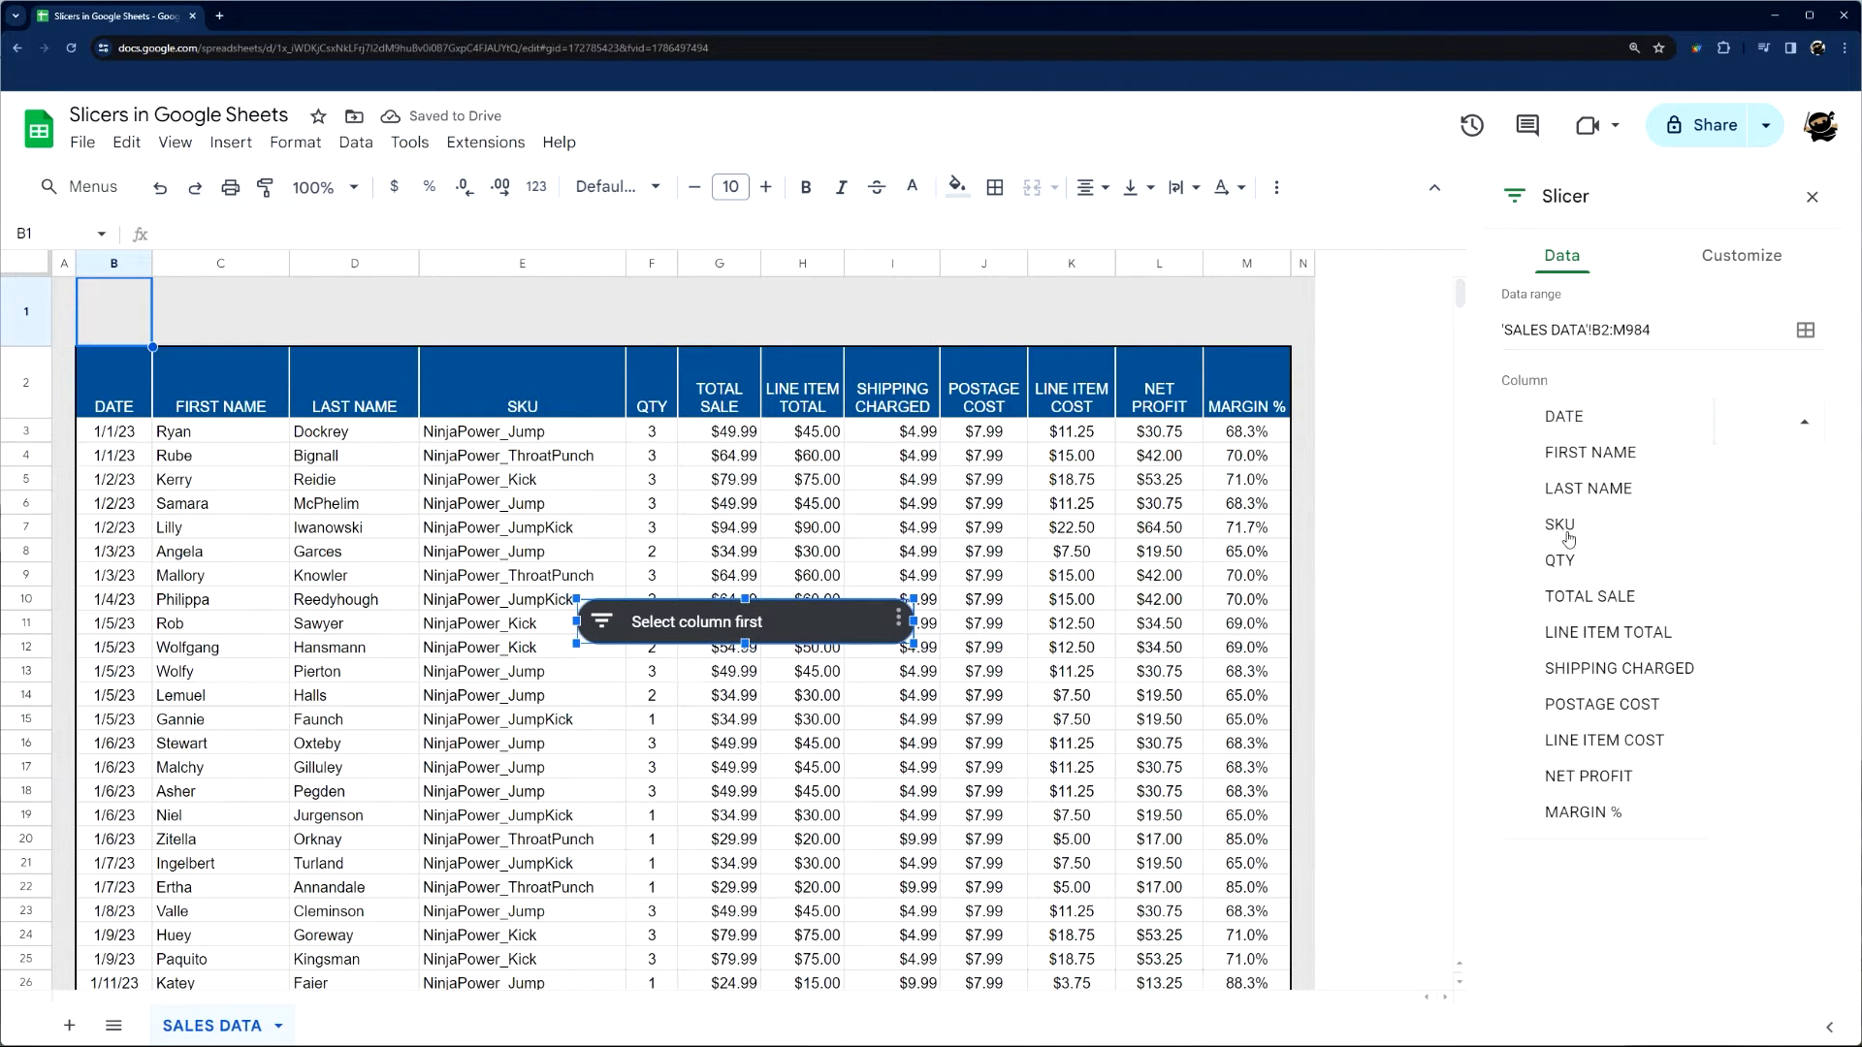
click(1559, 524)
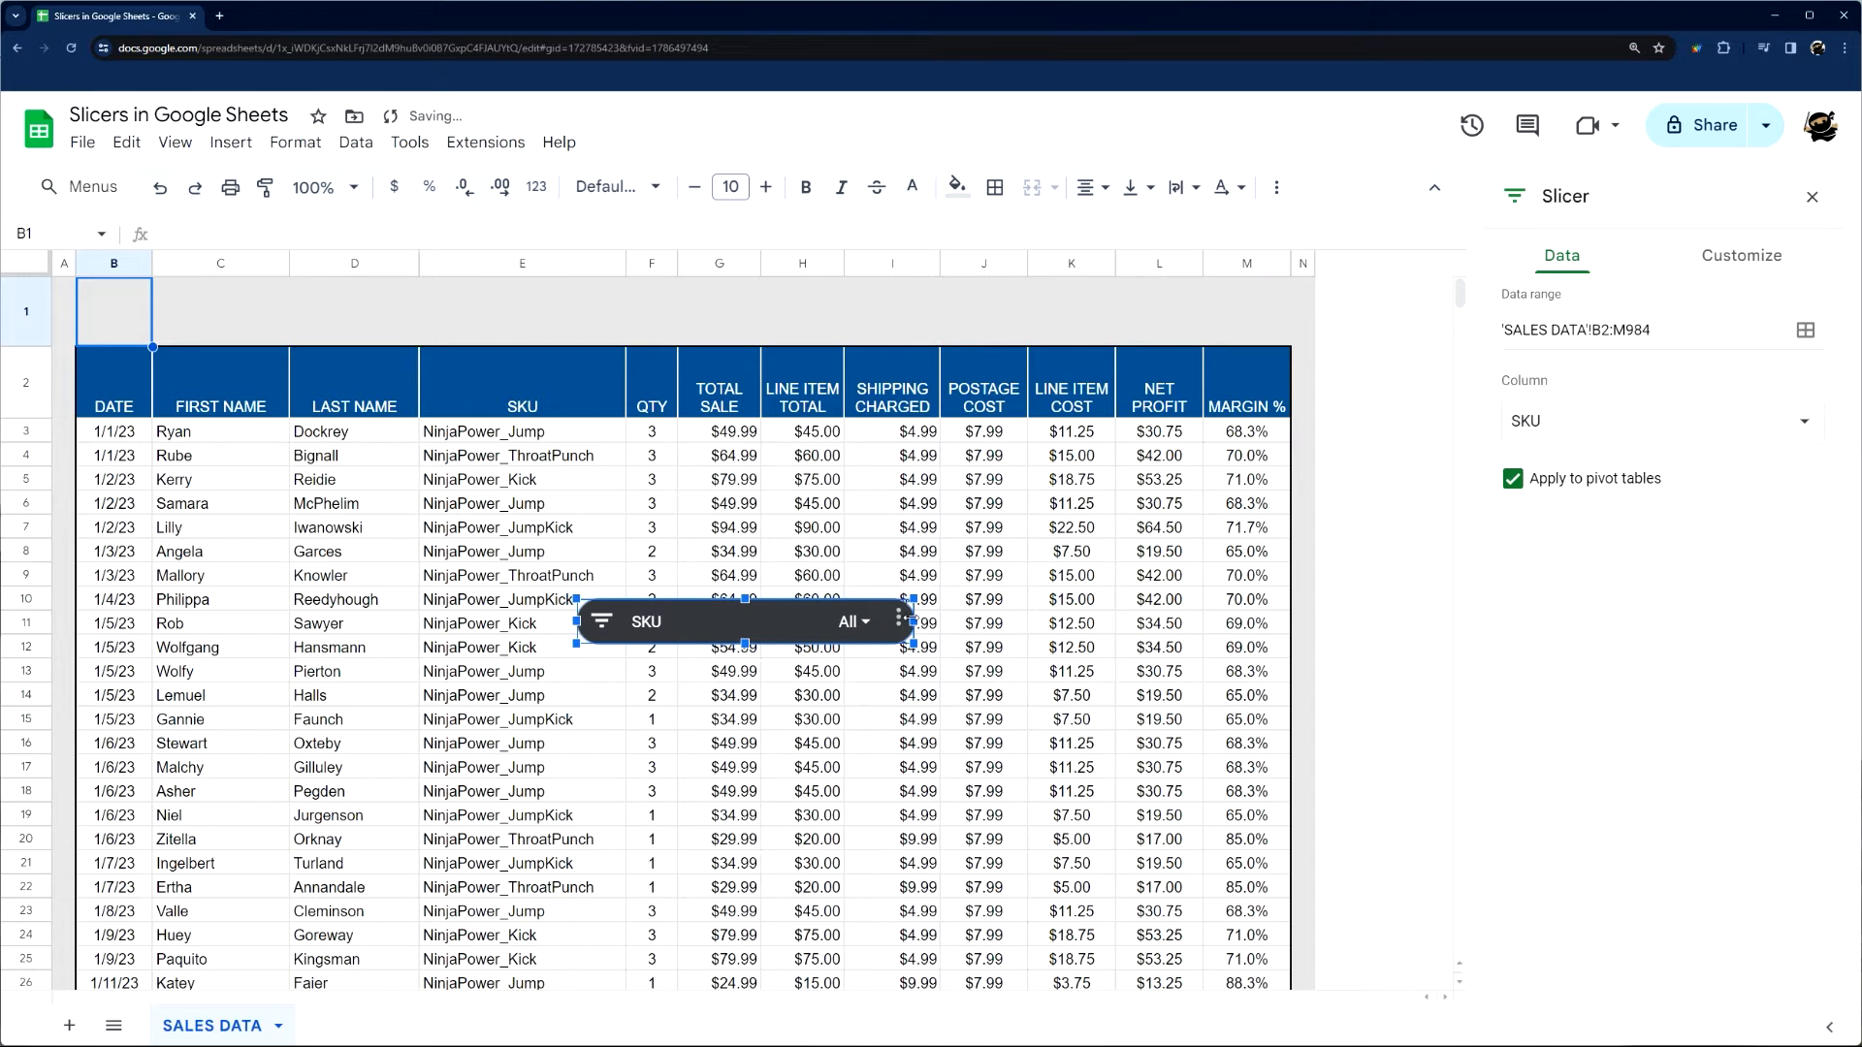
Step: Move the SKU slicer to row 1, test excluding Jump and JumpKick, then restore all SKUs
drag(742, 621, 546, 339)
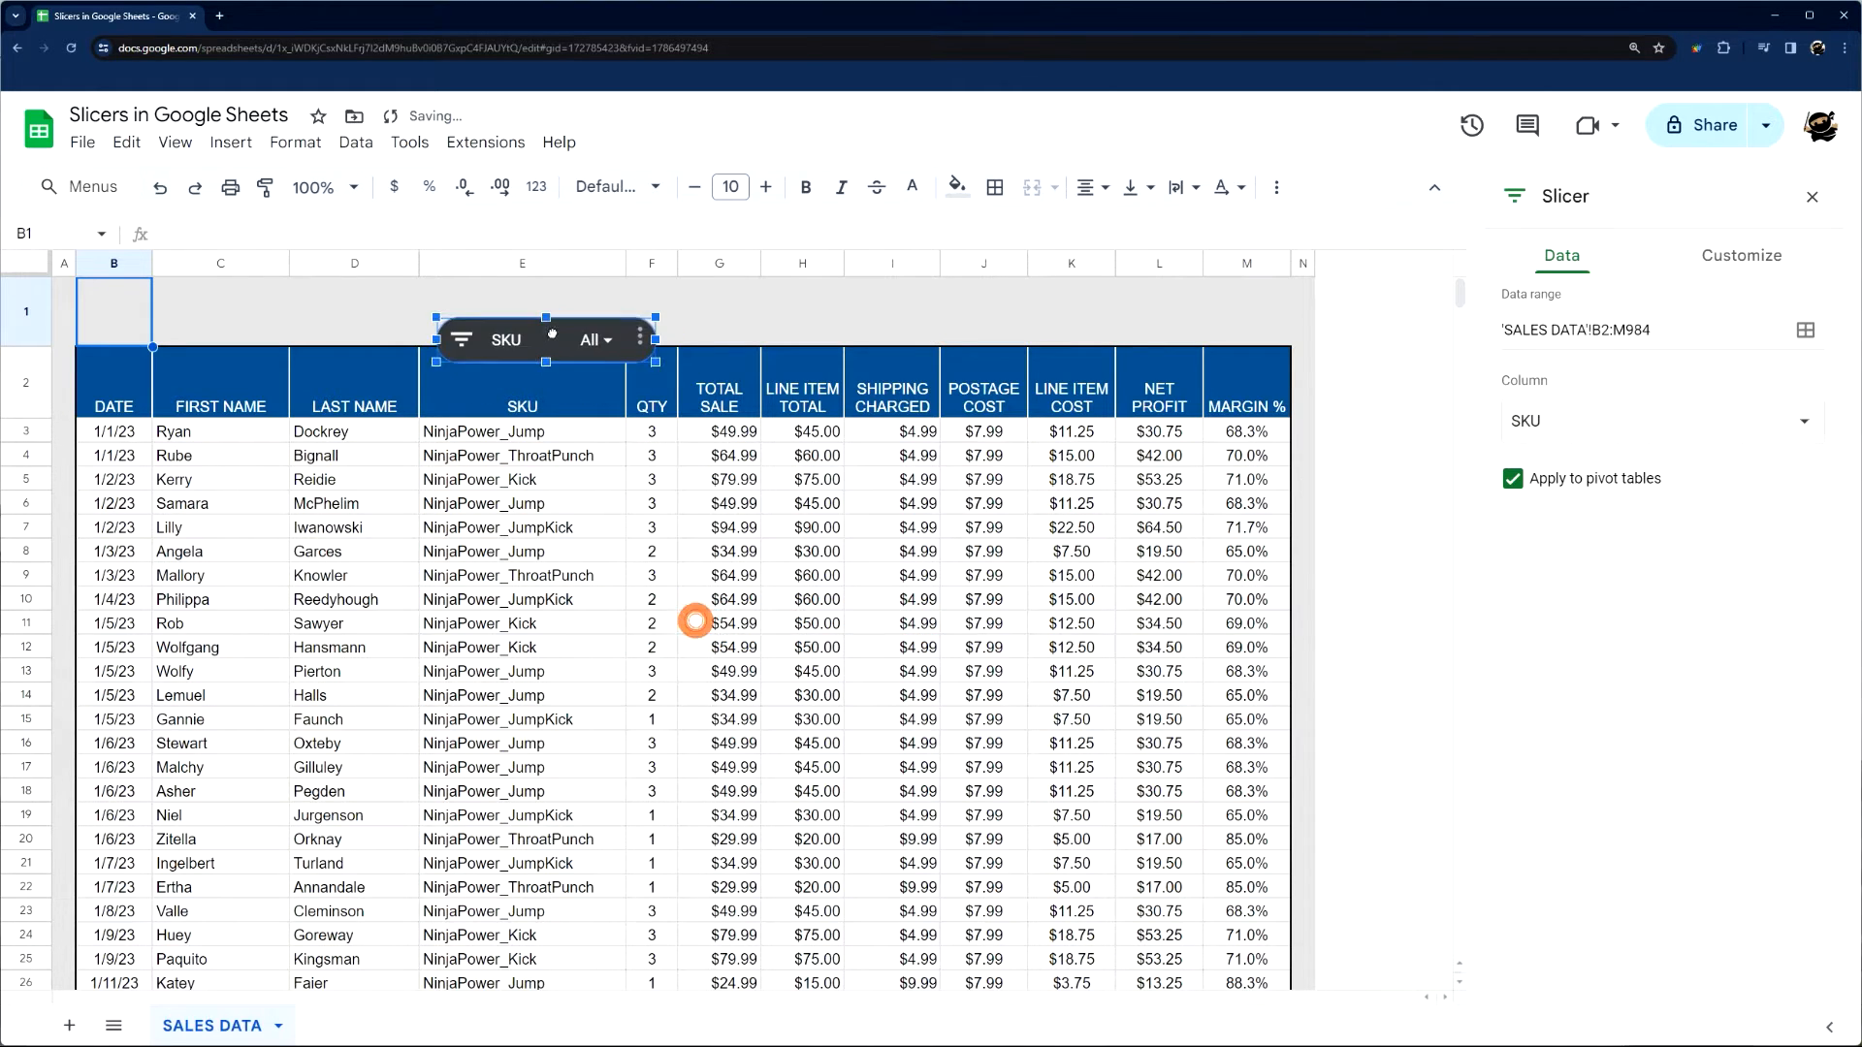
click(1813, 196)
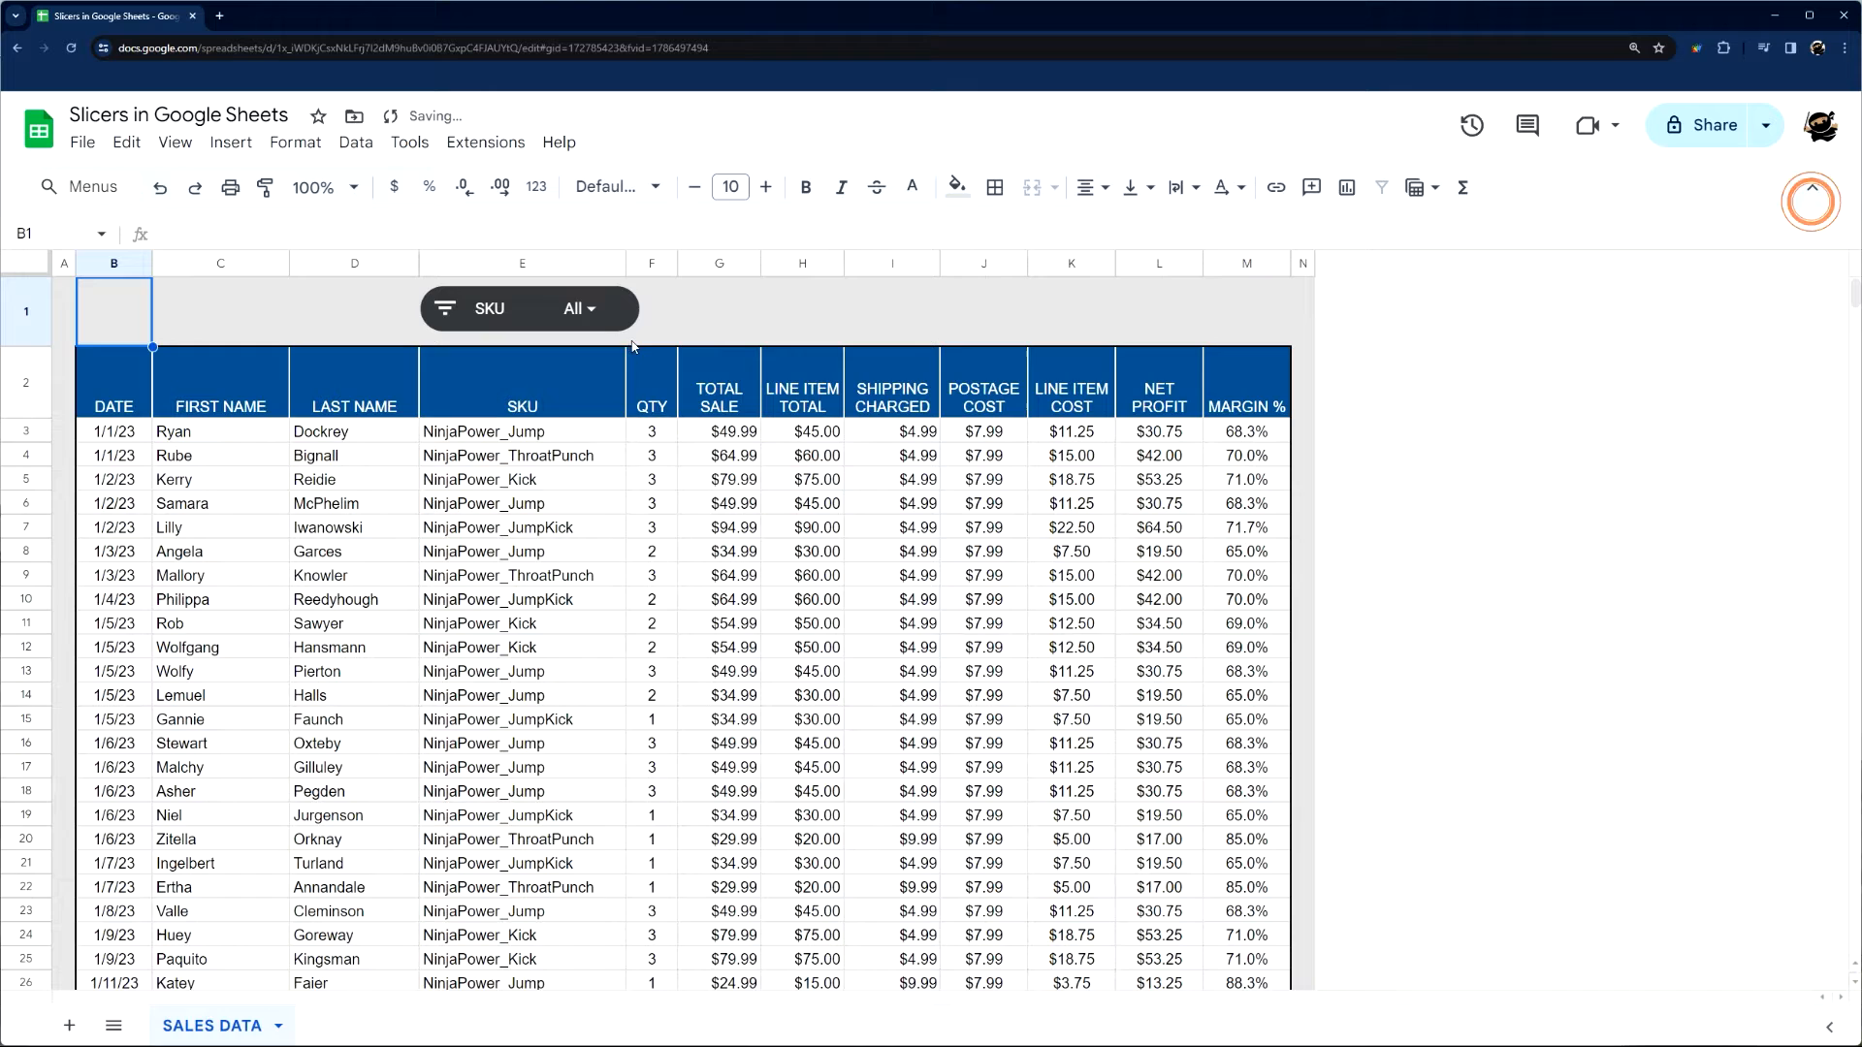
click(578, 308)
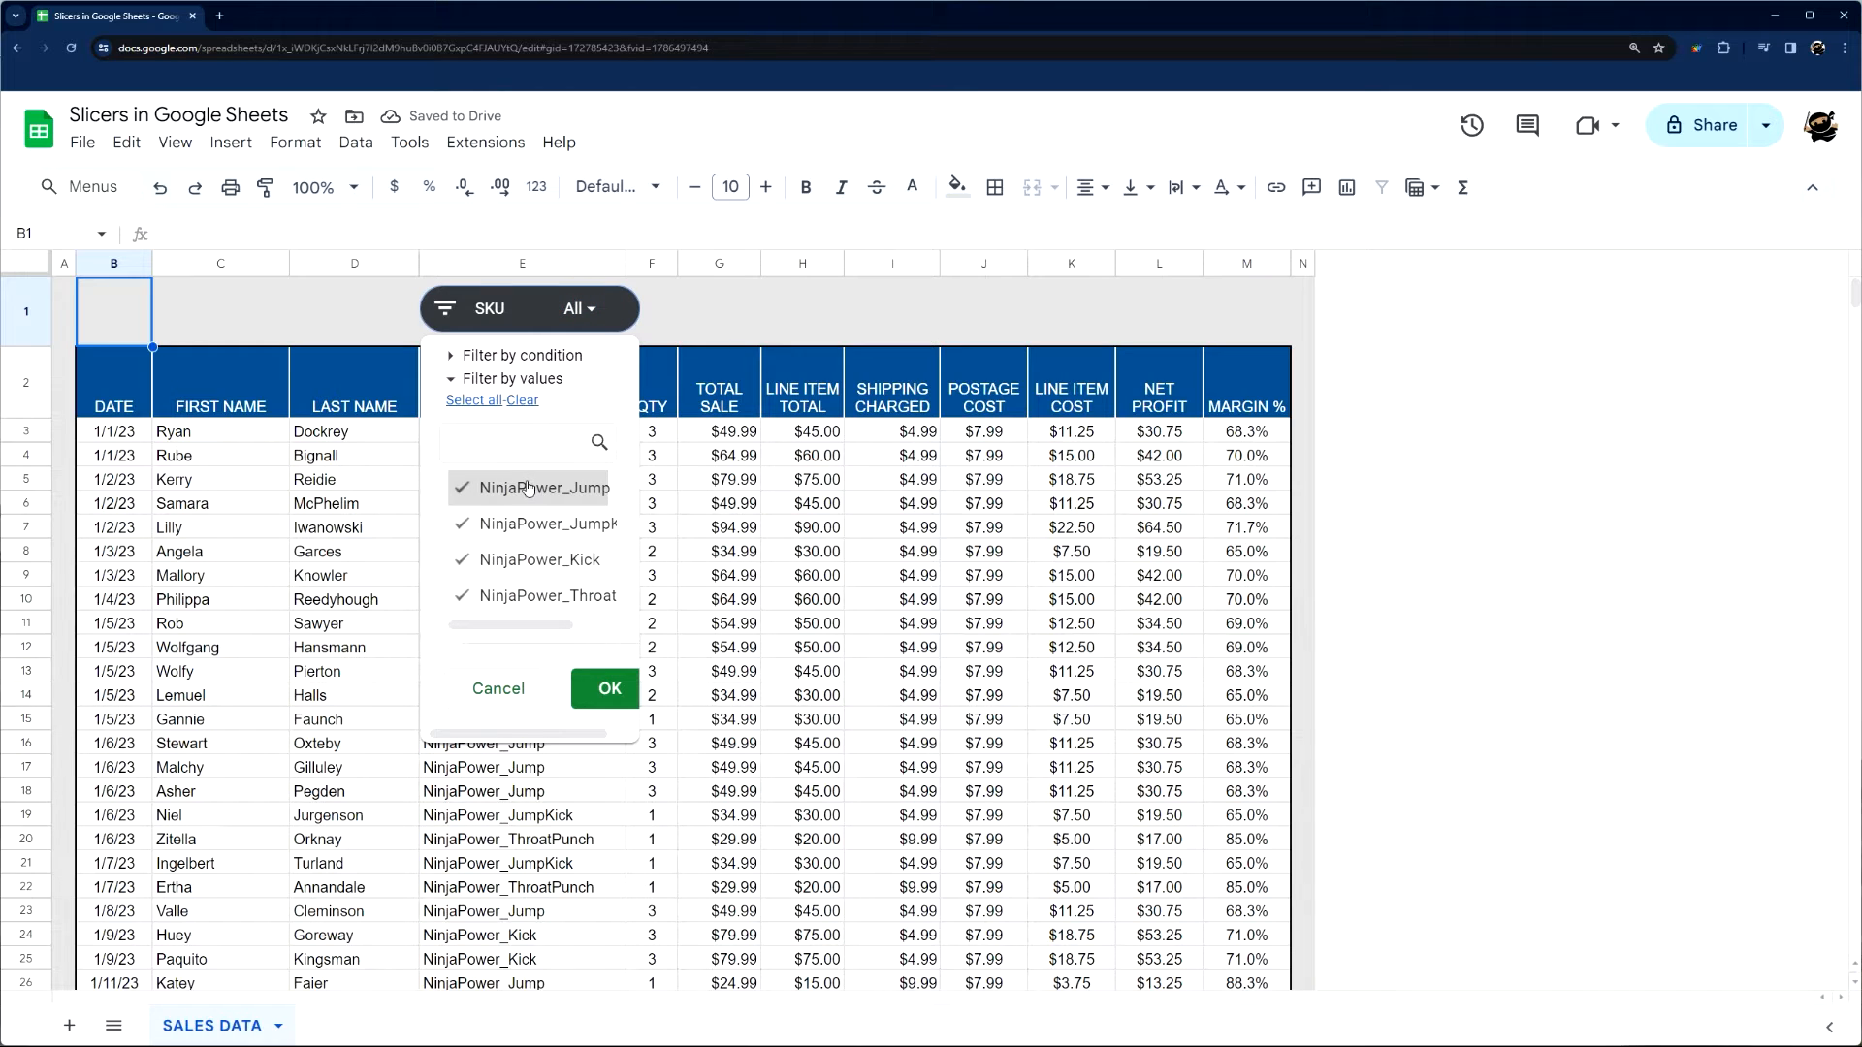
click(461, 488)
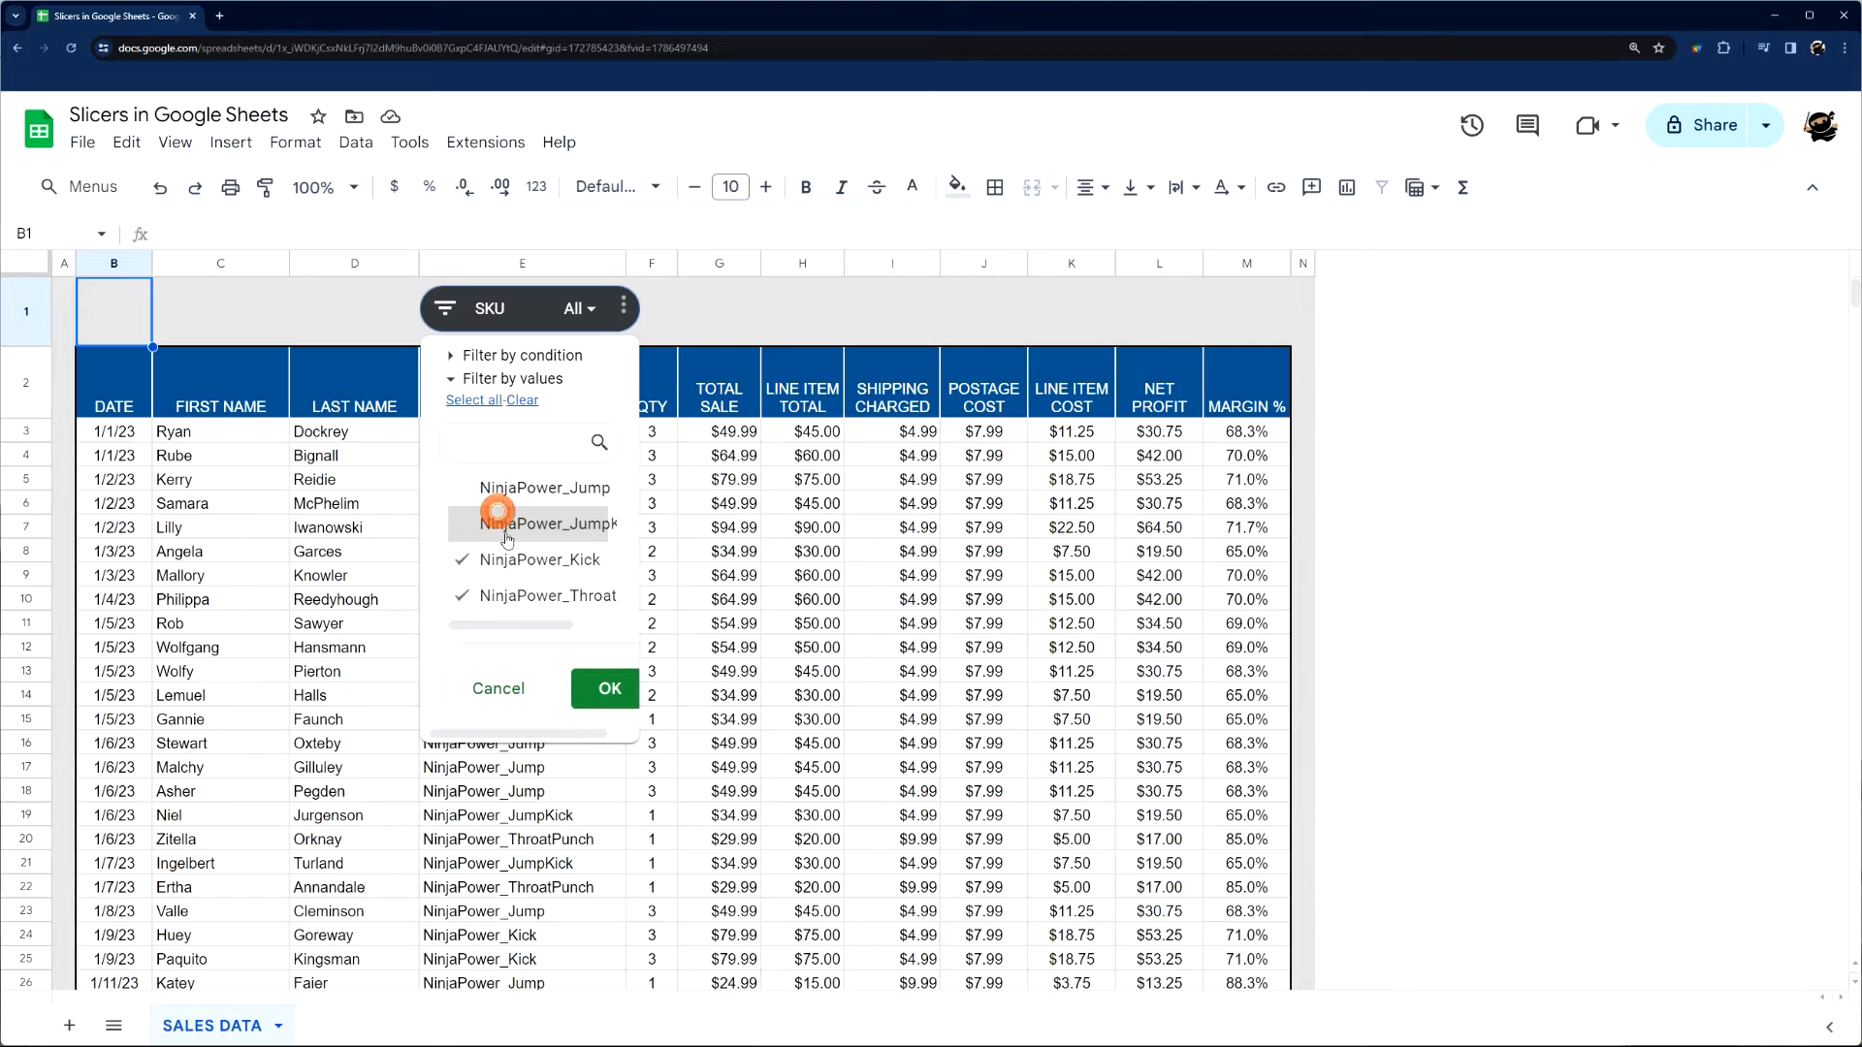
click(608, 688)
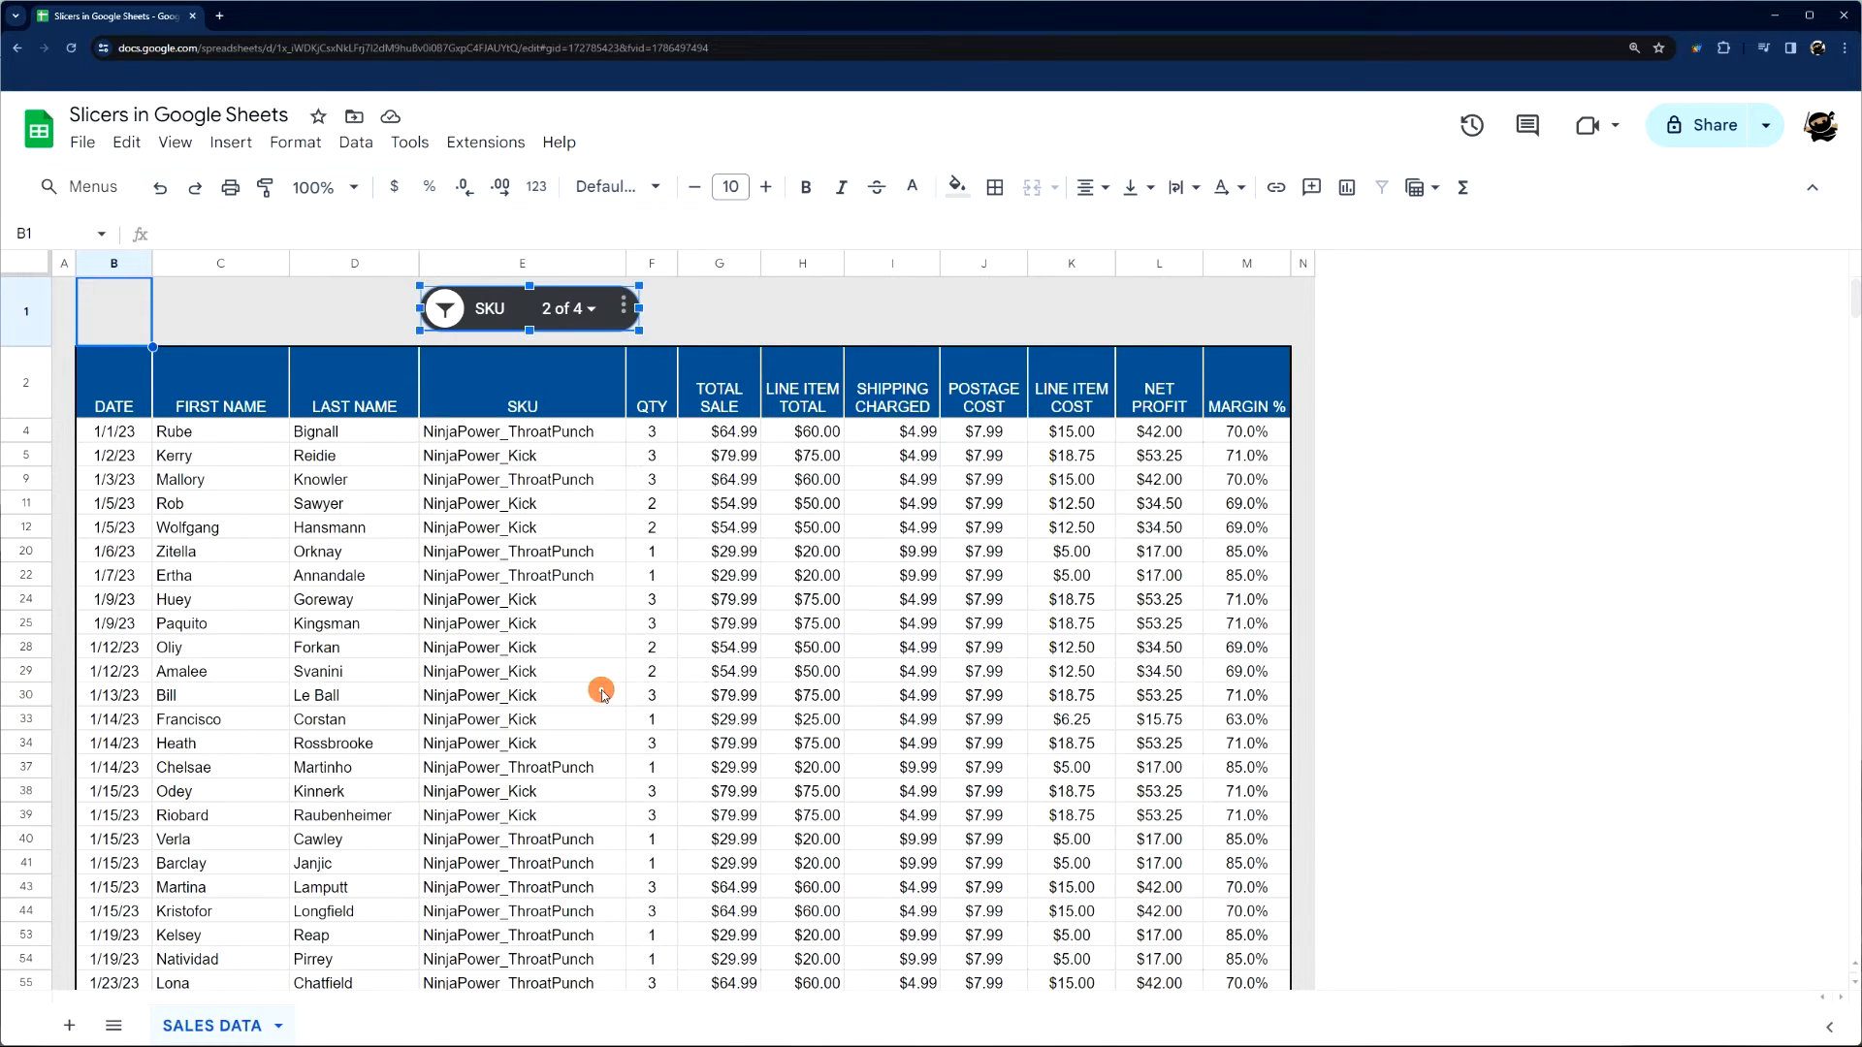
click(445, 309)
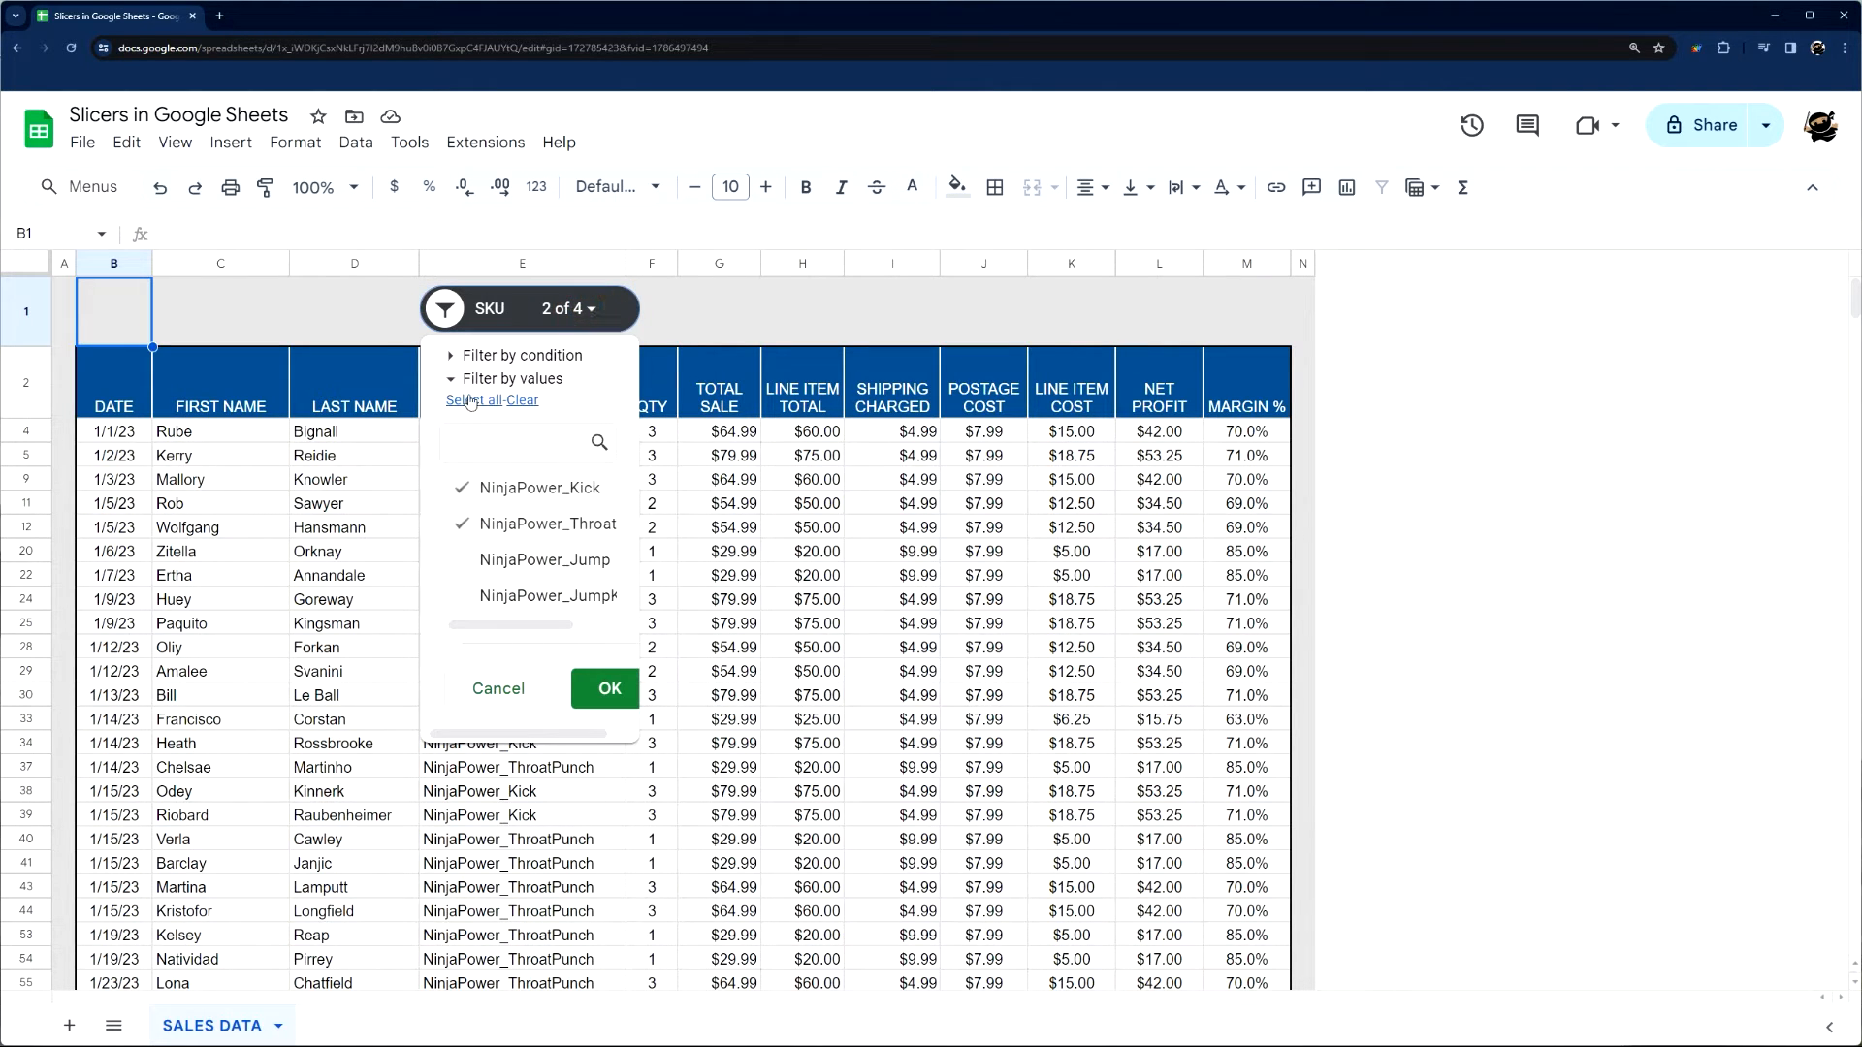
click(608, 689)
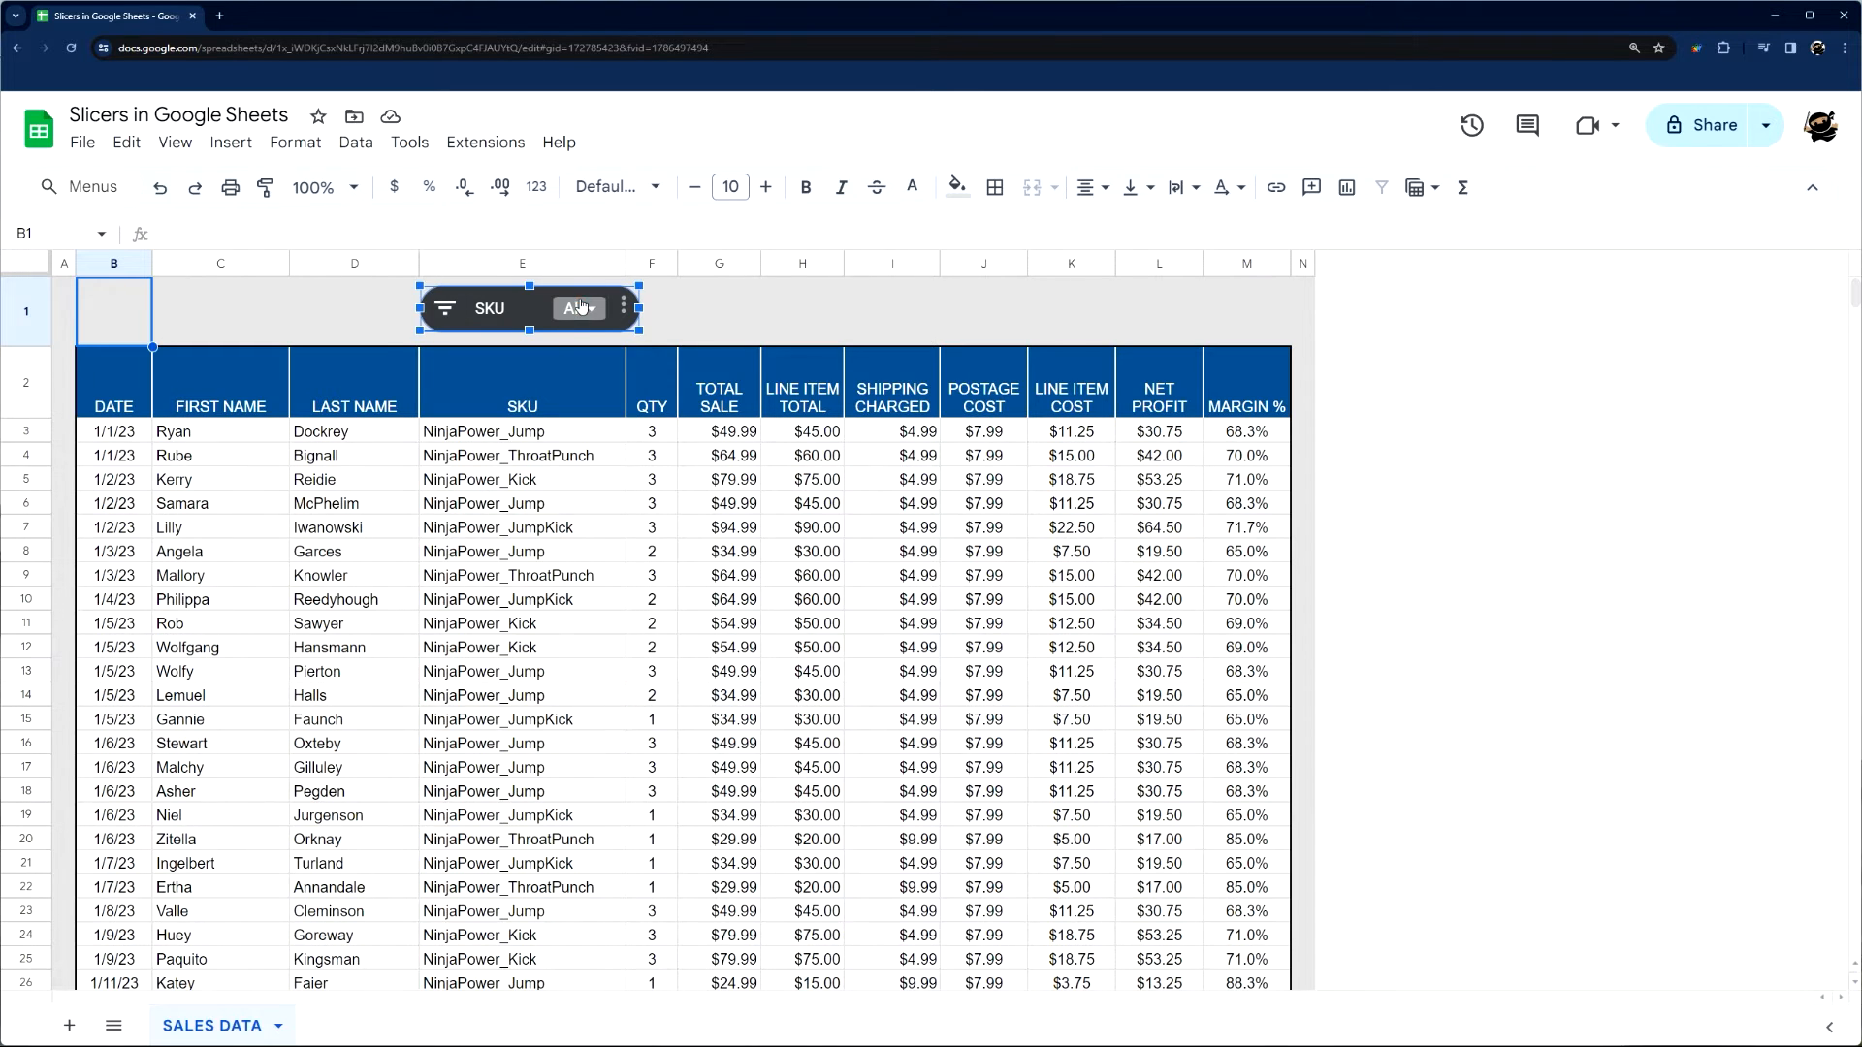
Step: Apply a 'Text contains Jump' condition to the SKU slicer
click(578, 309)
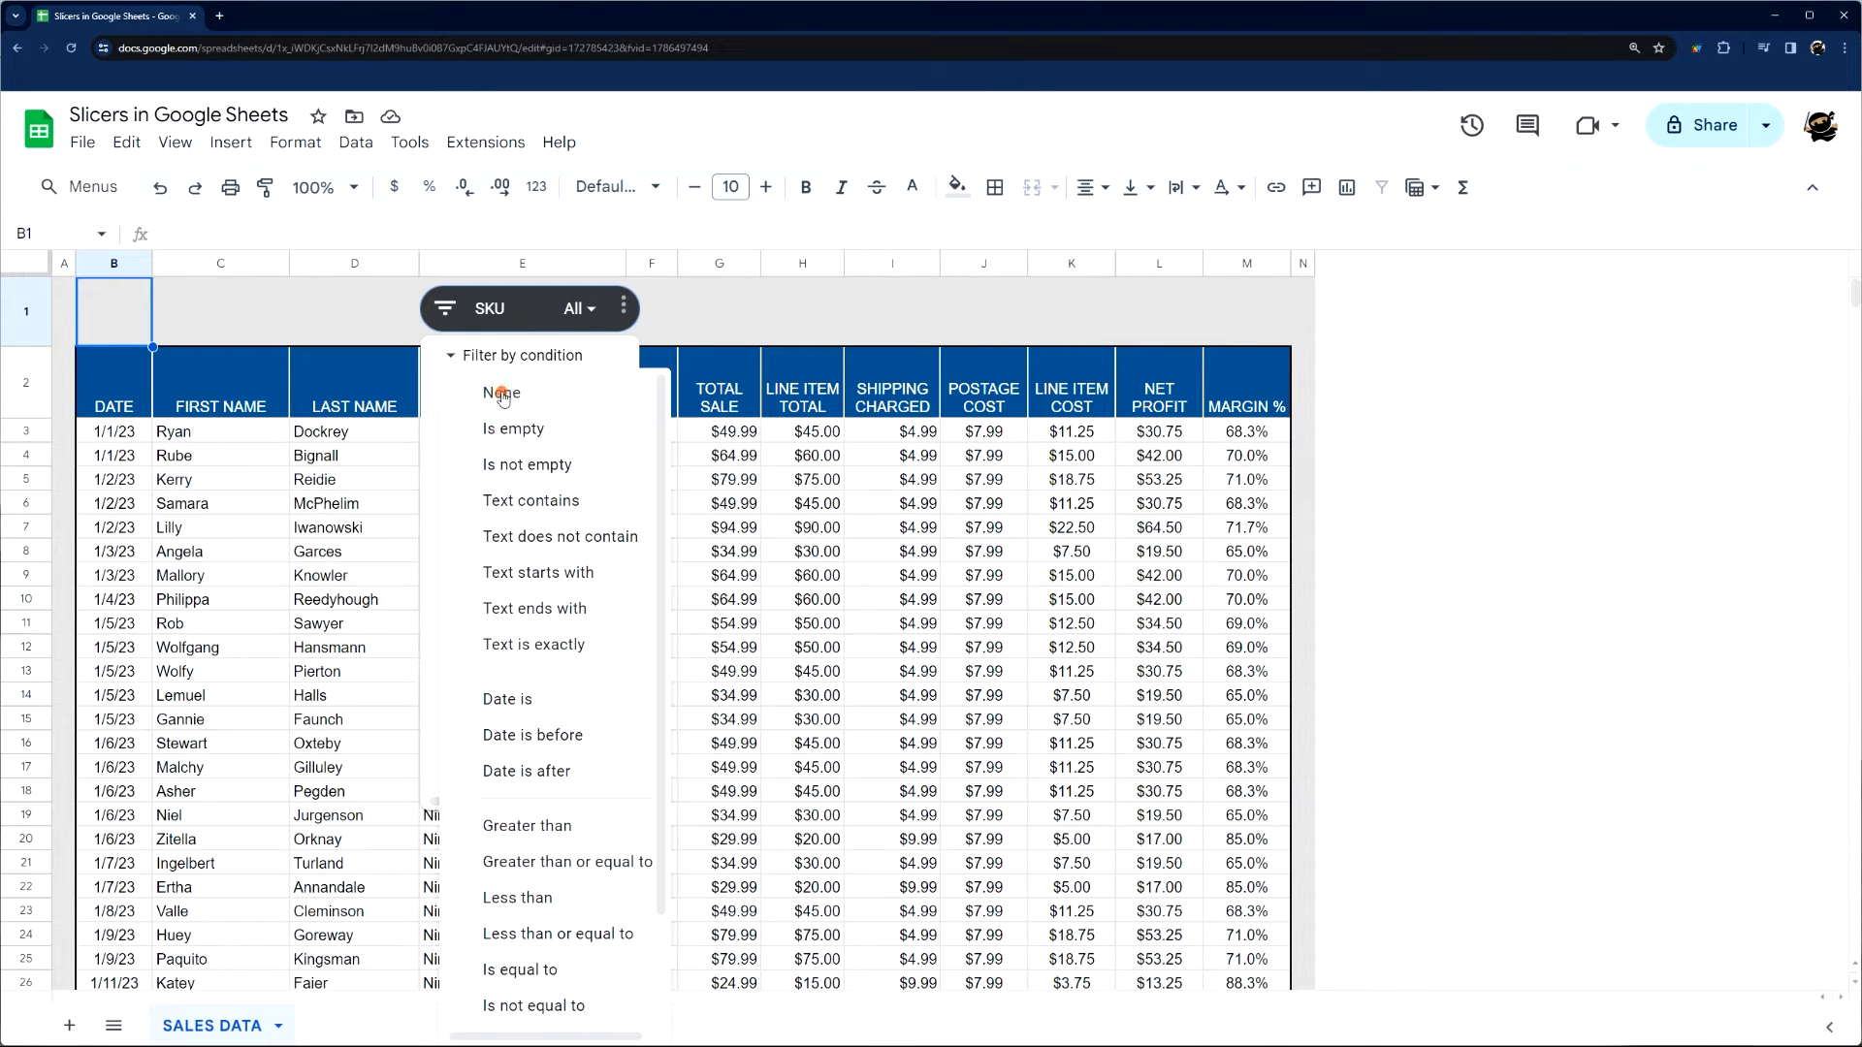
click(502, 393)
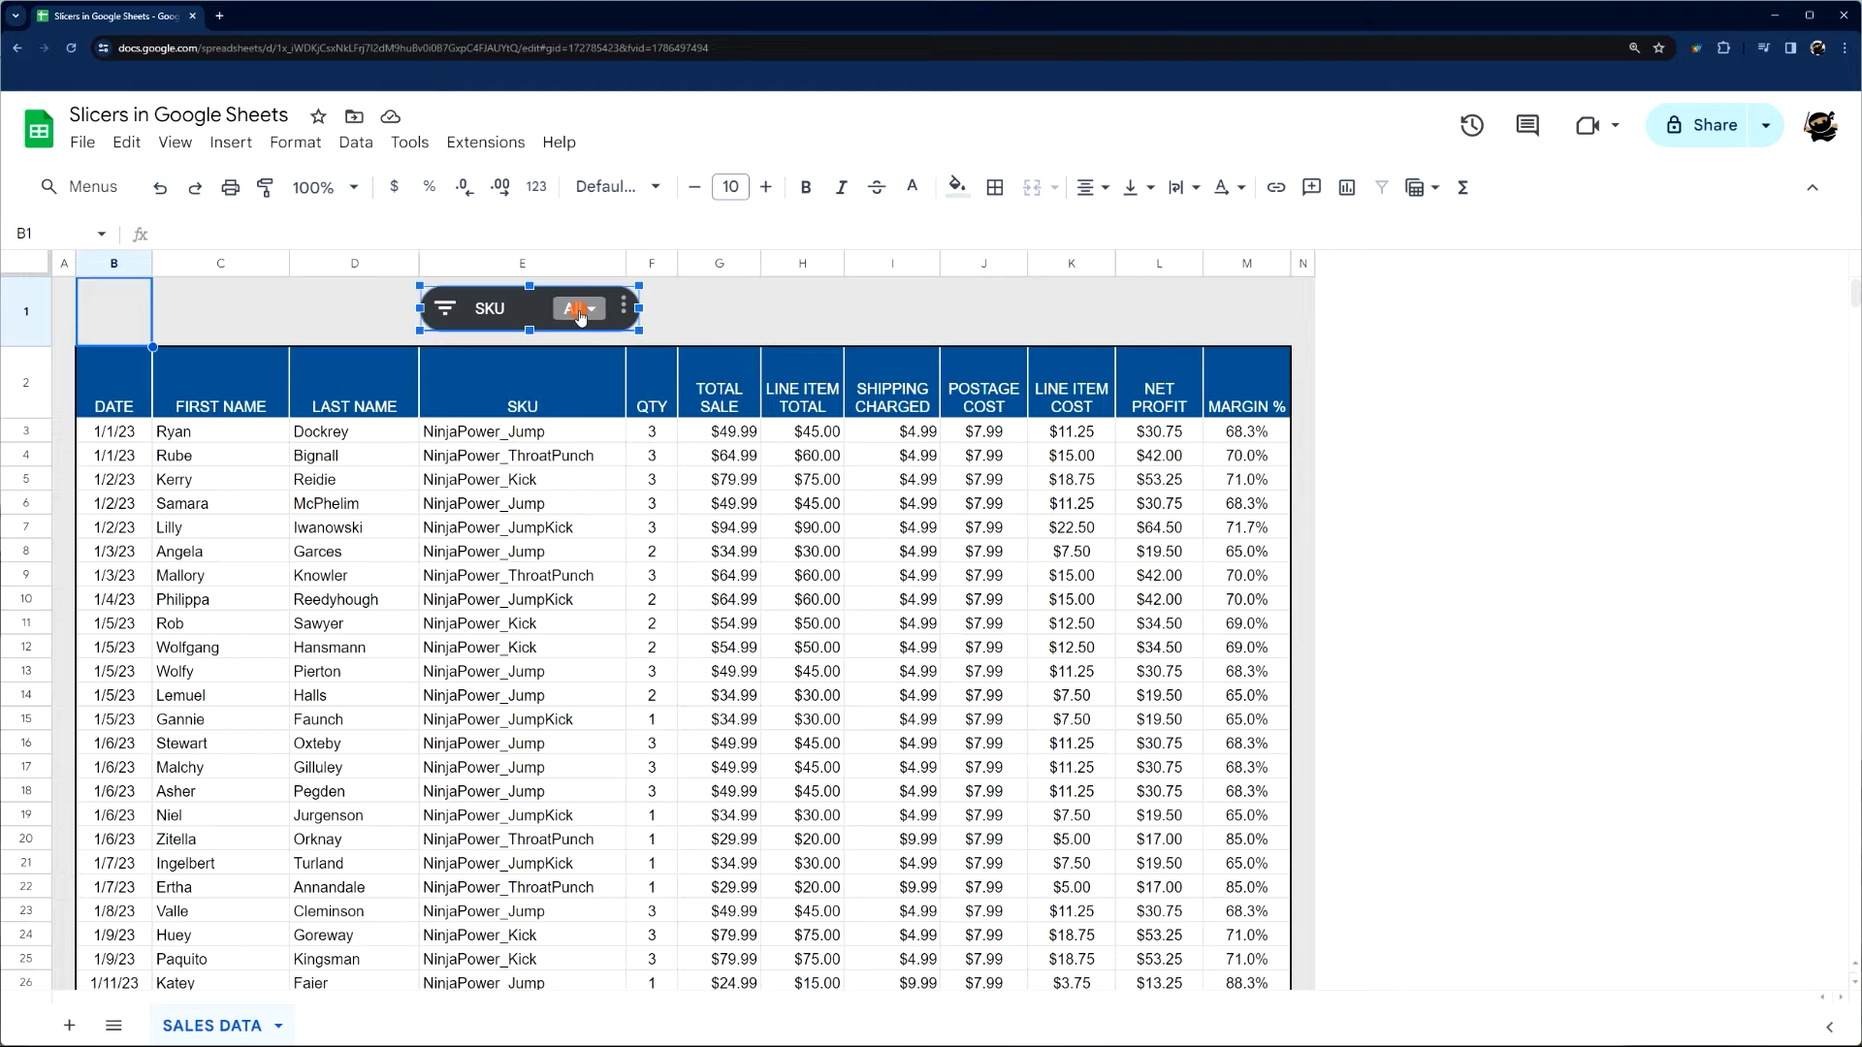
click(582, 308)
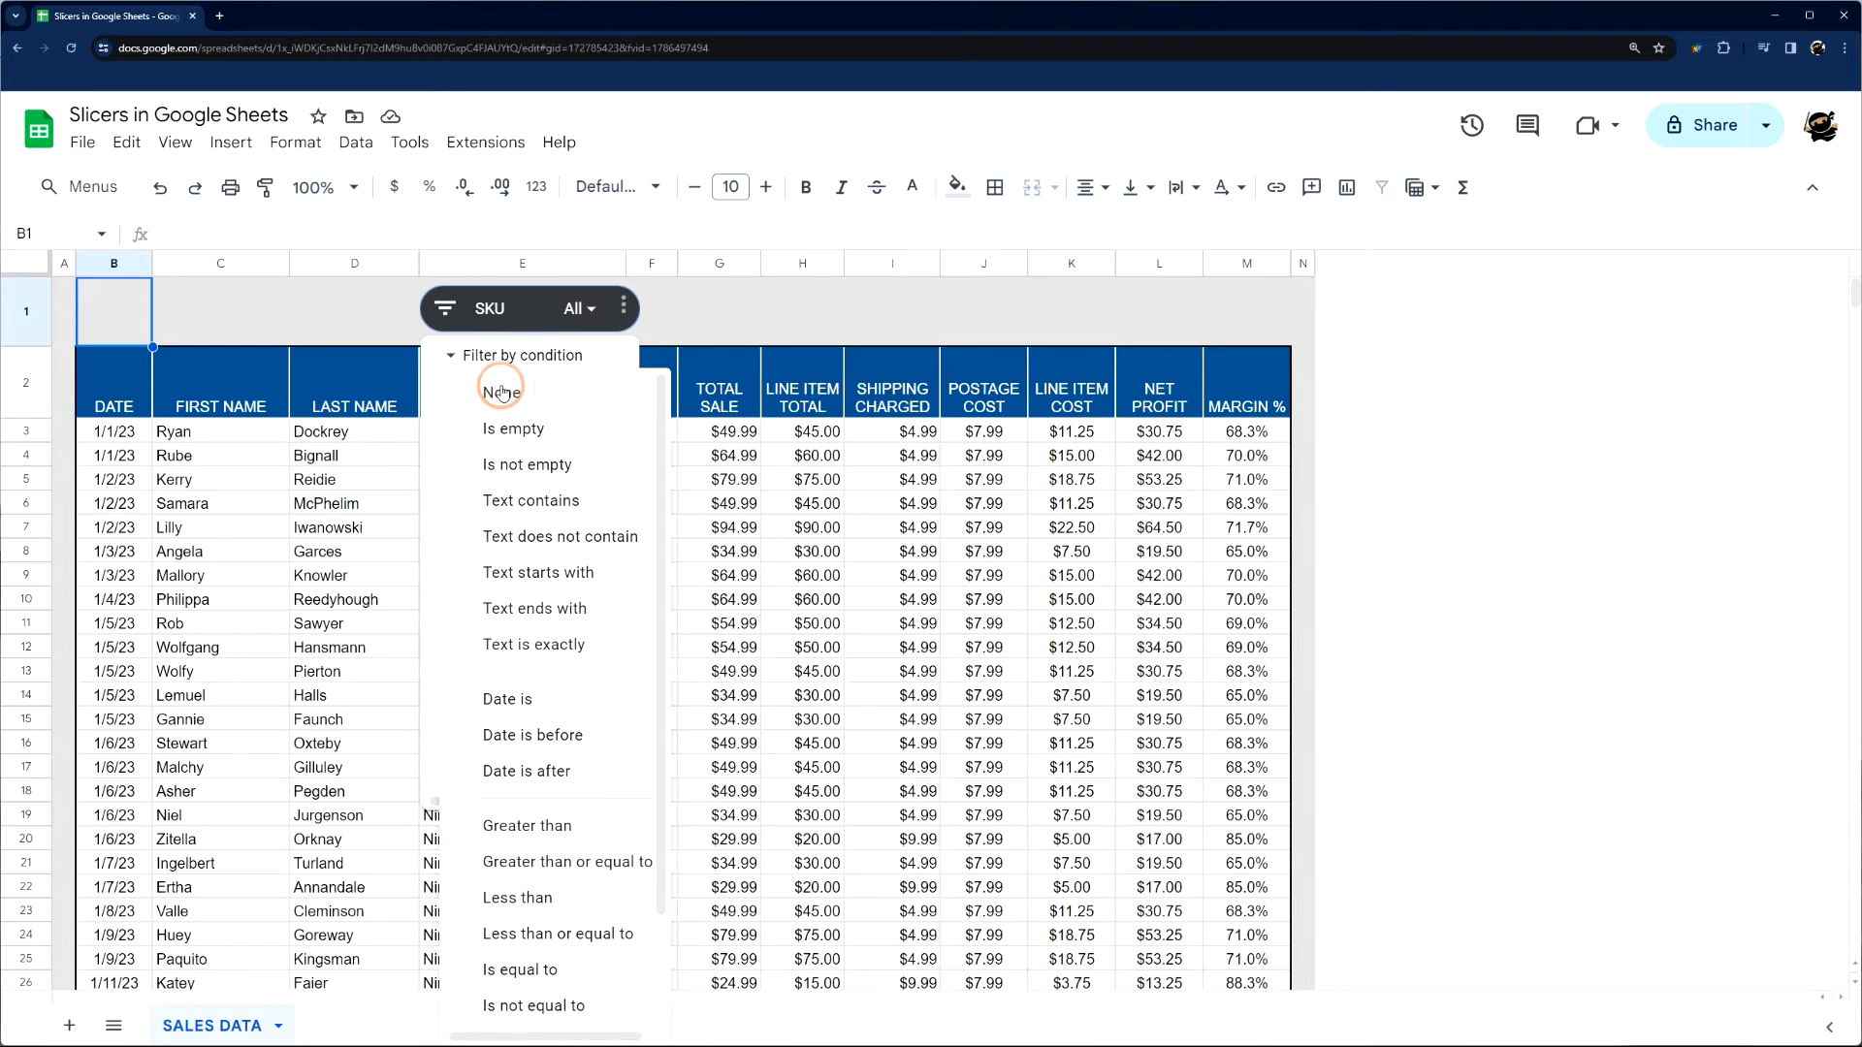
click(530, 500)
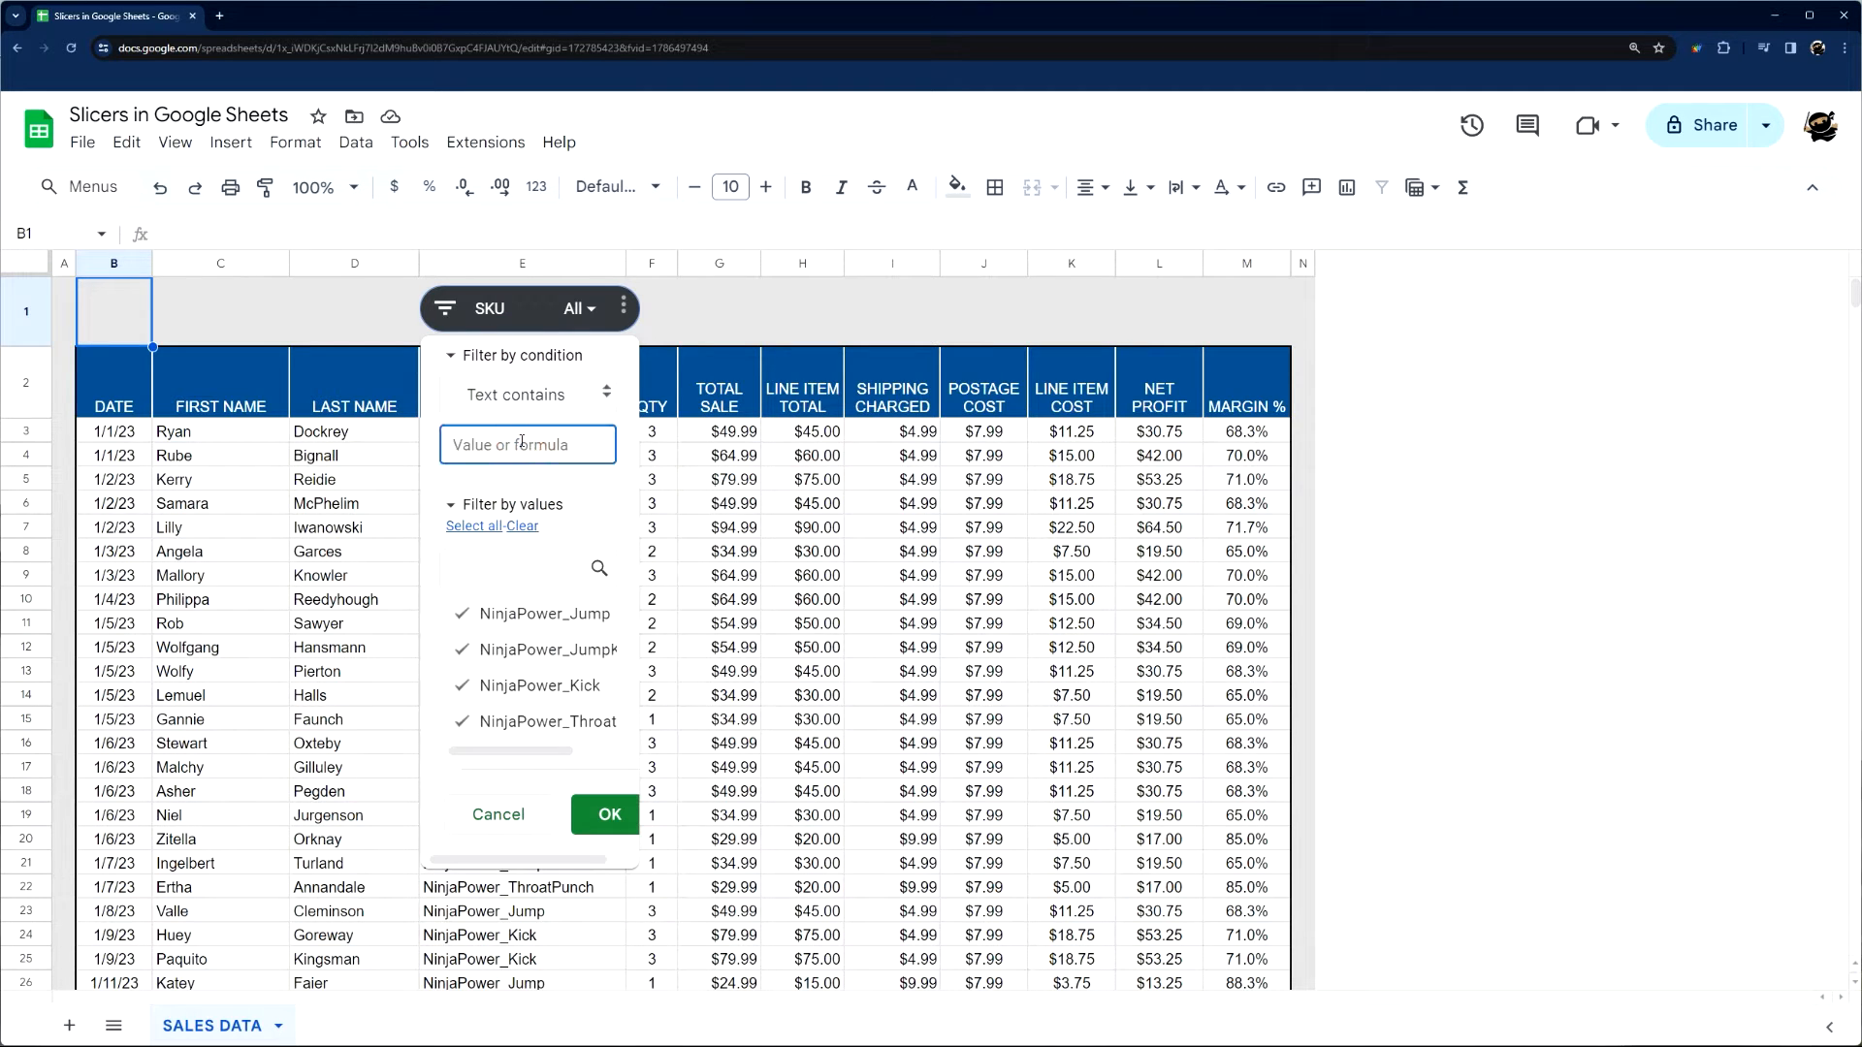
text(Jump)
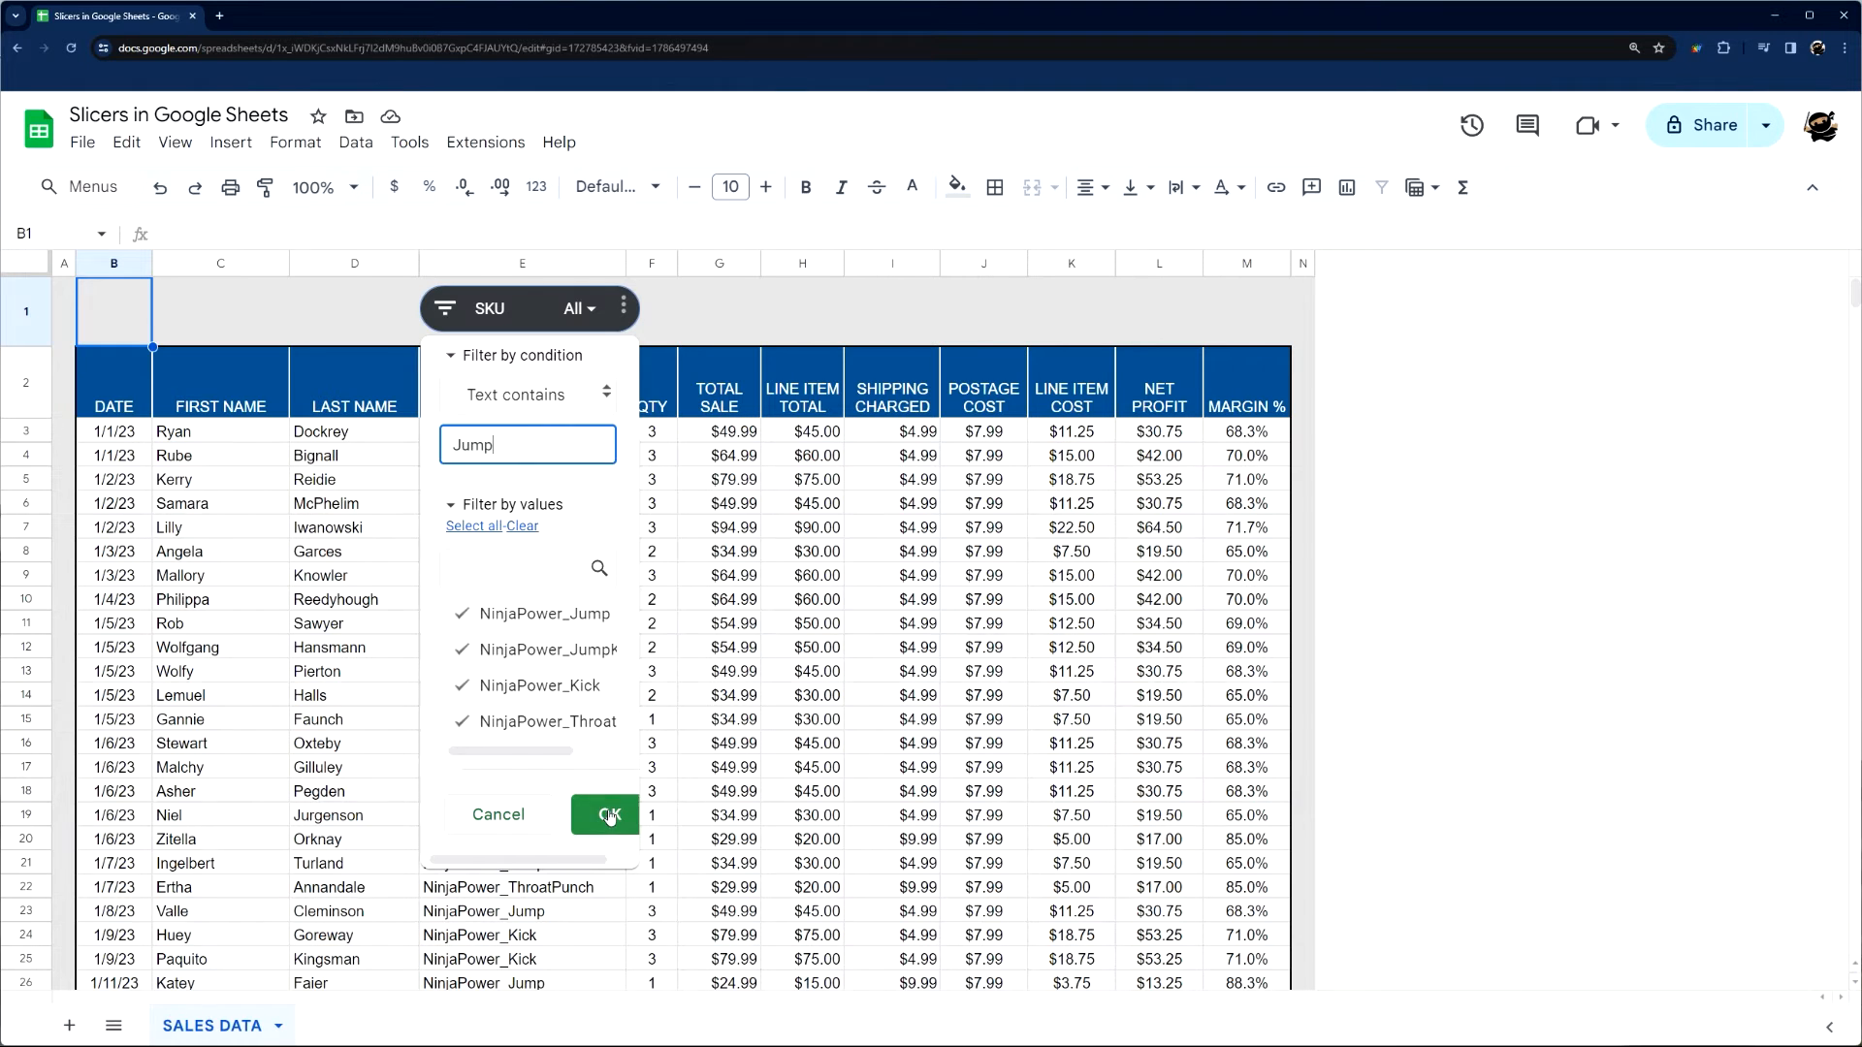
click(605, 815)
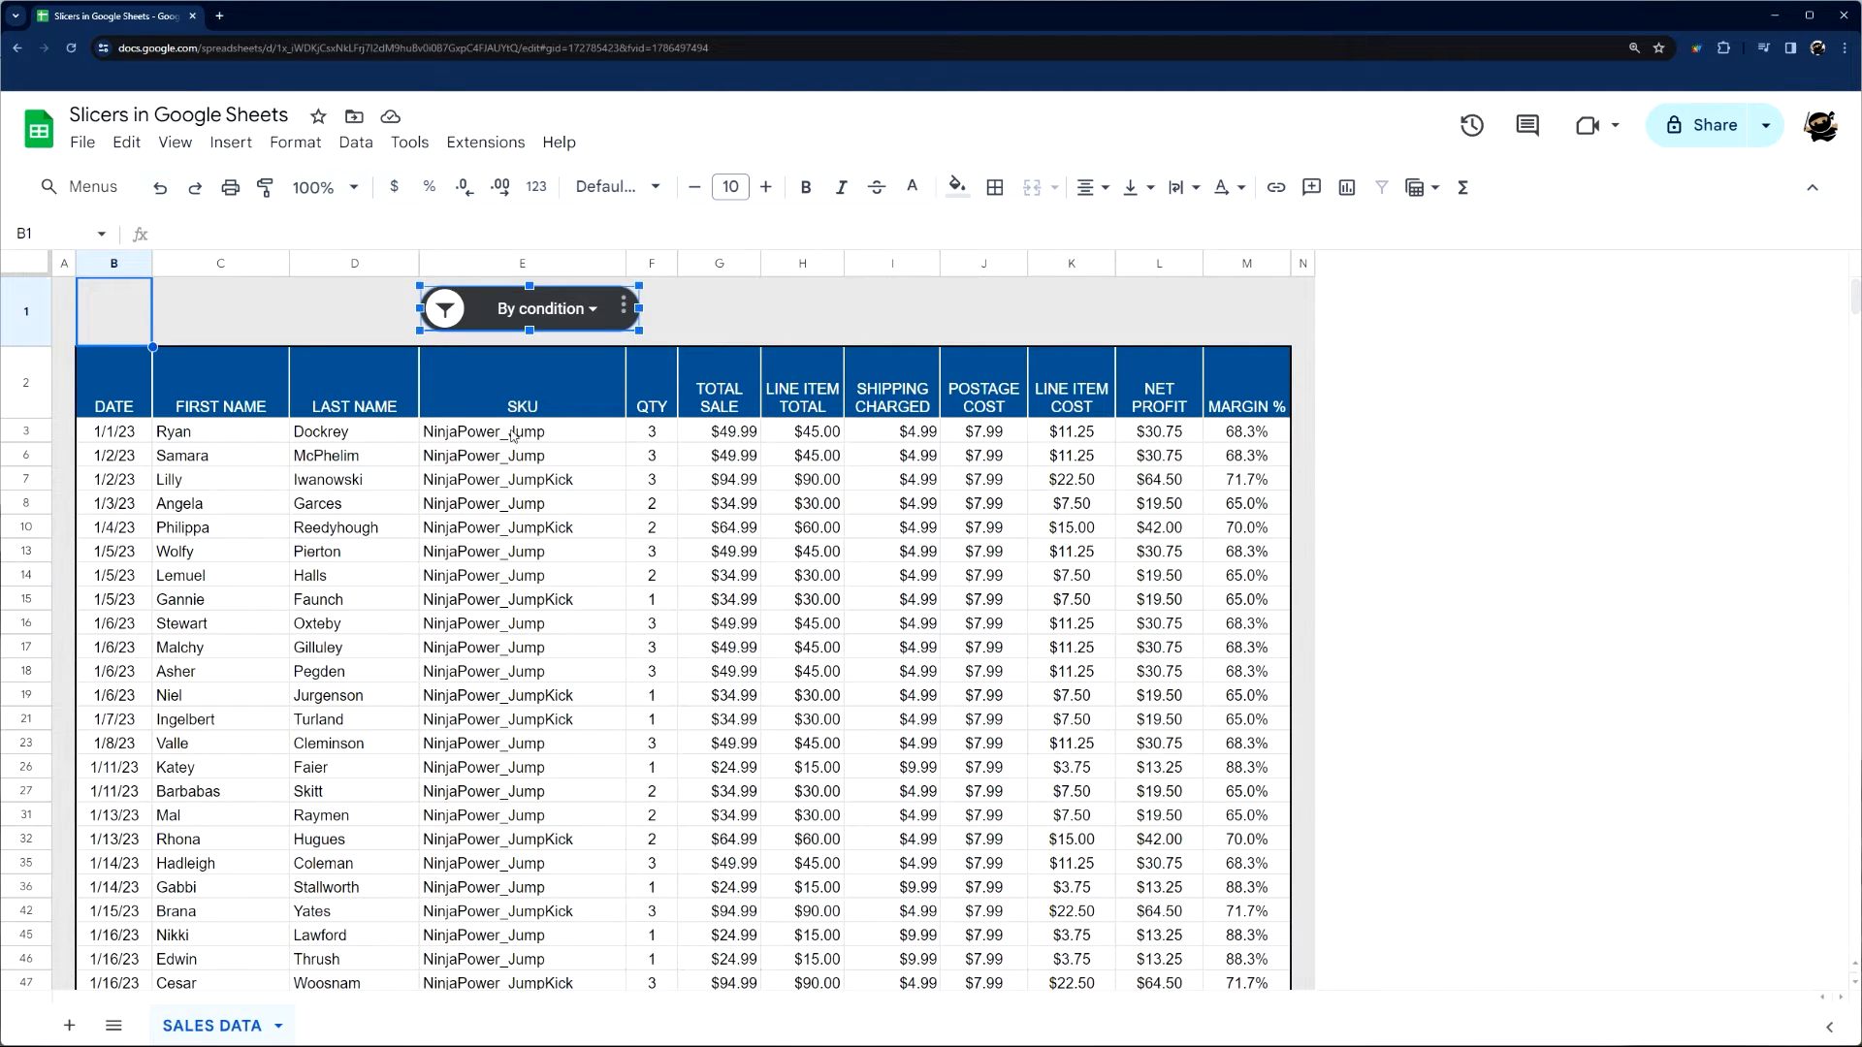
Step: Check the filtered SKU cells, then remove the Jump text condition
drag(511, 430, 512, 623)
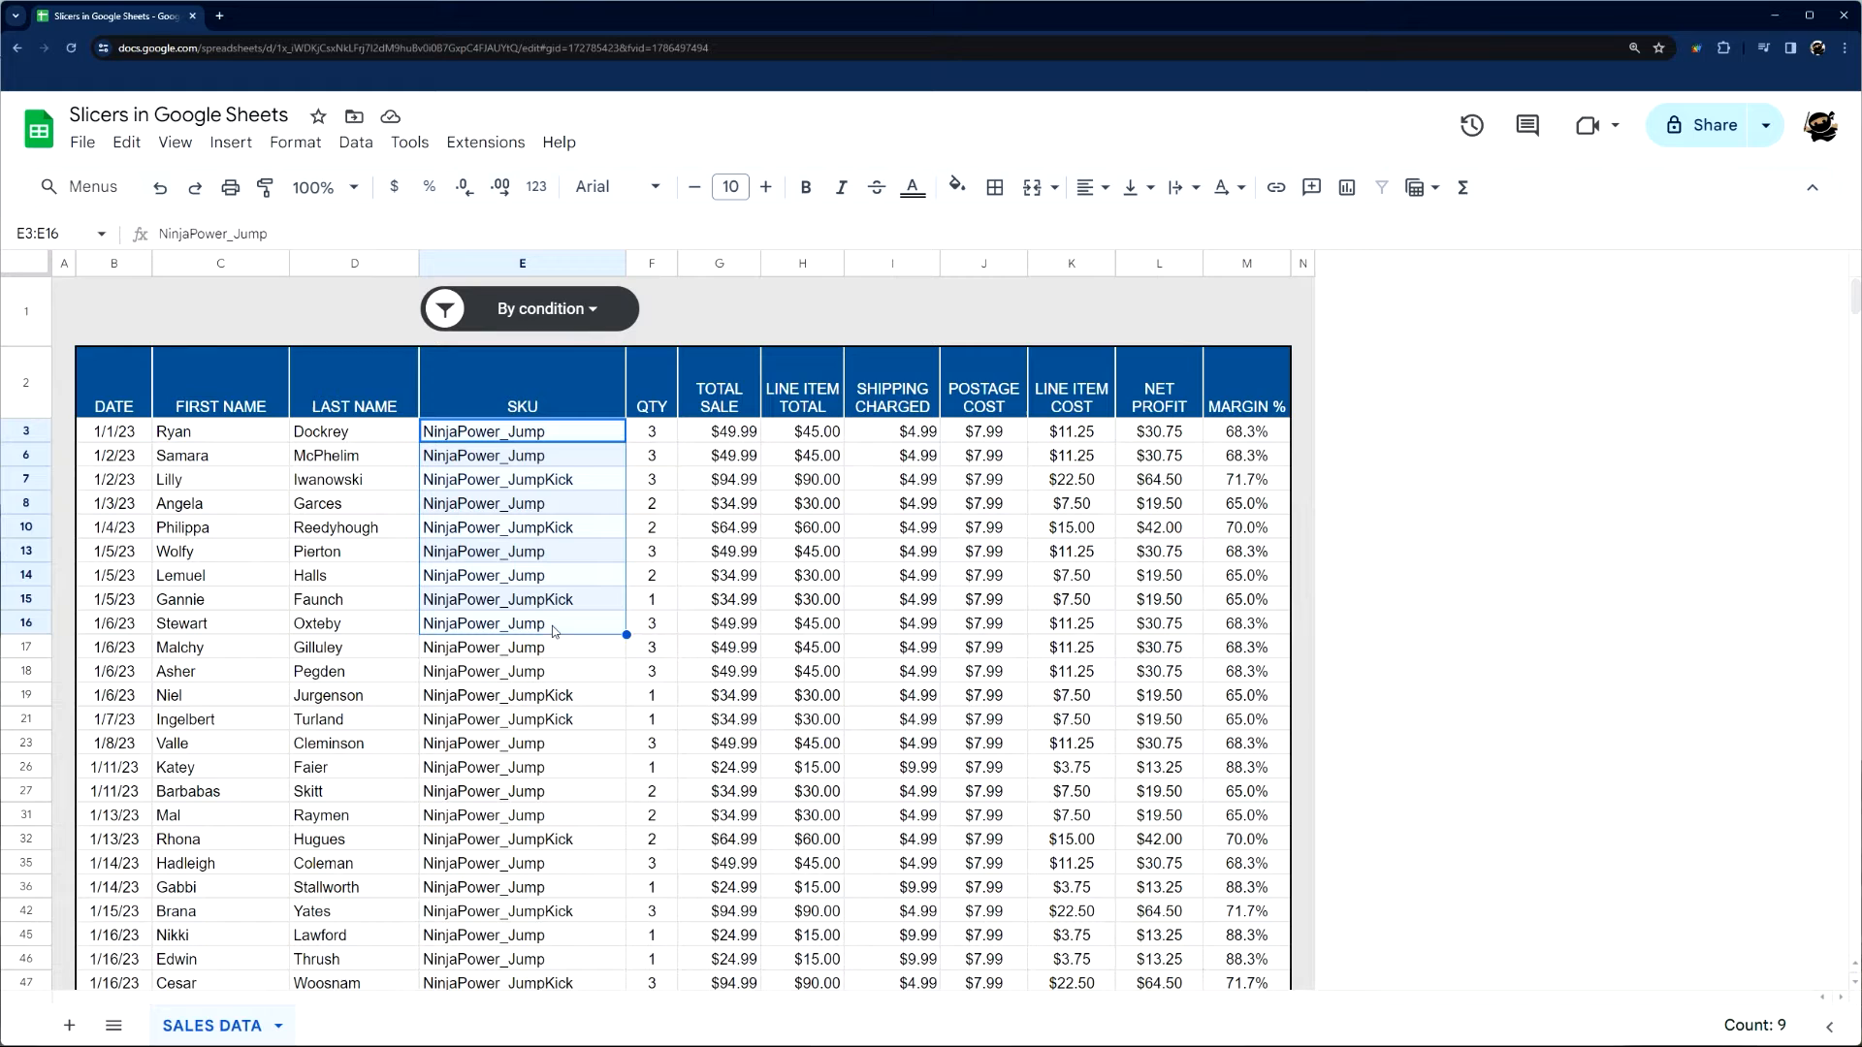
click(529, 308)
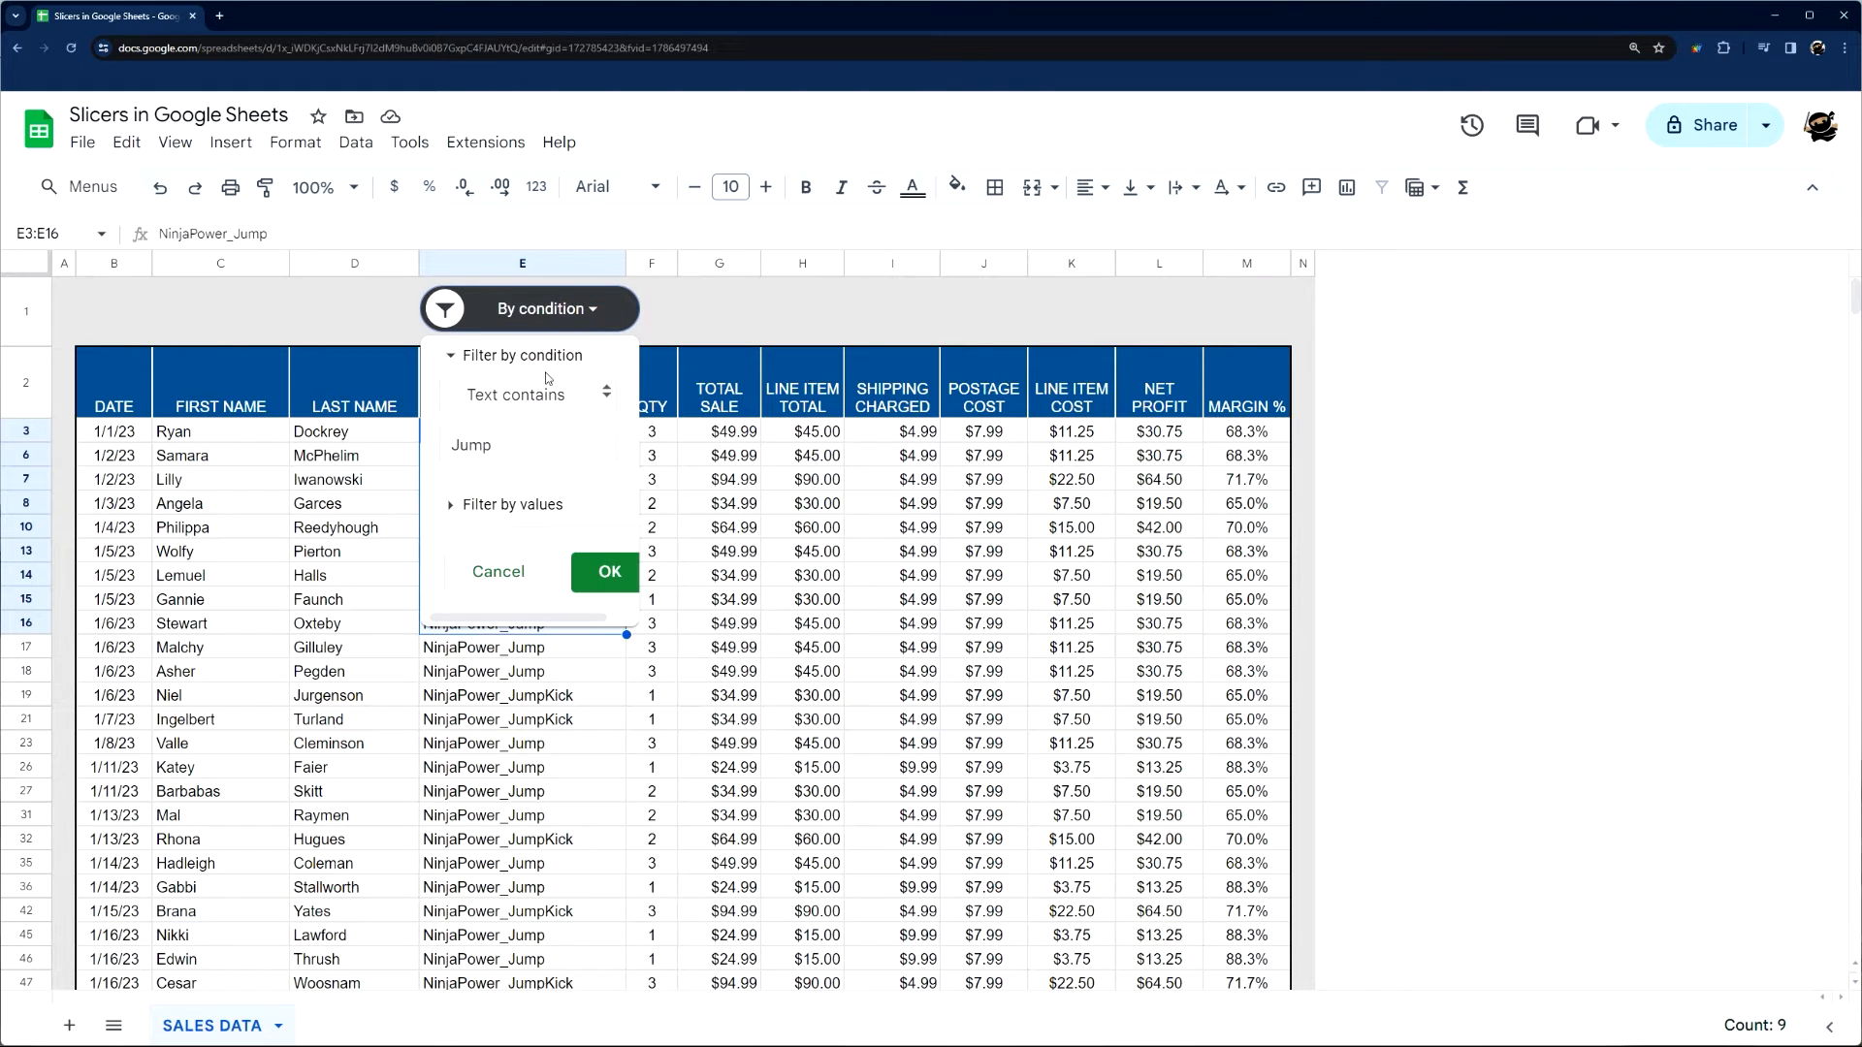
click(511, 504)
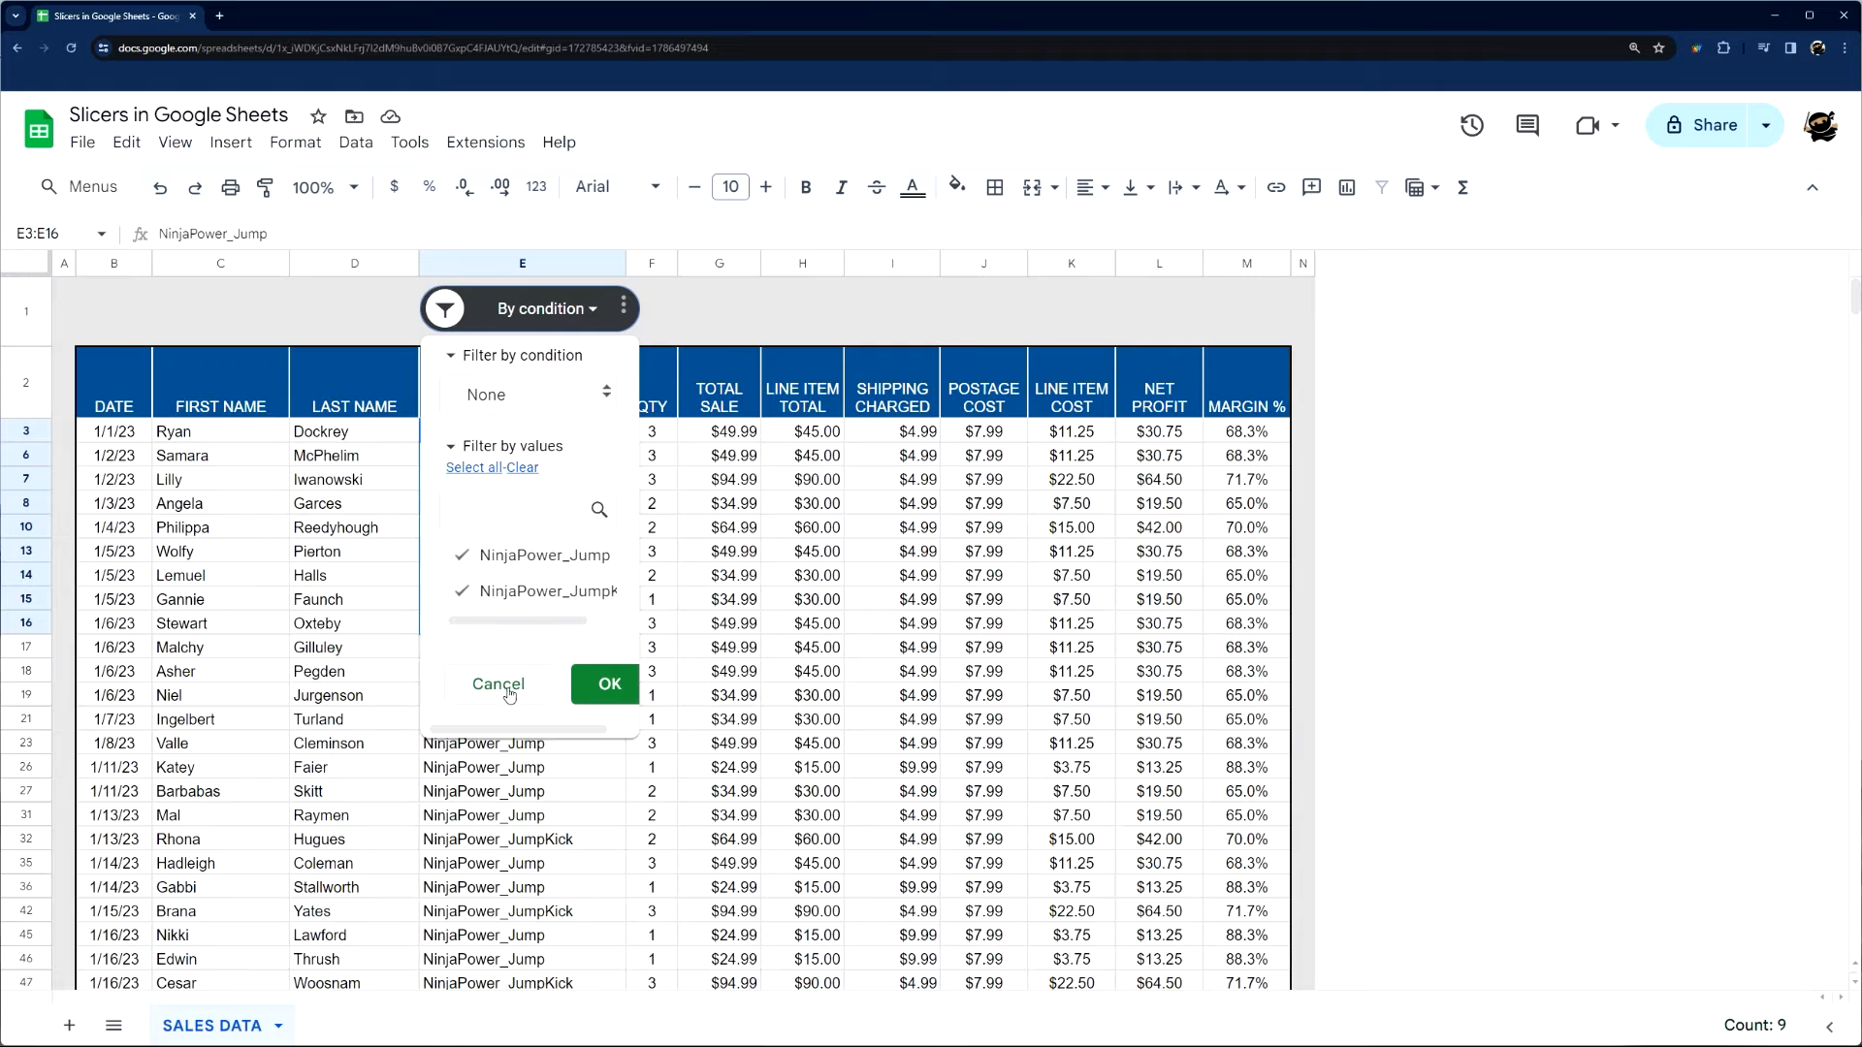
click(451, 355)
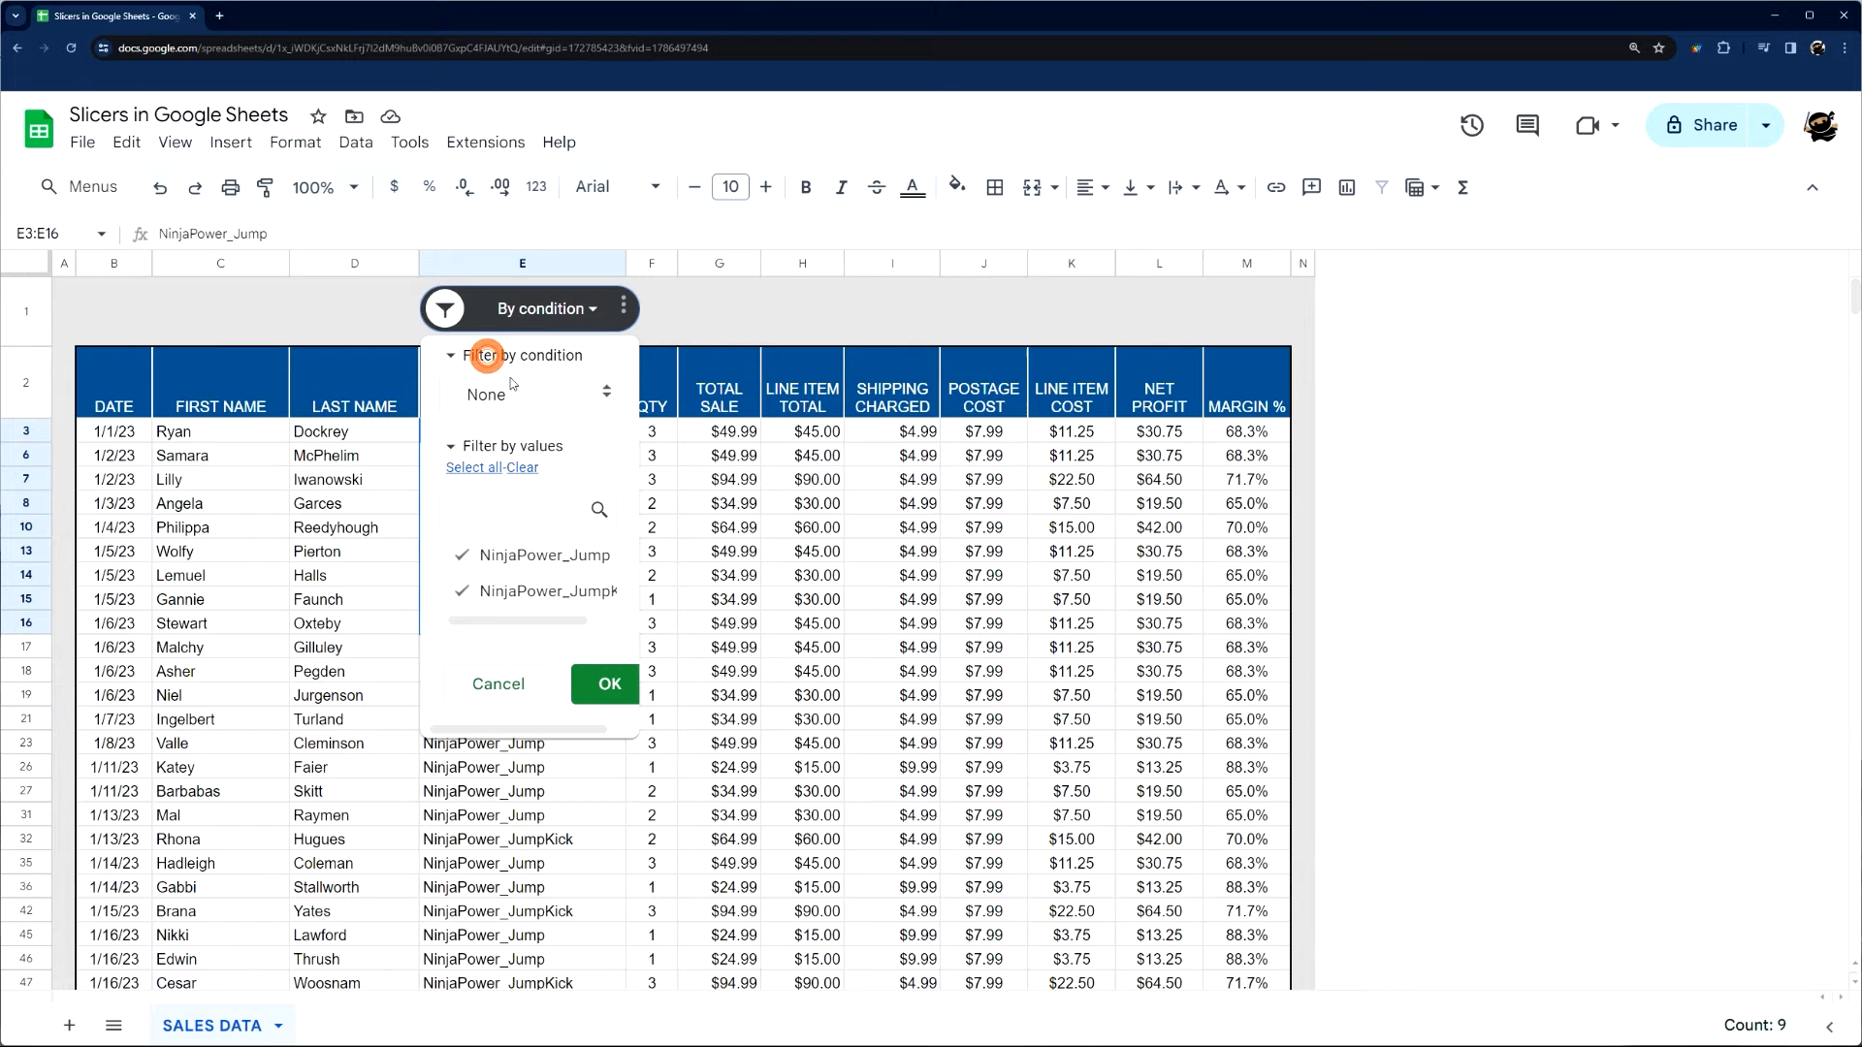
click(607, 683)
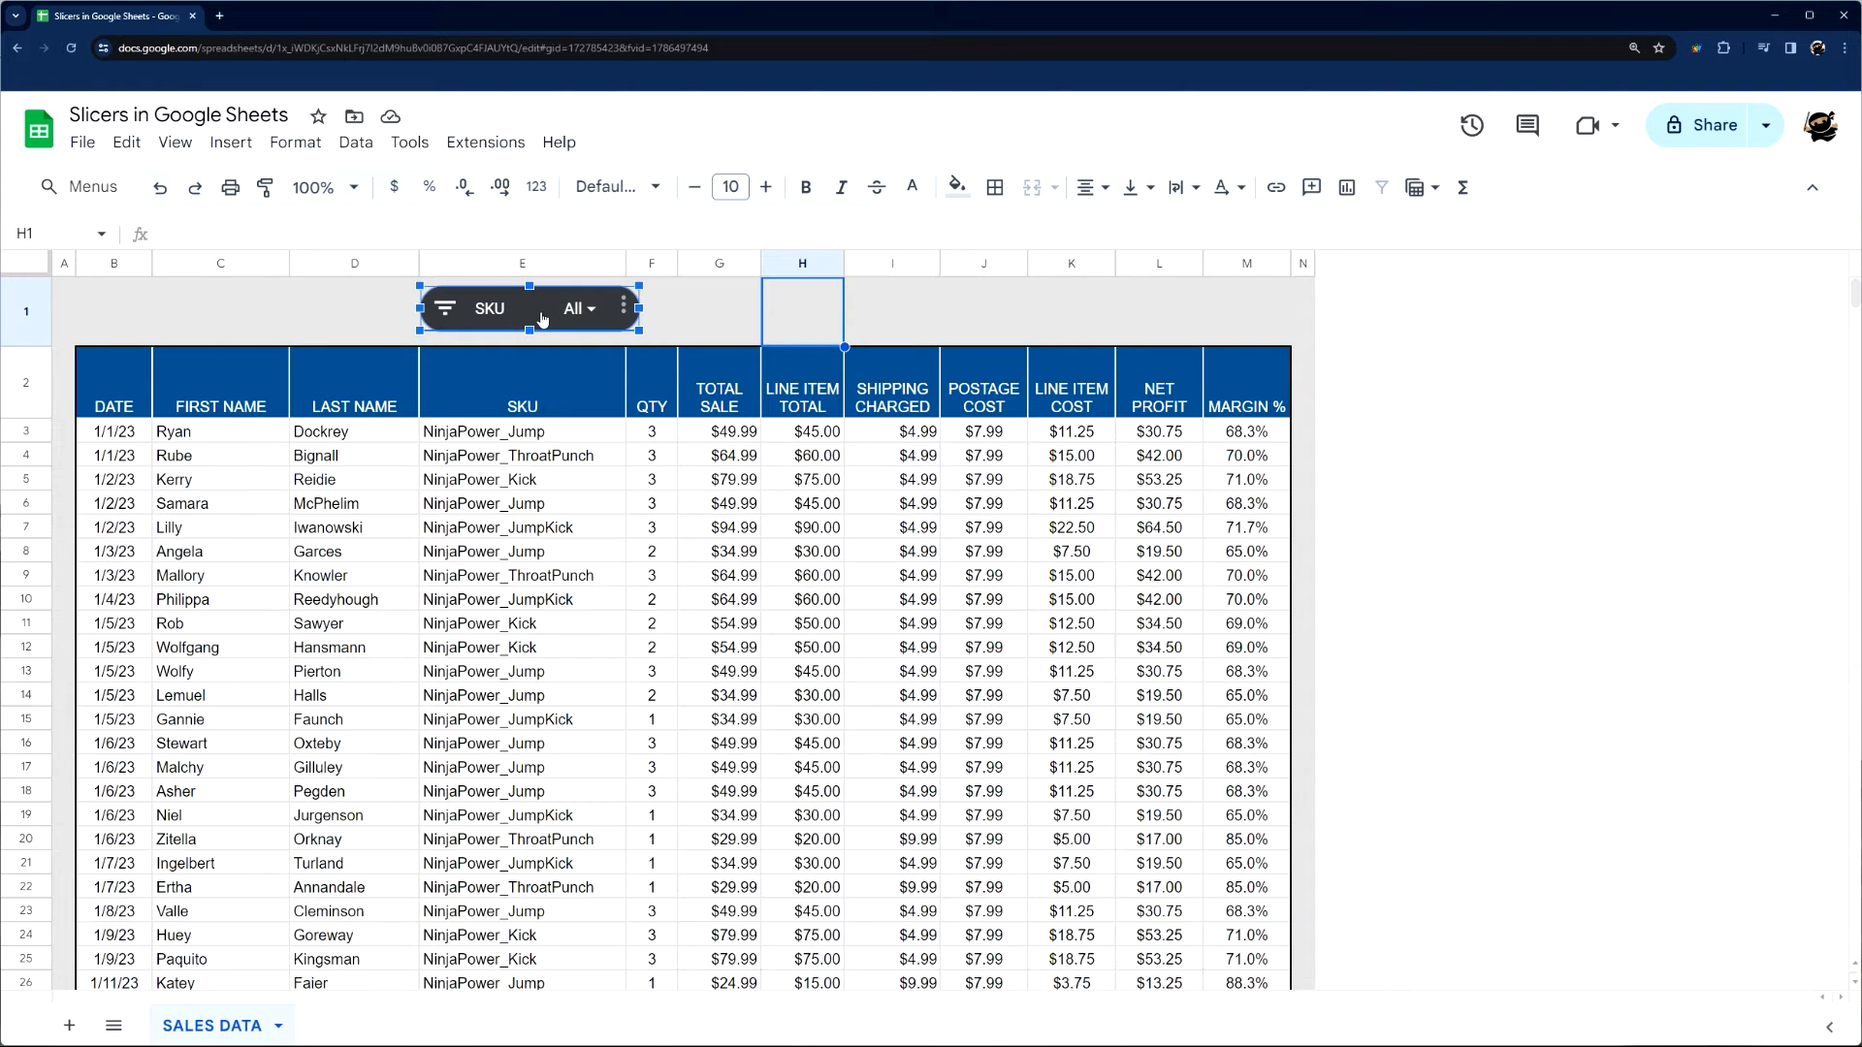
mouse_move(347, 228)
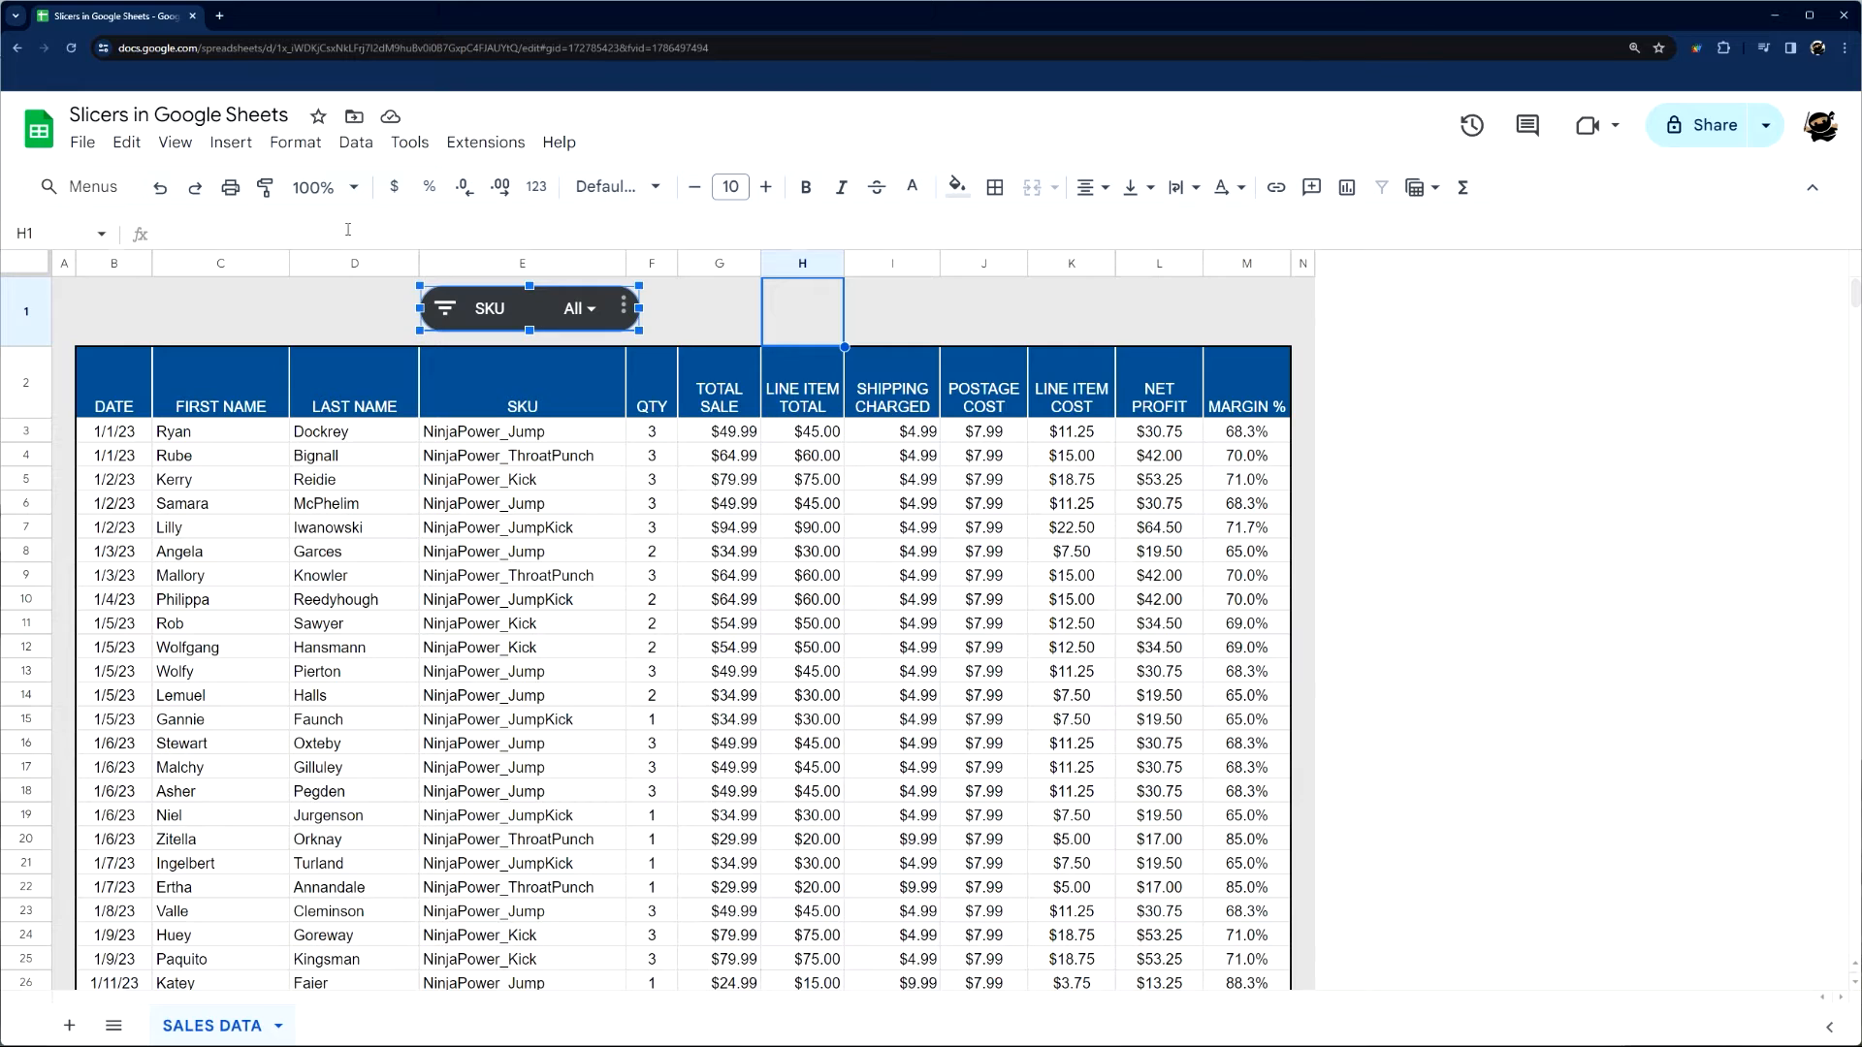
mouse_move(173, 143)
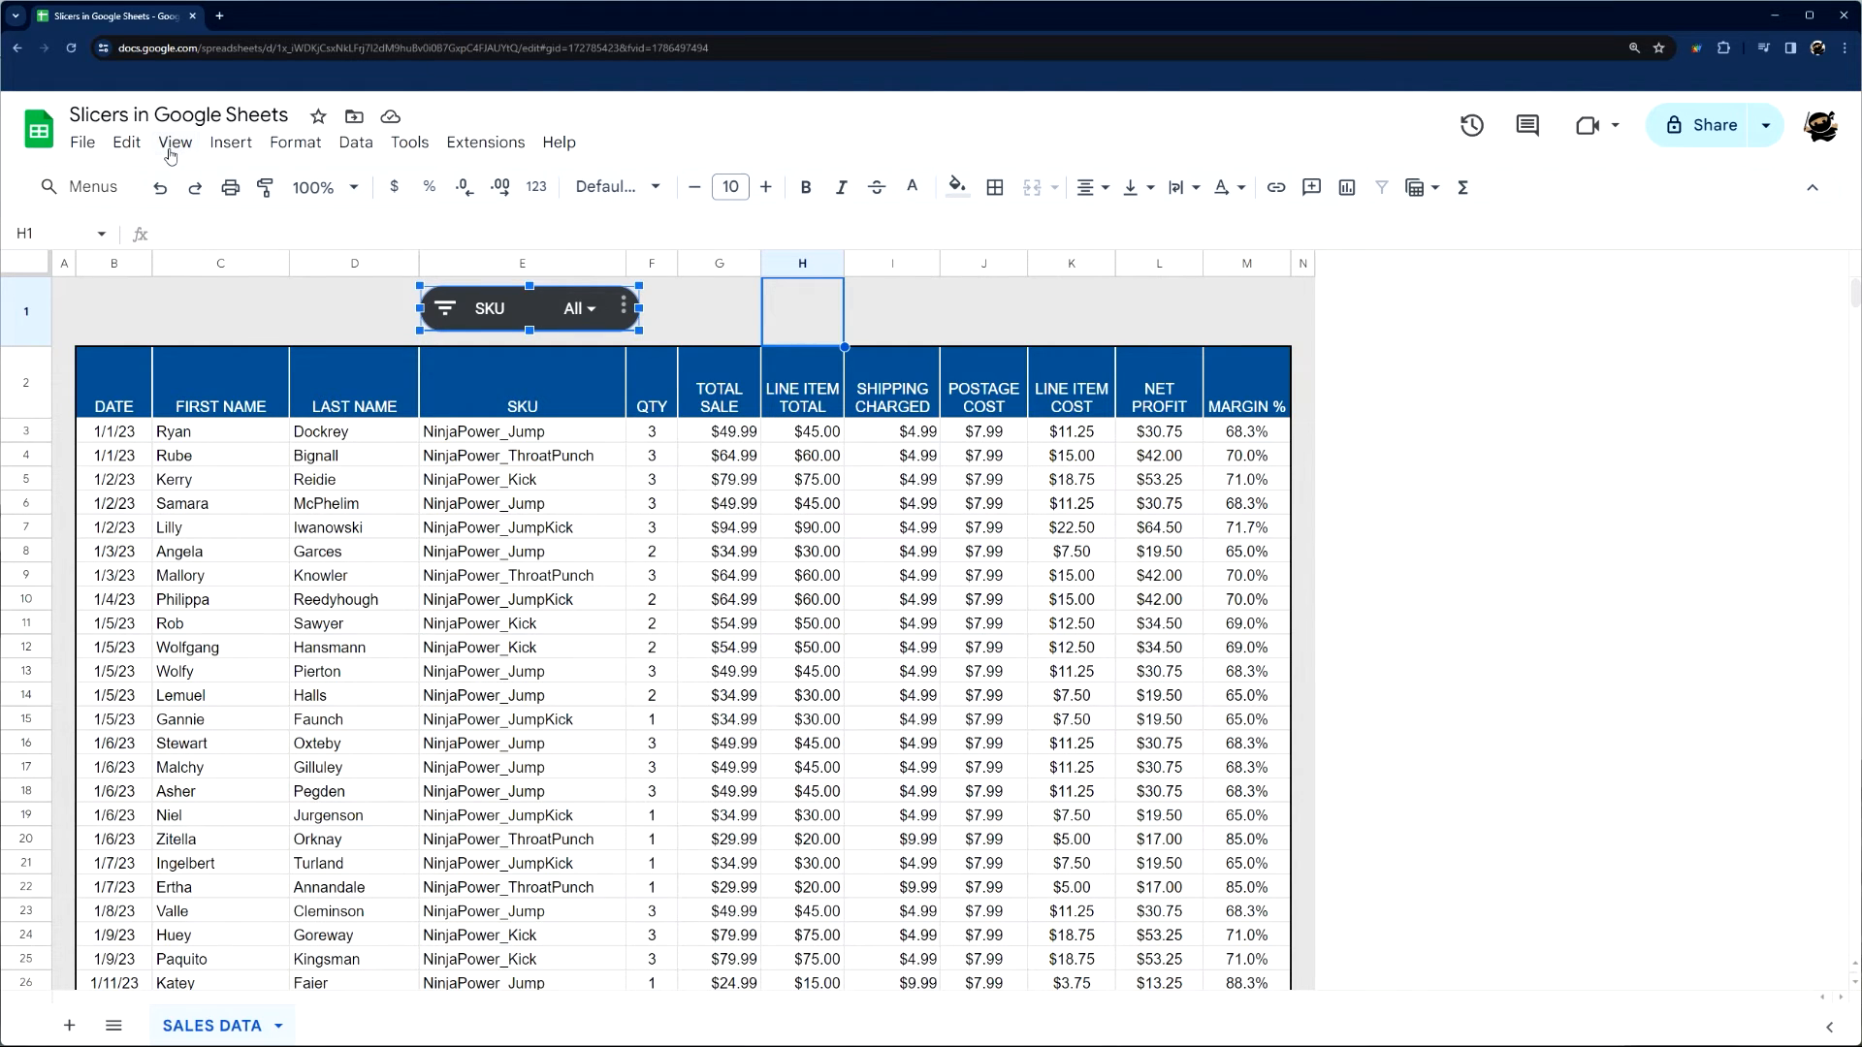
Step: Copy the SKU slicer with Edit > Copy and bring up the paste options
click(126, 142)
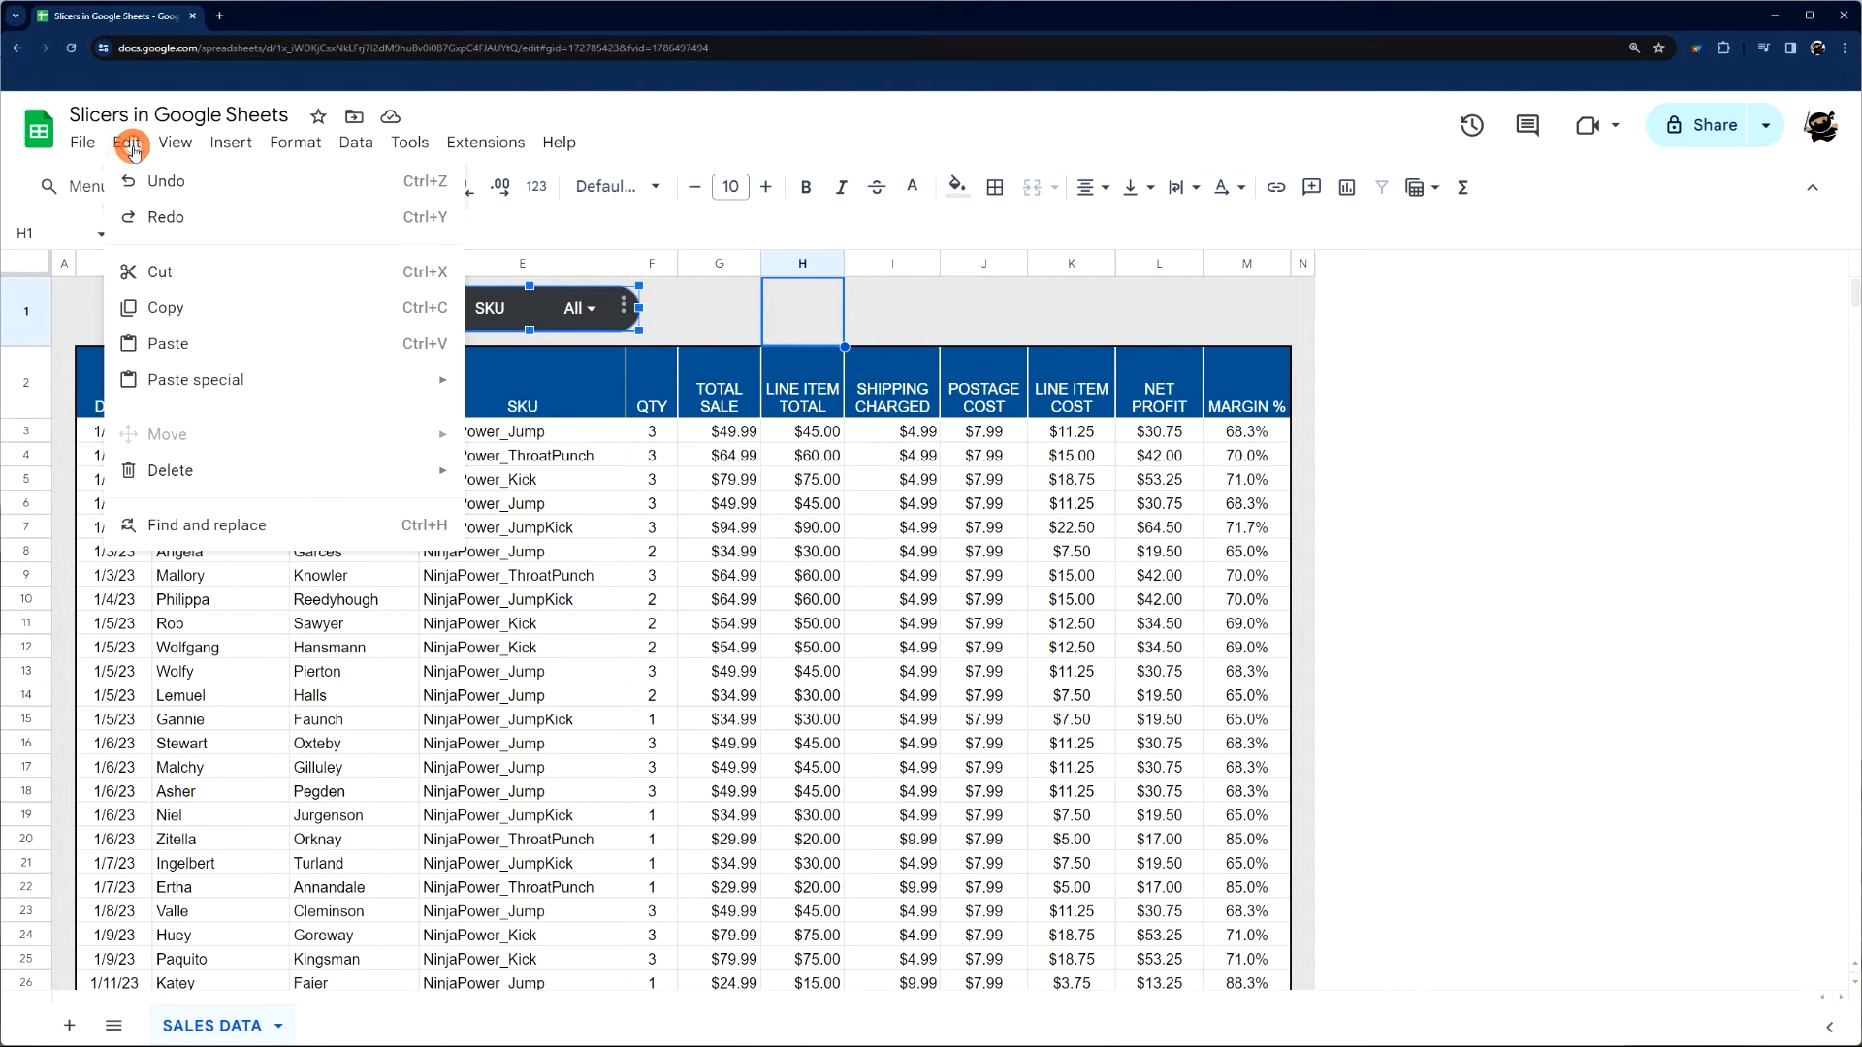
click(731, 322)
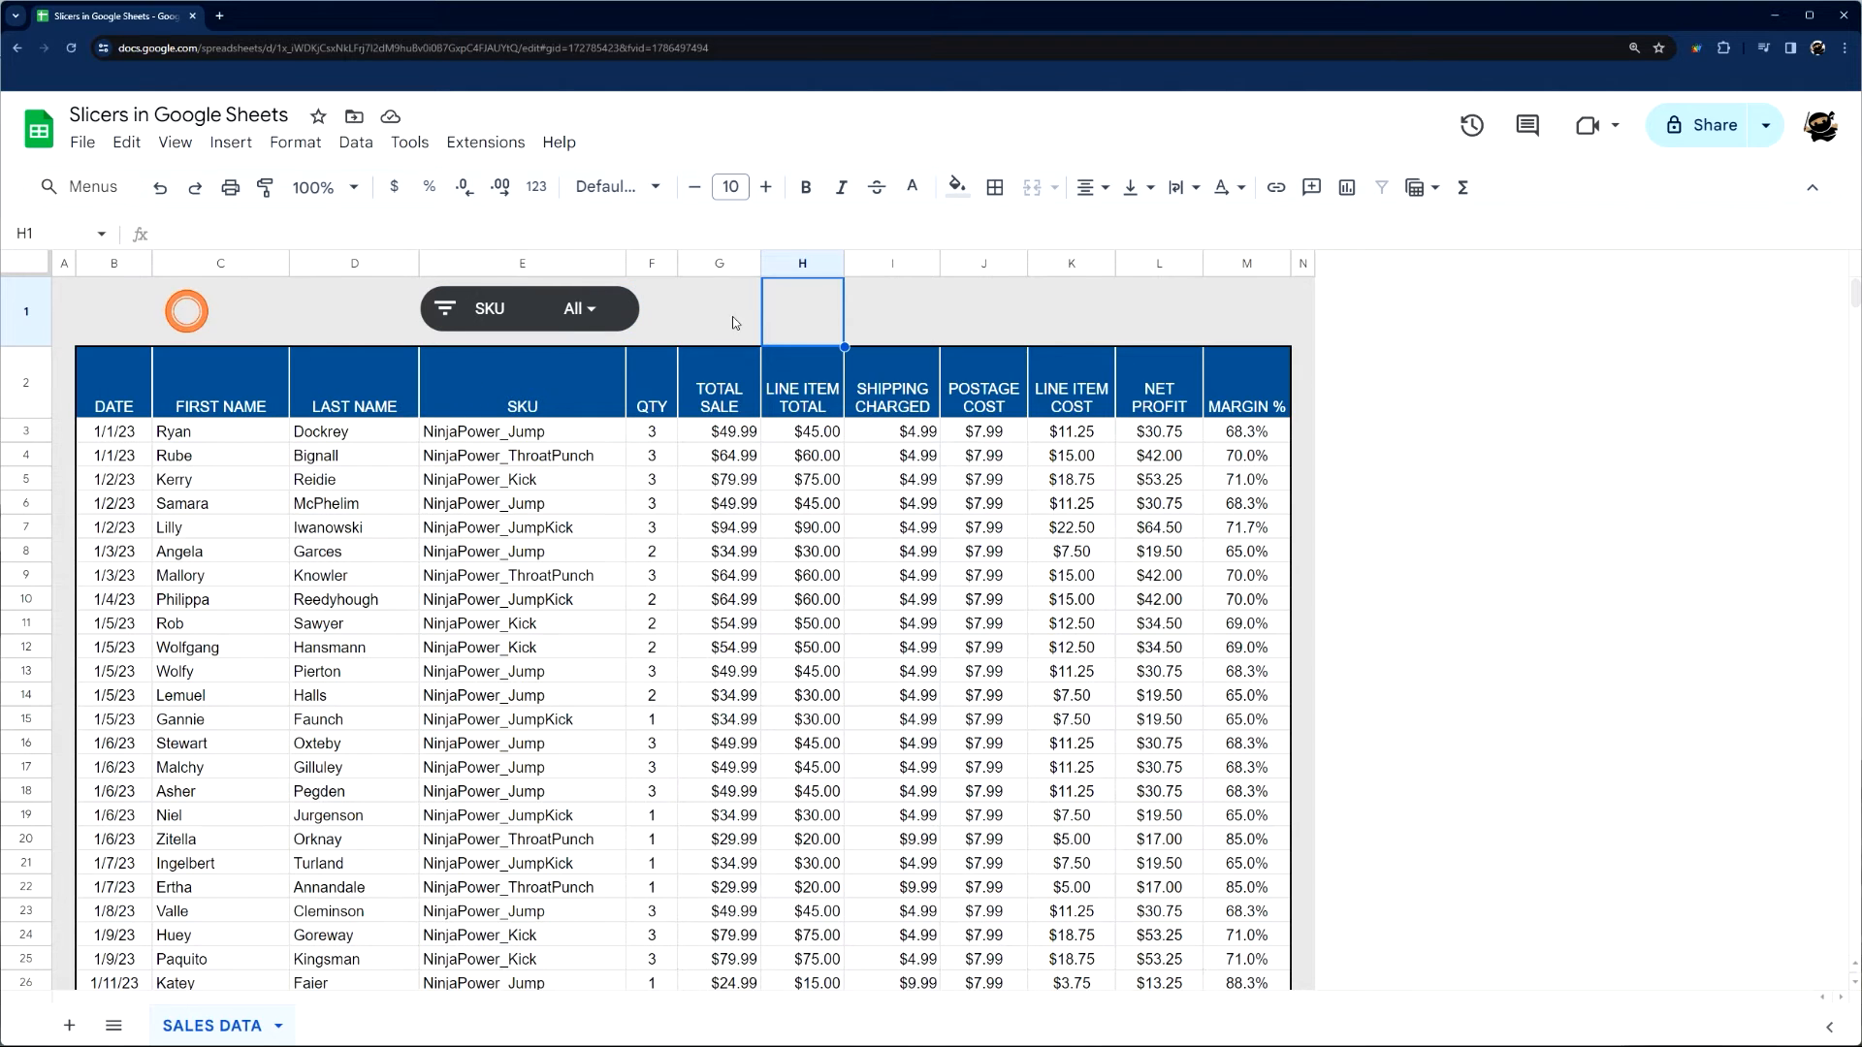
right_click(719, 312)
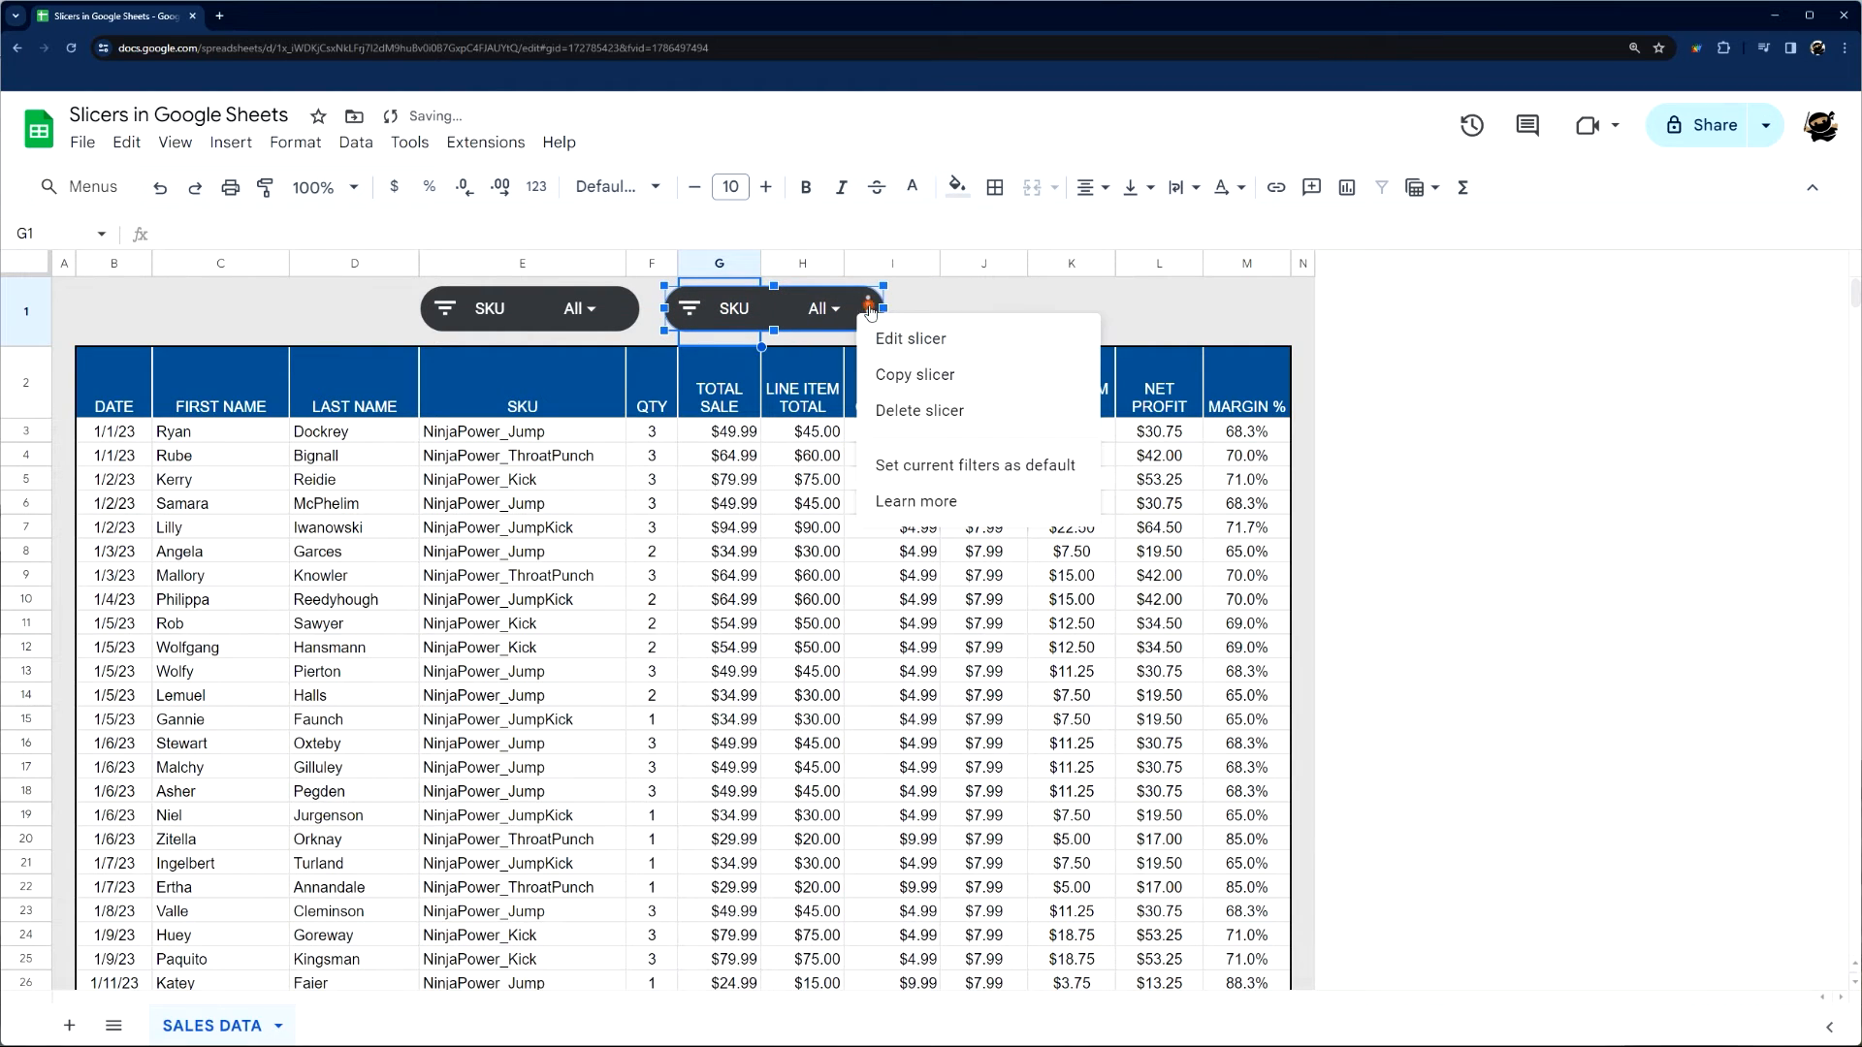
Step: Change the copied slicer's column to TOTAL SALE and close the Slicer sidebar
click(911, 338)
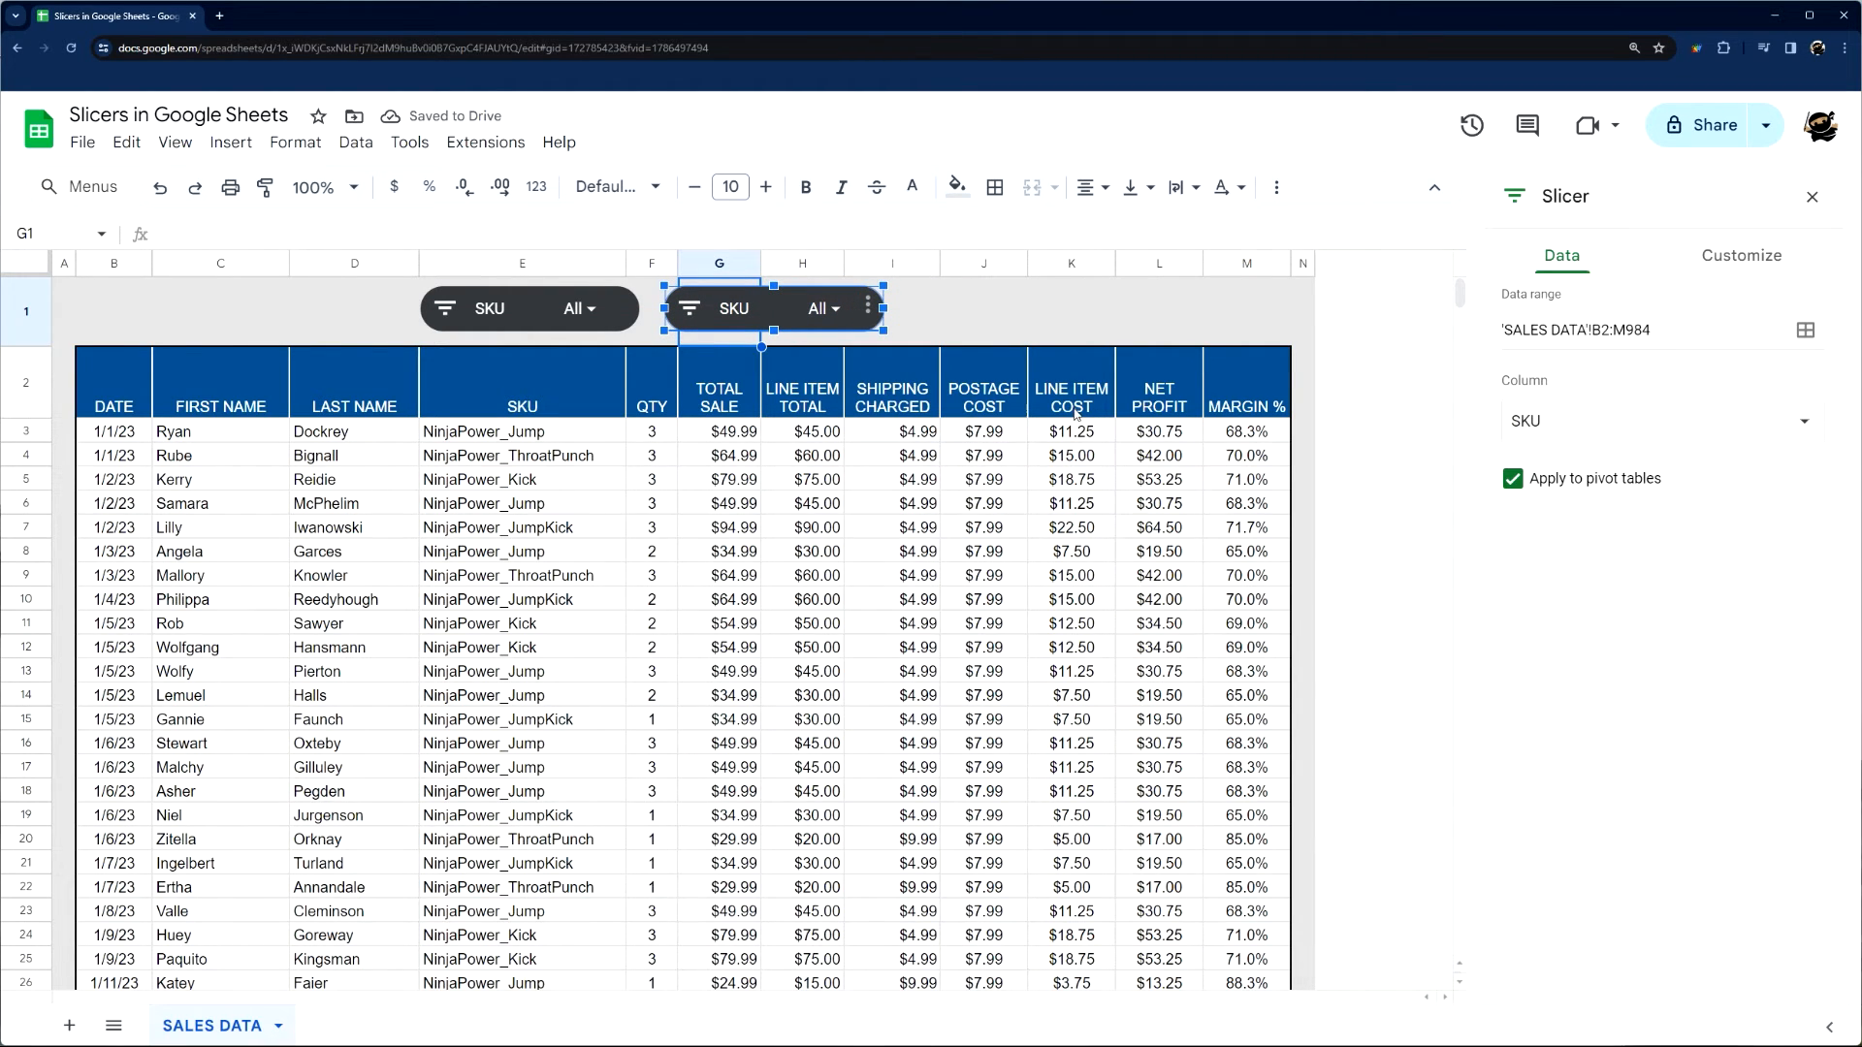
click(1659, 420)
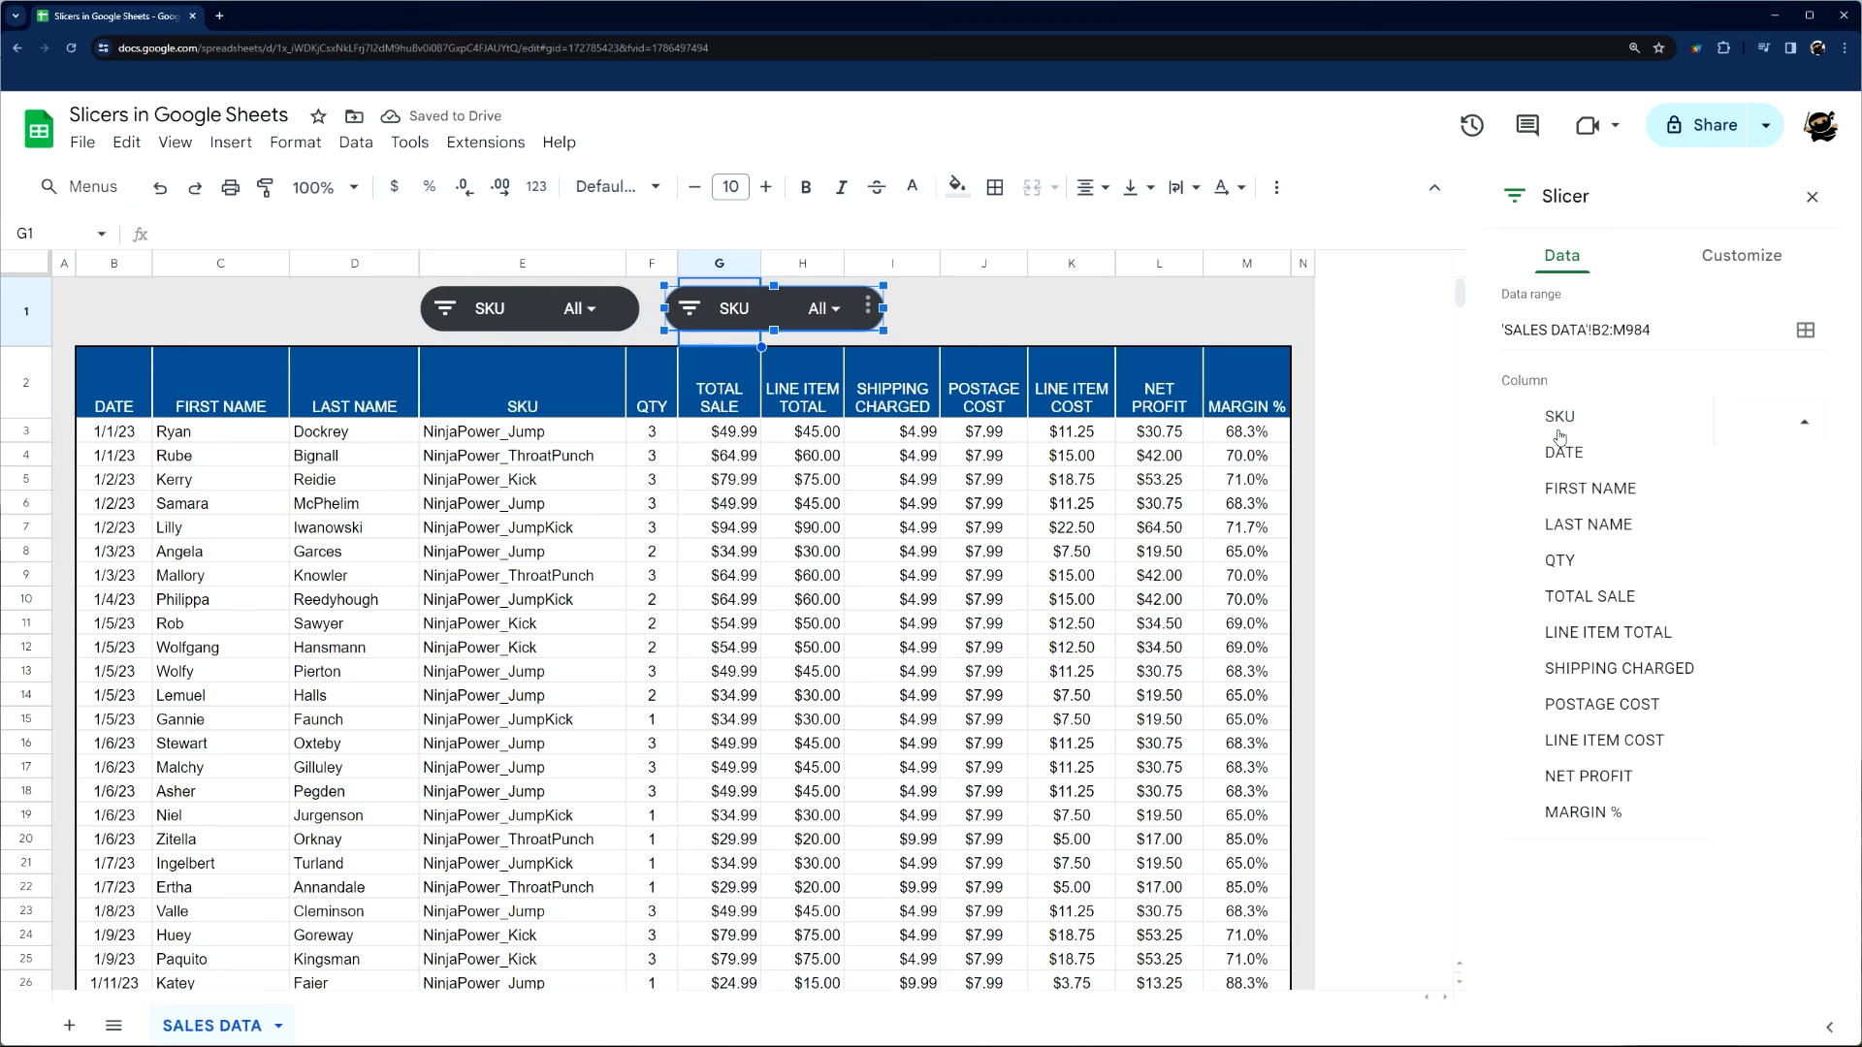
click(1592, 597)
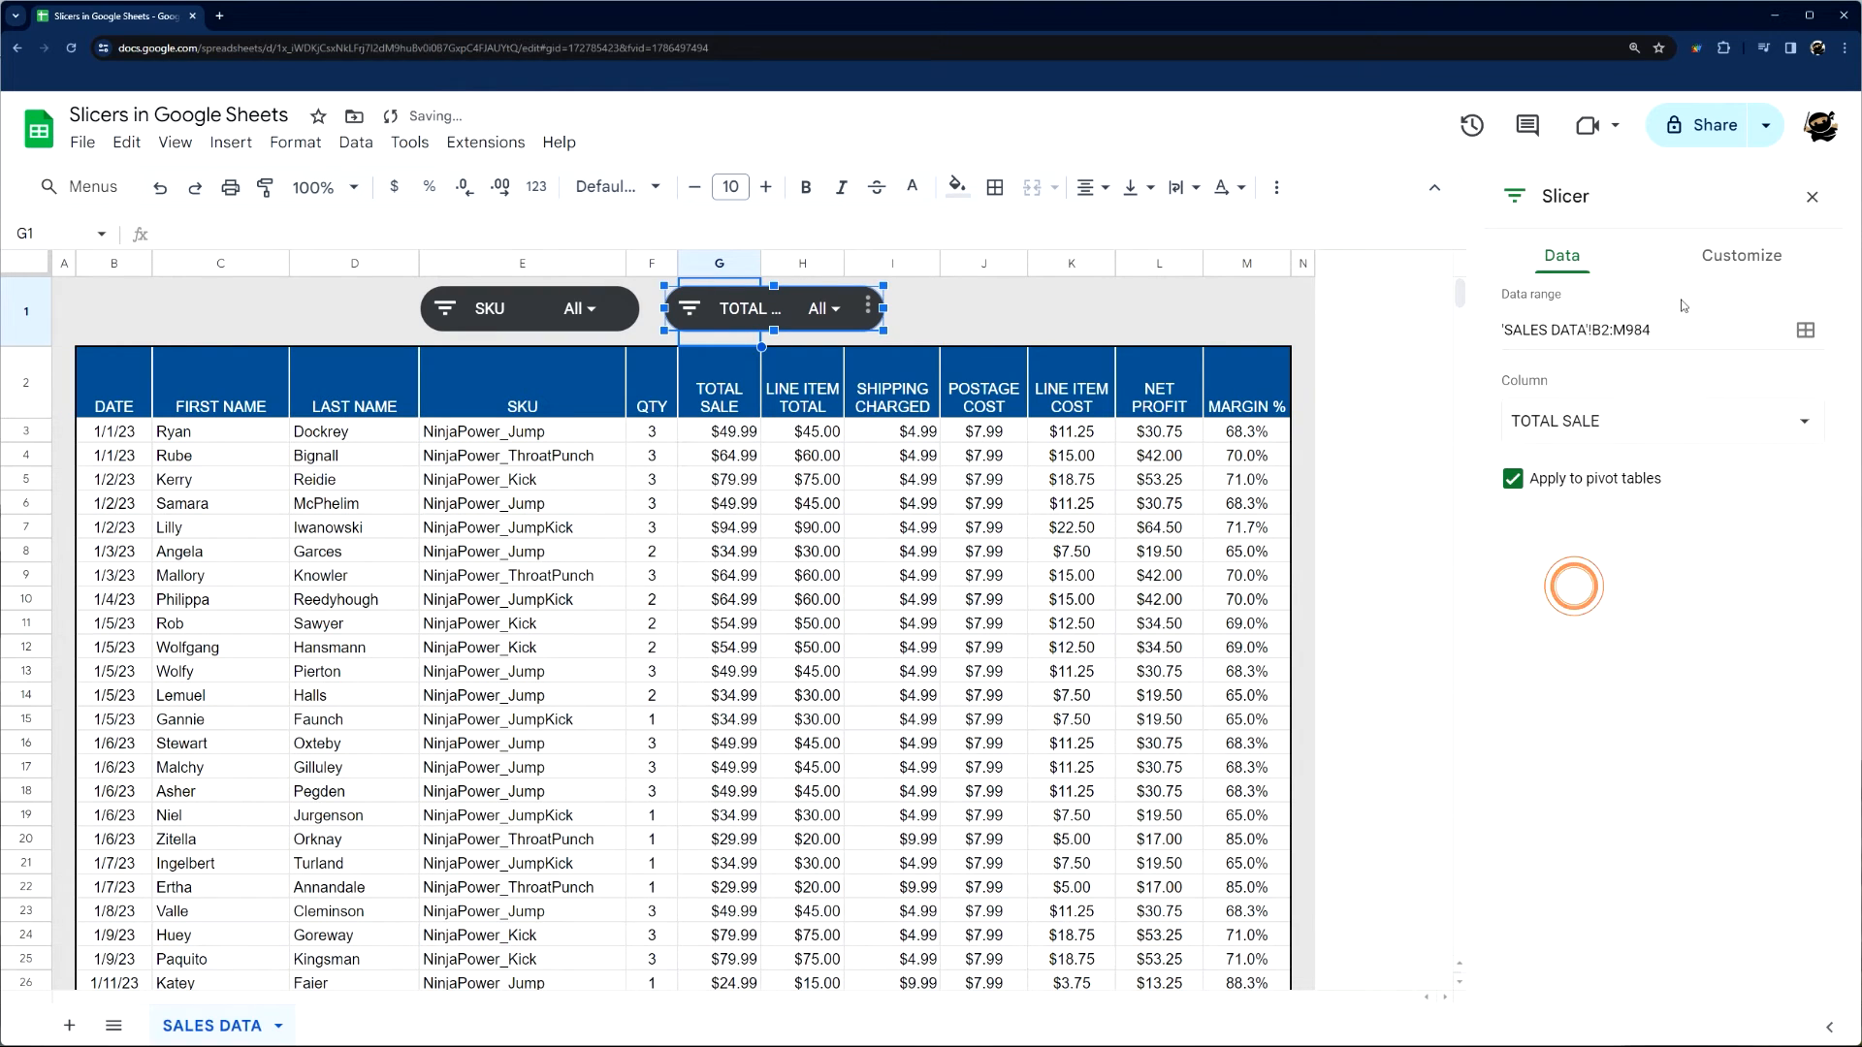
click(832, 308)
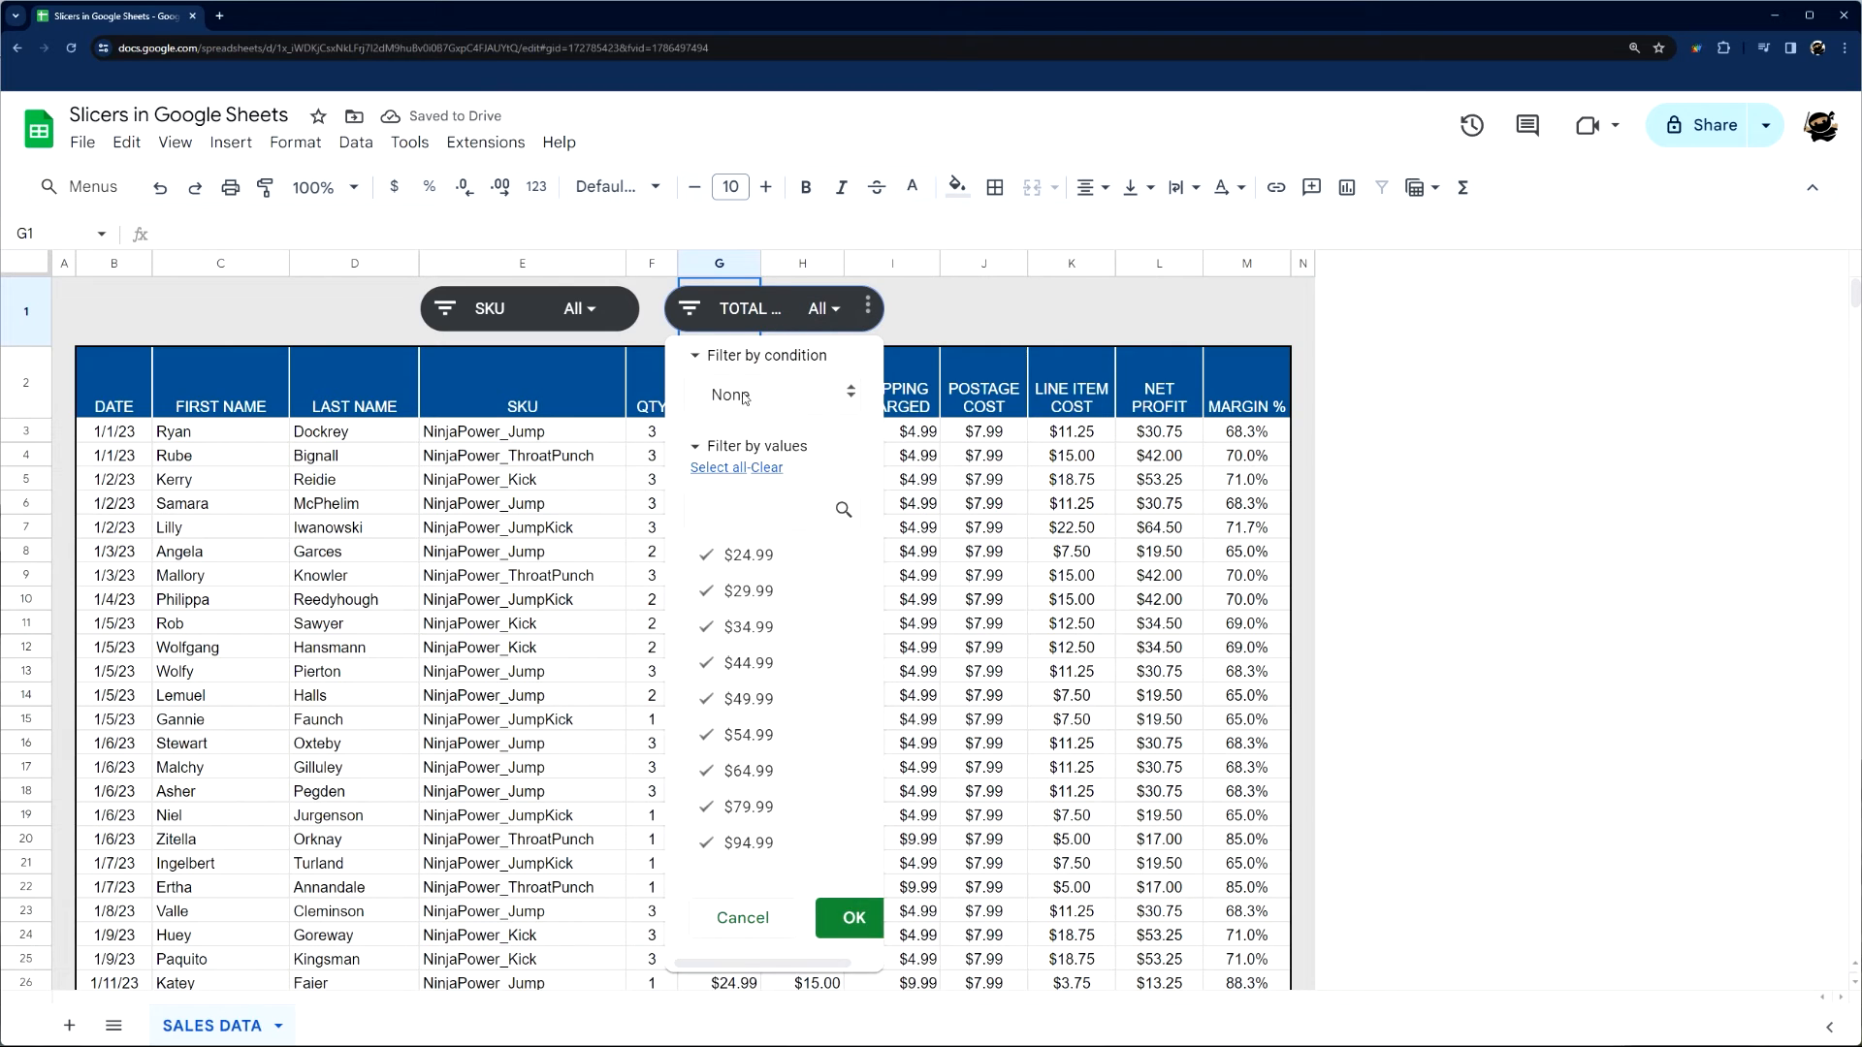
Step: Filter the TOTAL SALE slicer to greater than 50, then reset it to all values
click(778, 393)
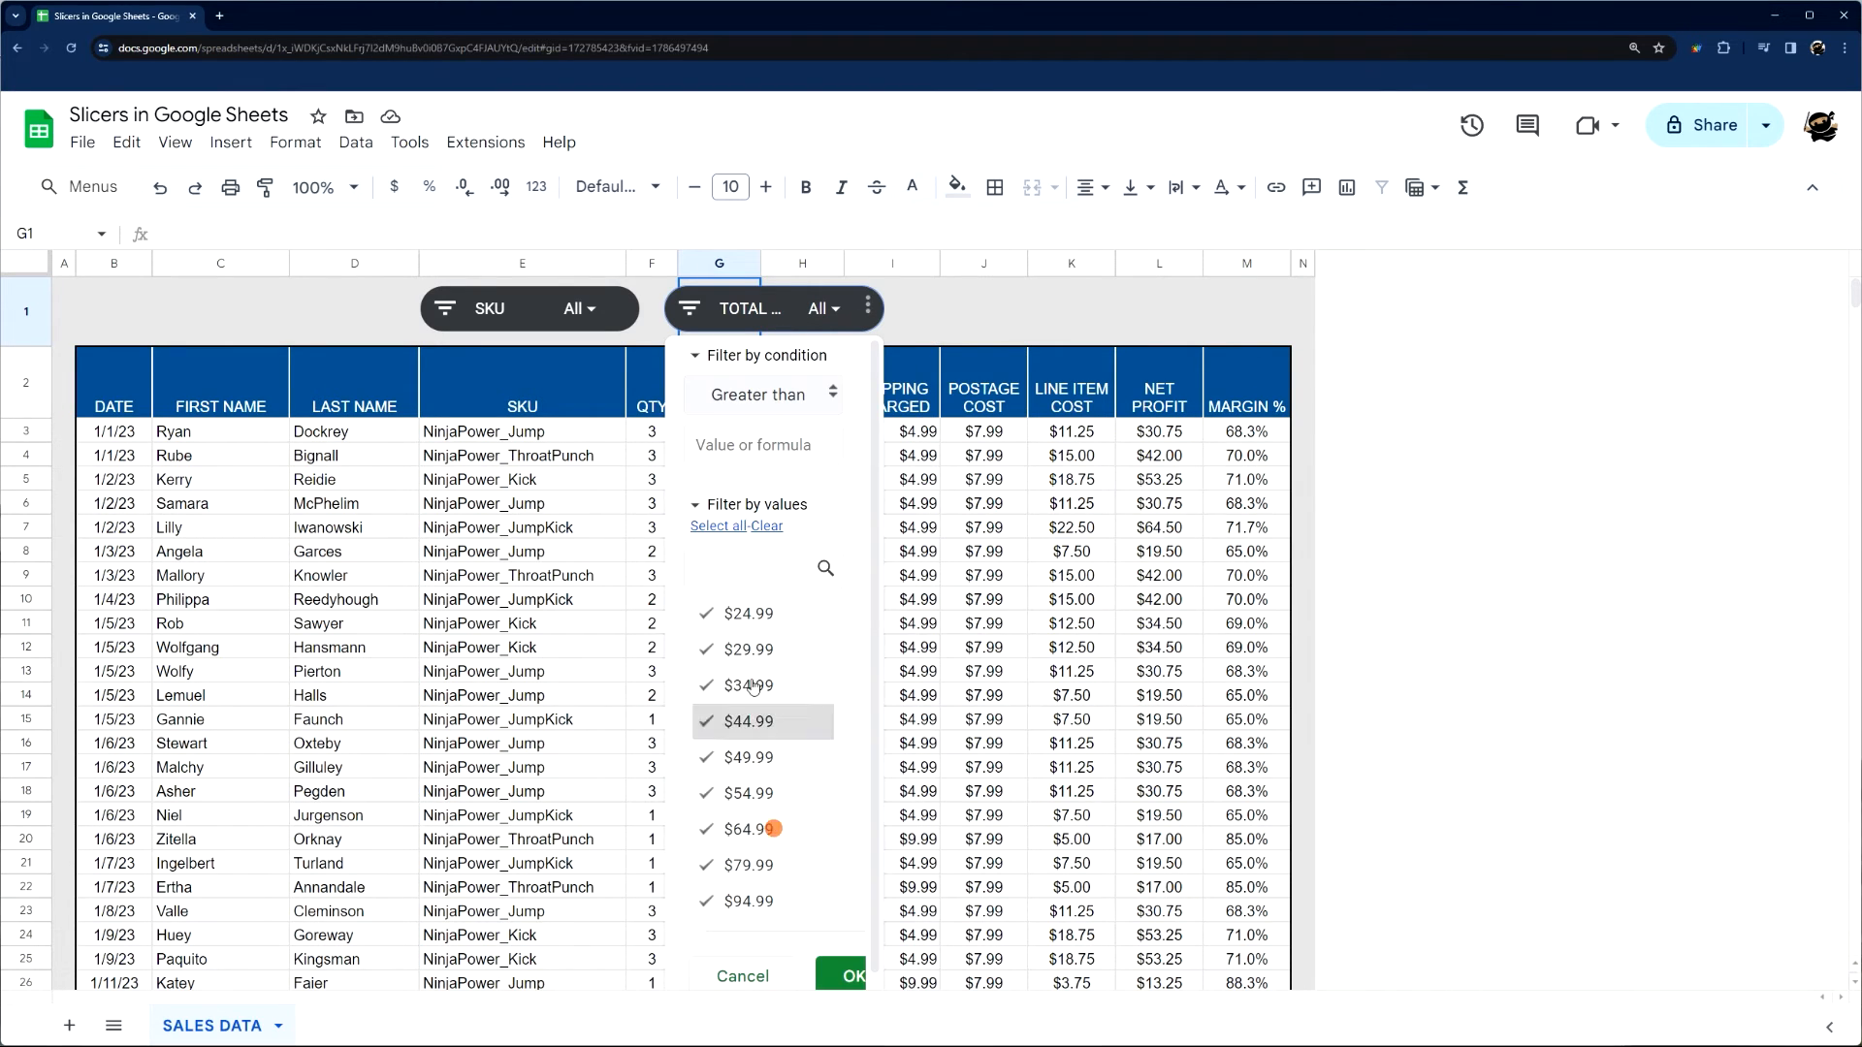
text(50)
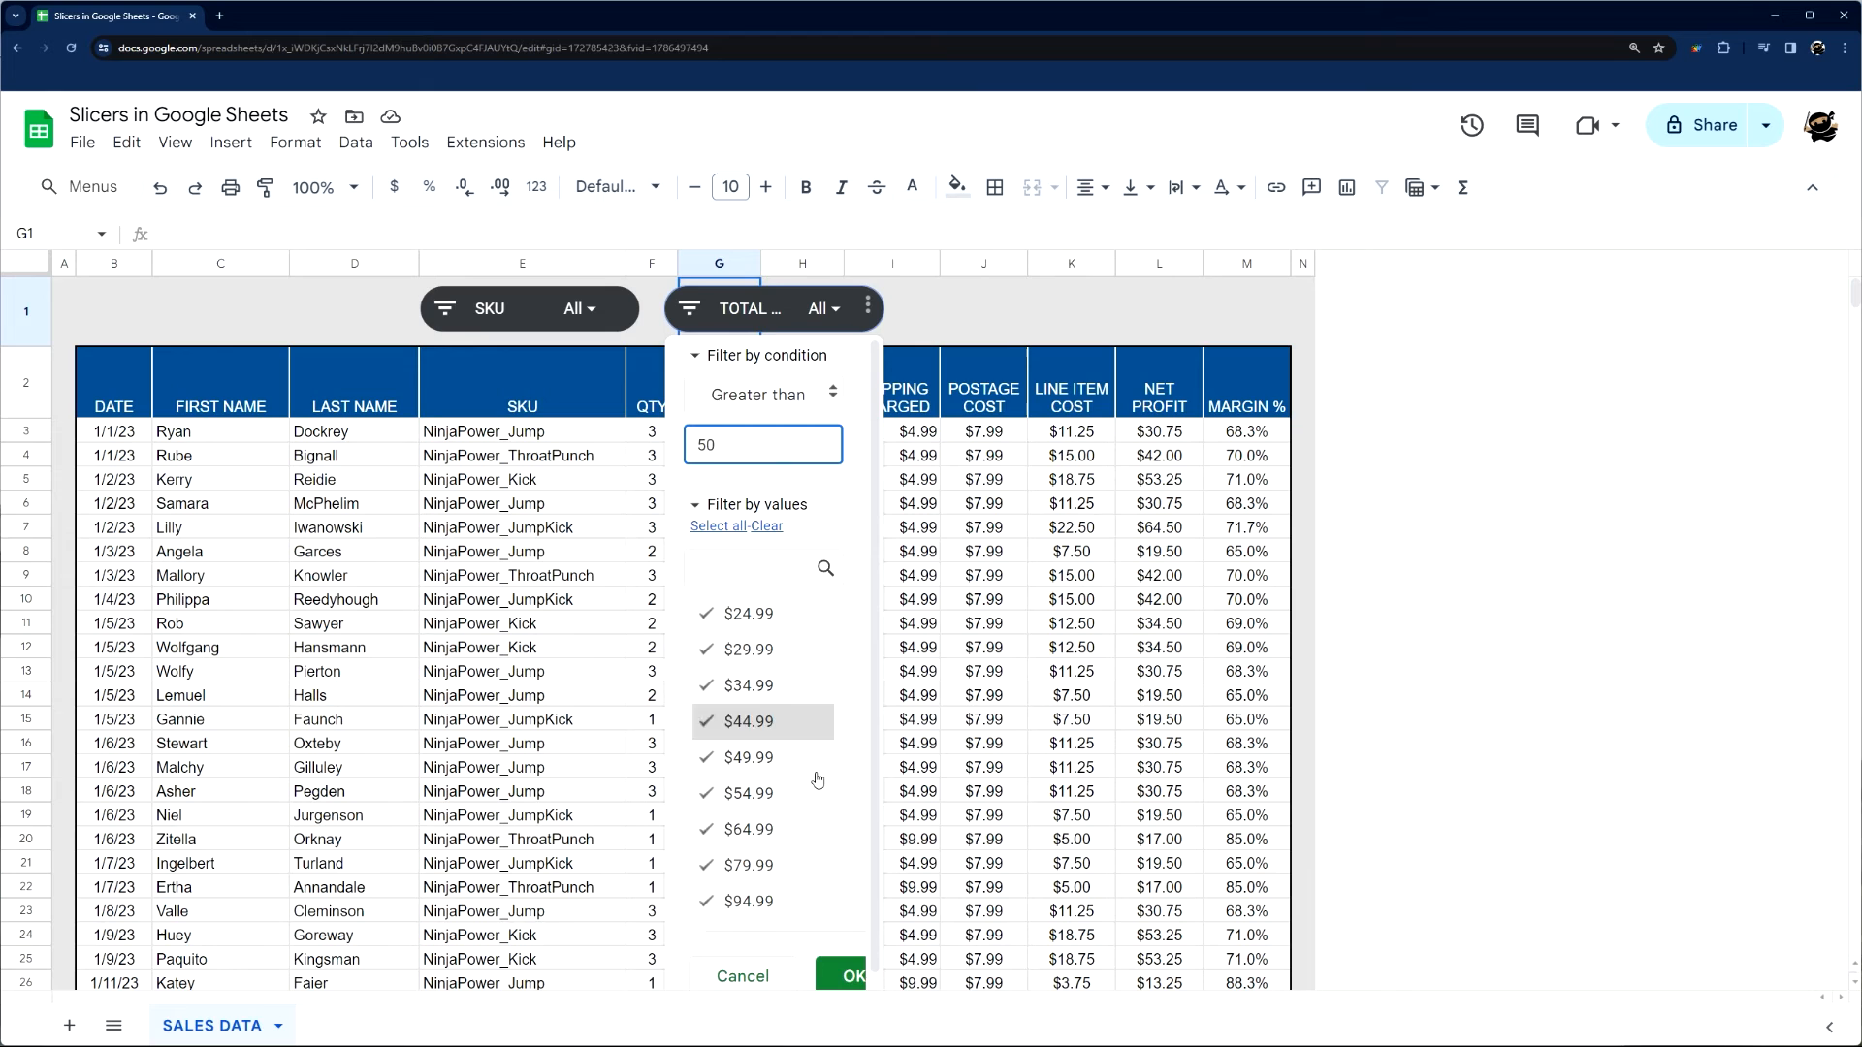
click(847, 974)
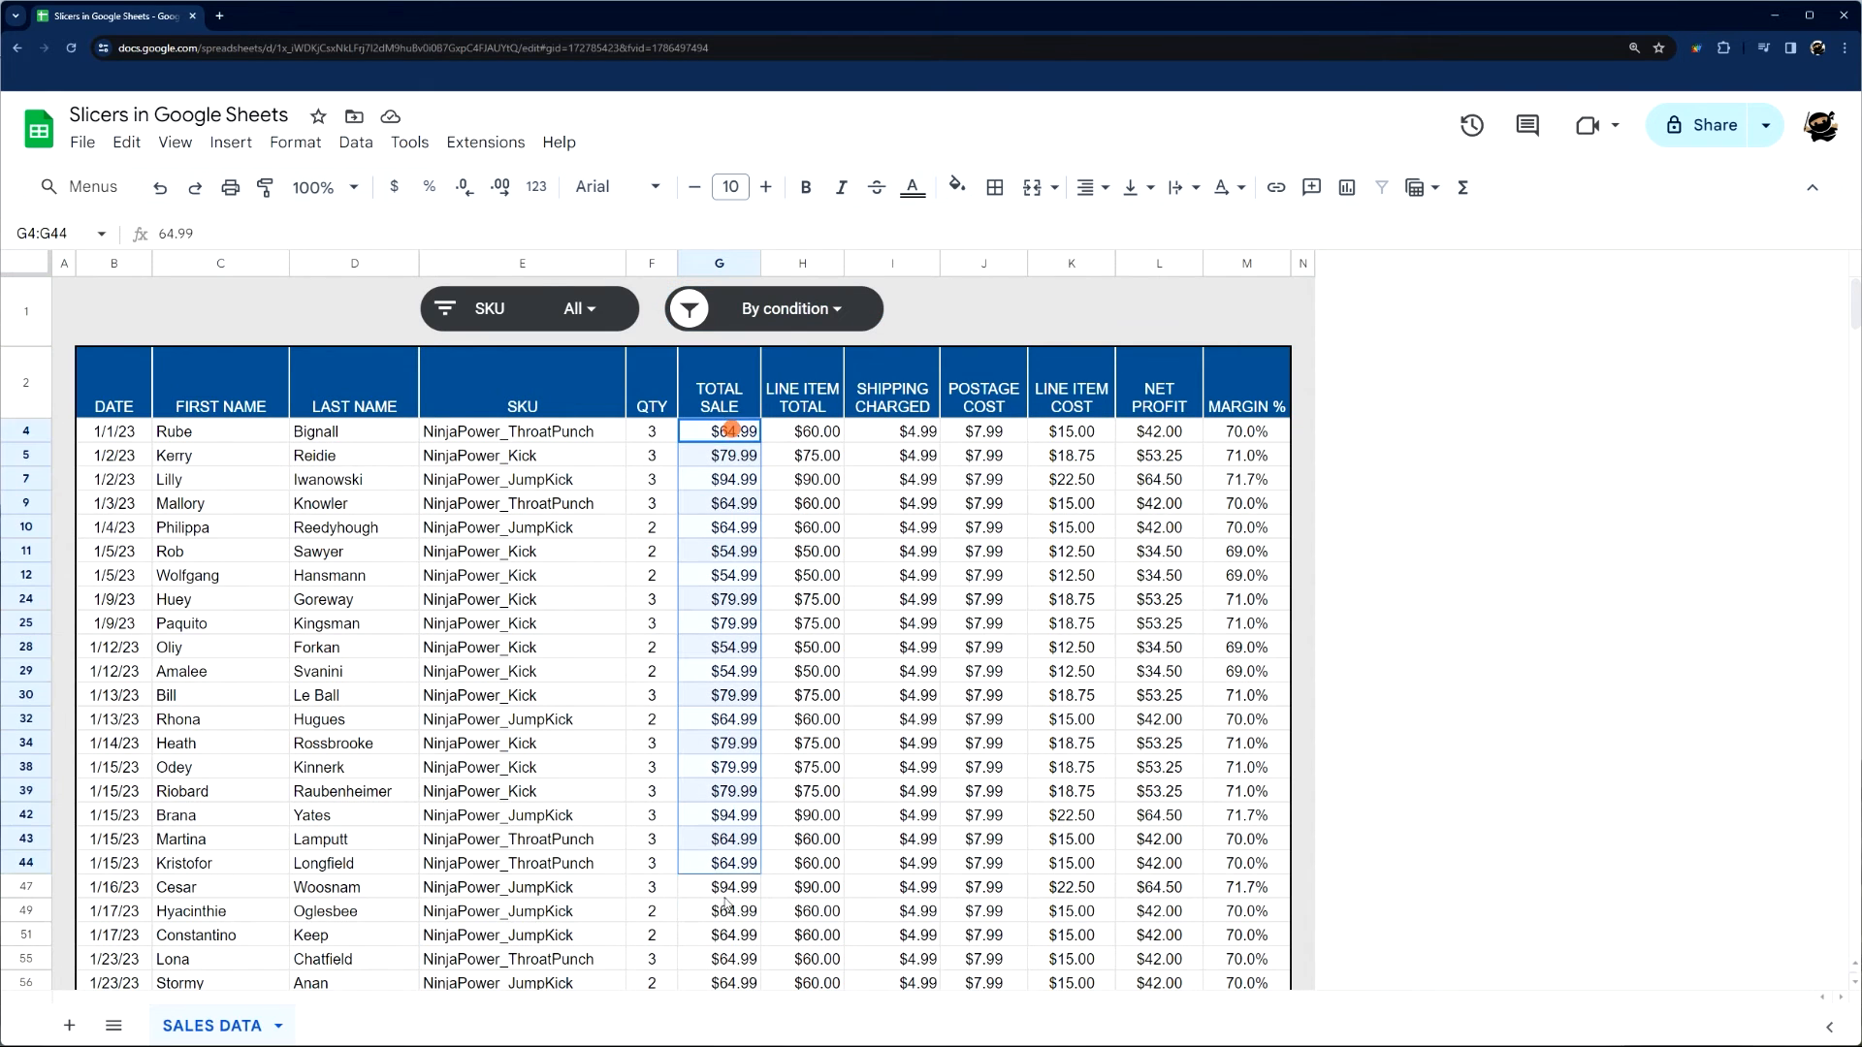
click(783, 308)
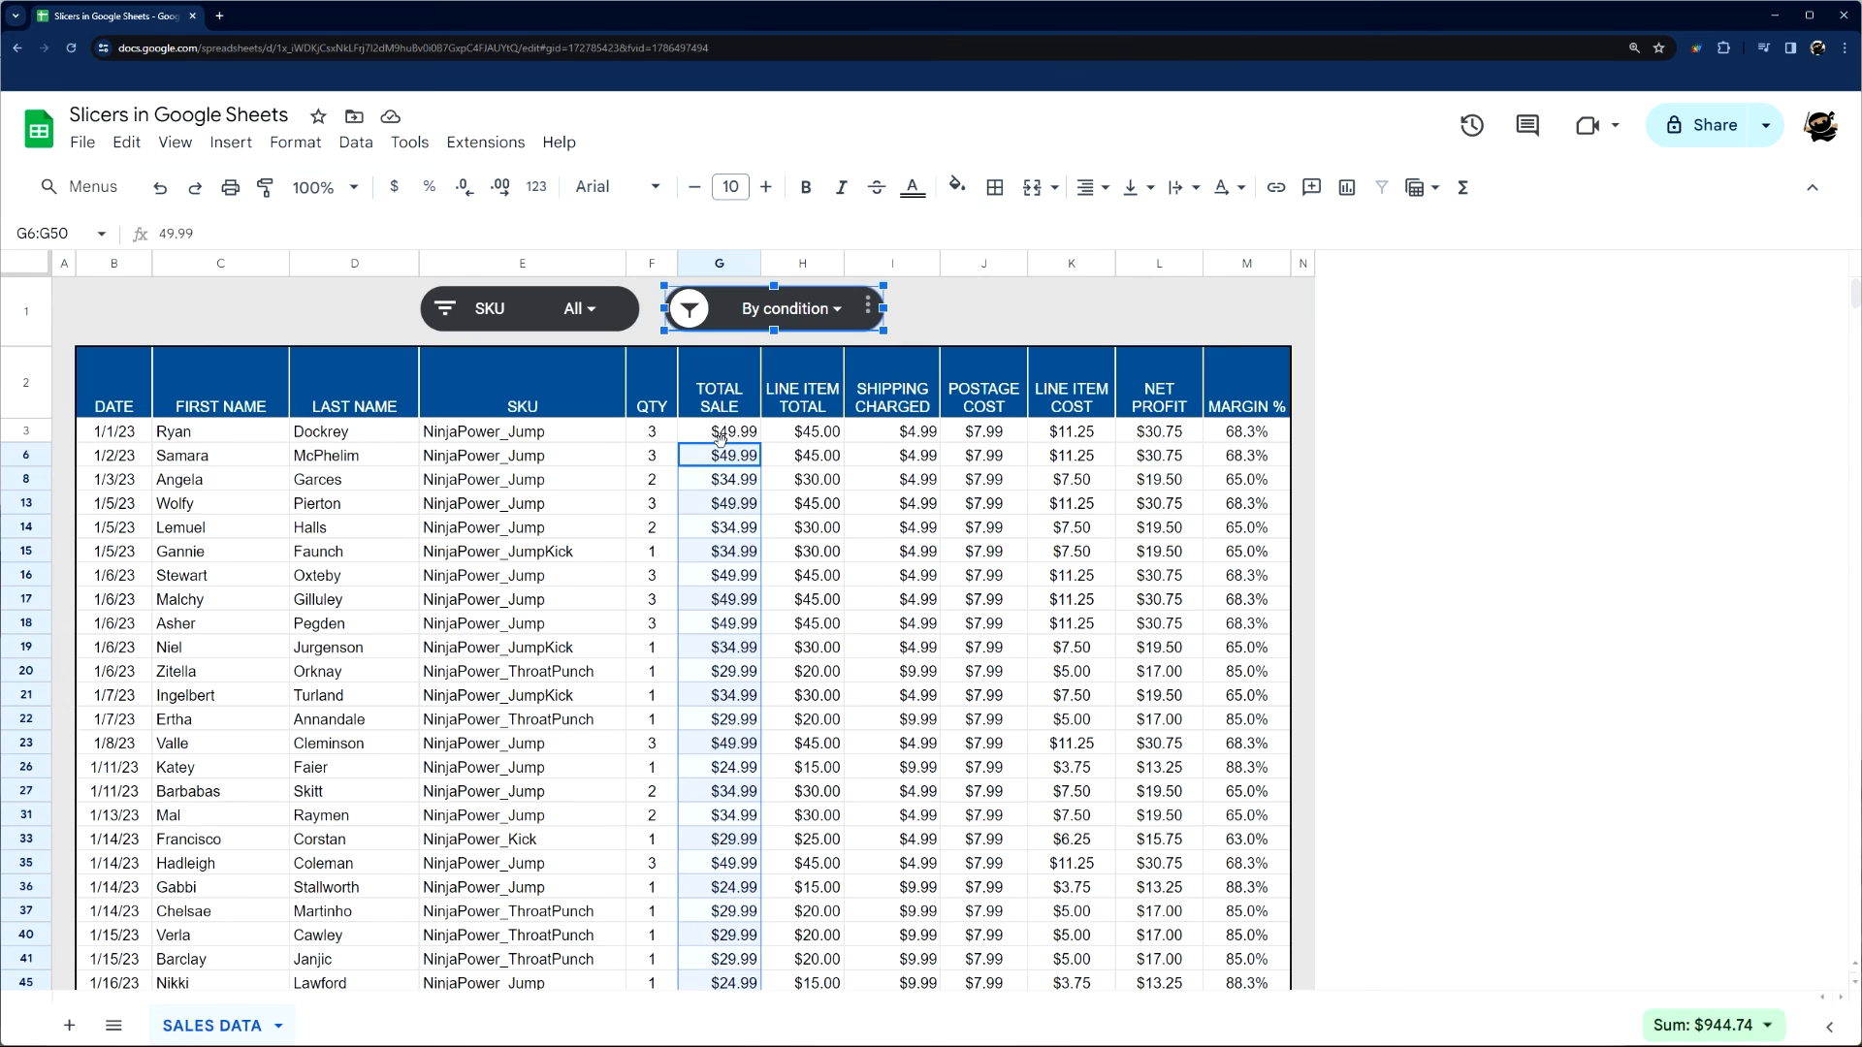
click(787, 308)
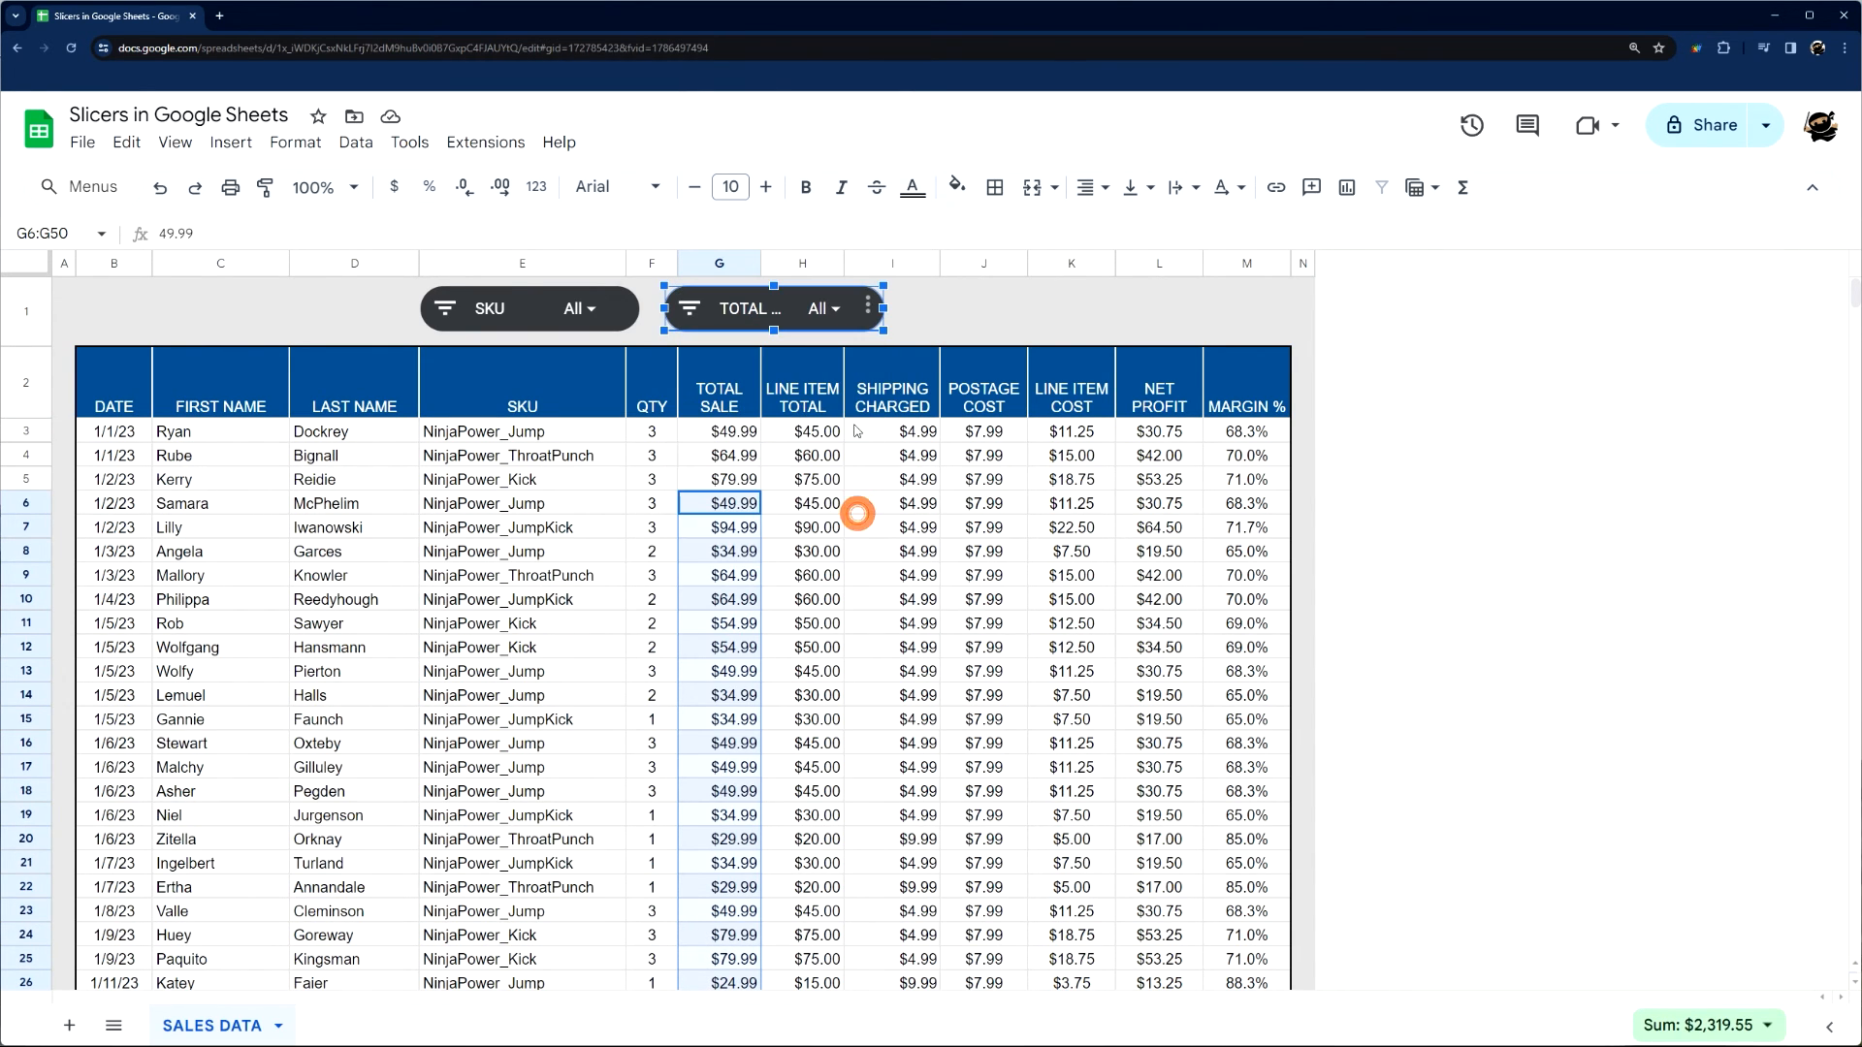
click(983, 311)
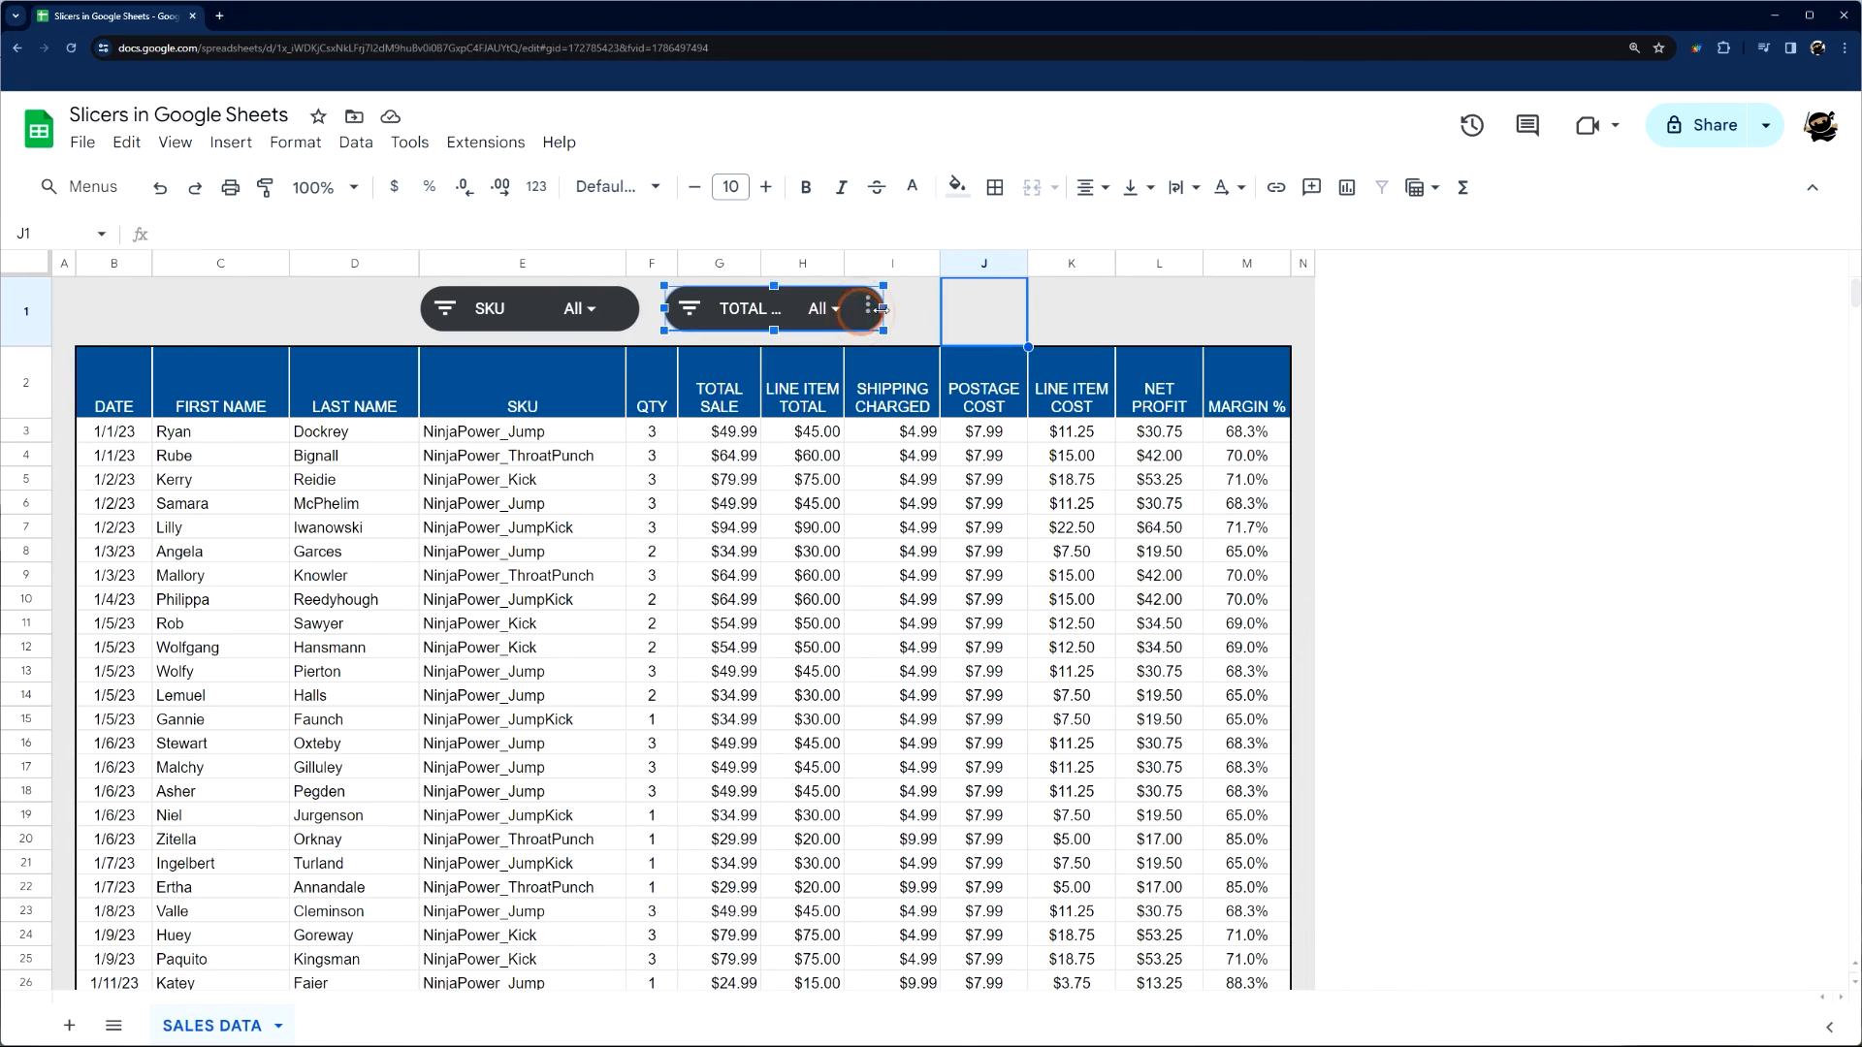